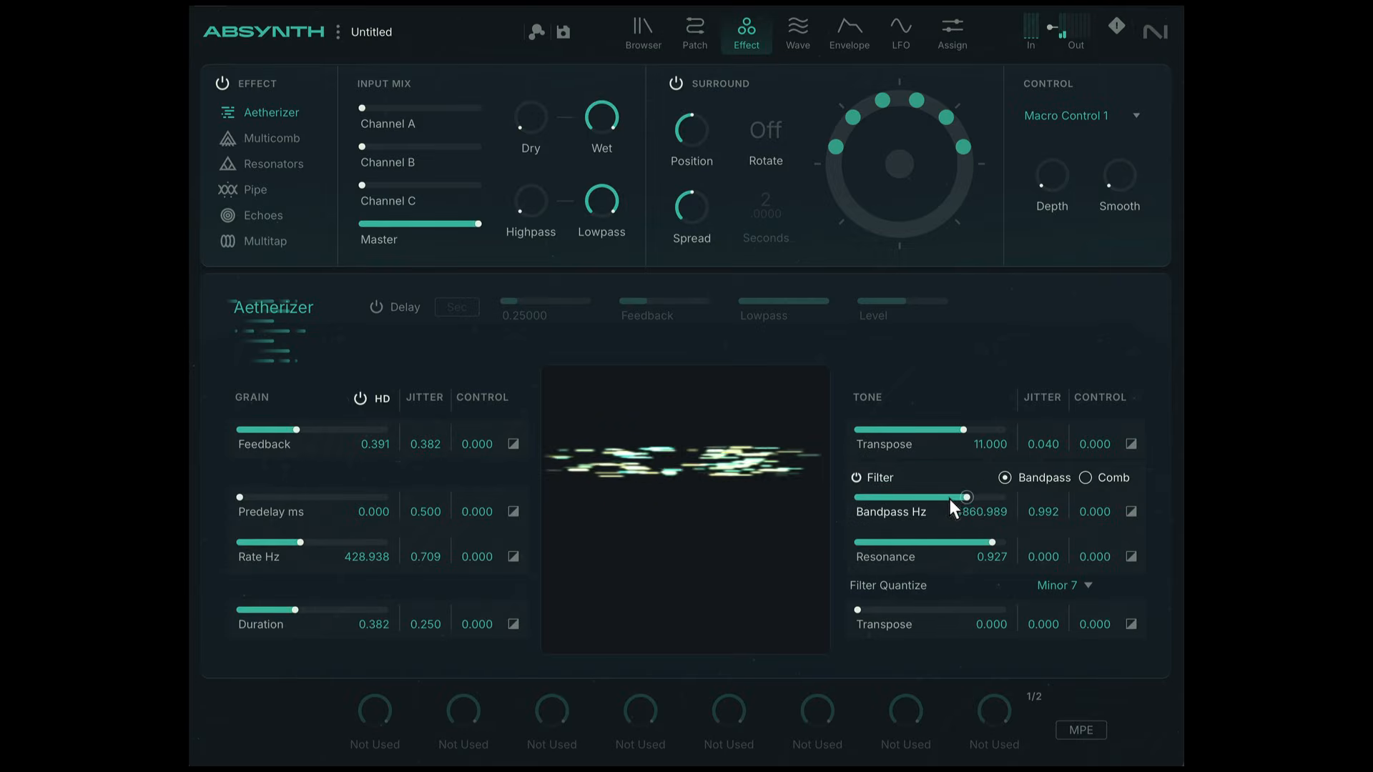
Step: Sweep the example sound's Aetherizer bandpass frequency and grain duration, then view the preset browser
left_click_drag(955, 496, 1004, 496)
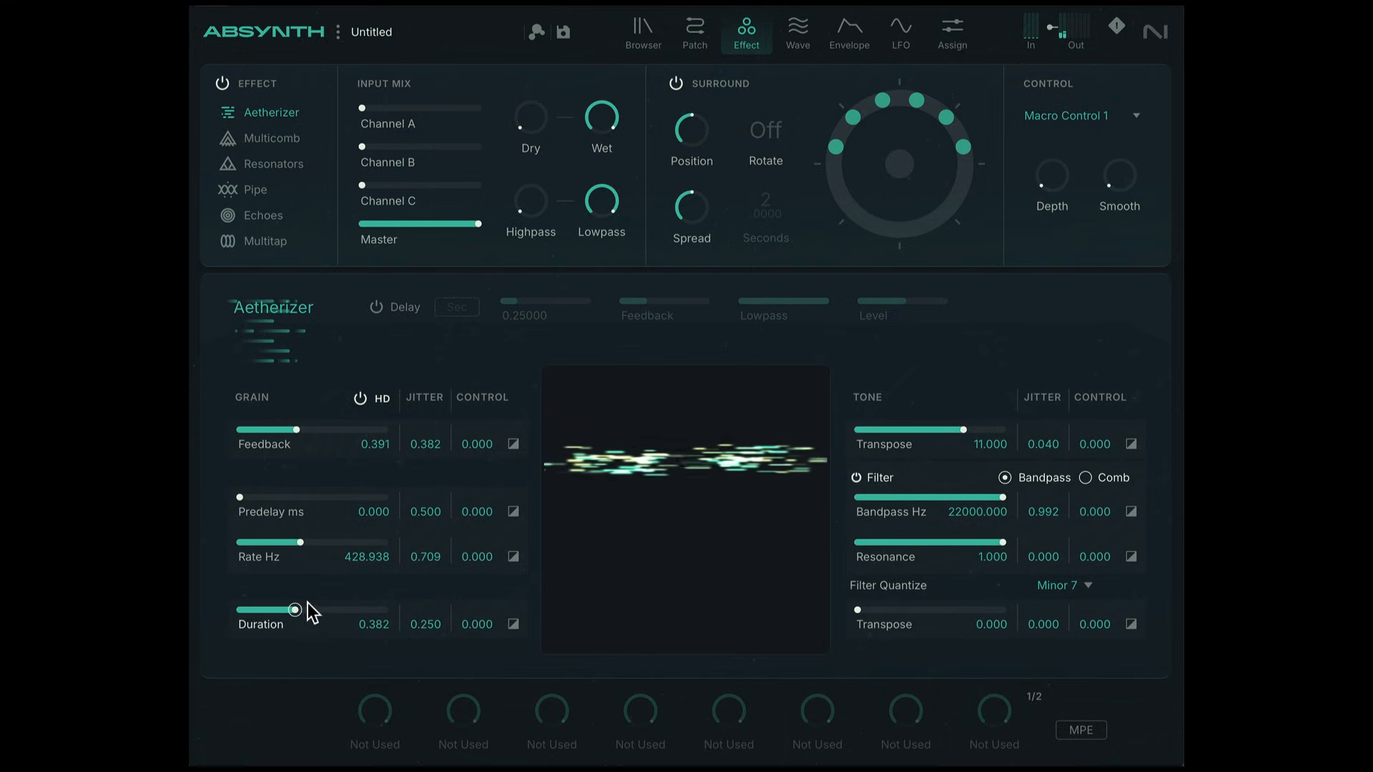
left_click_drag(283, 610, 300, 609)
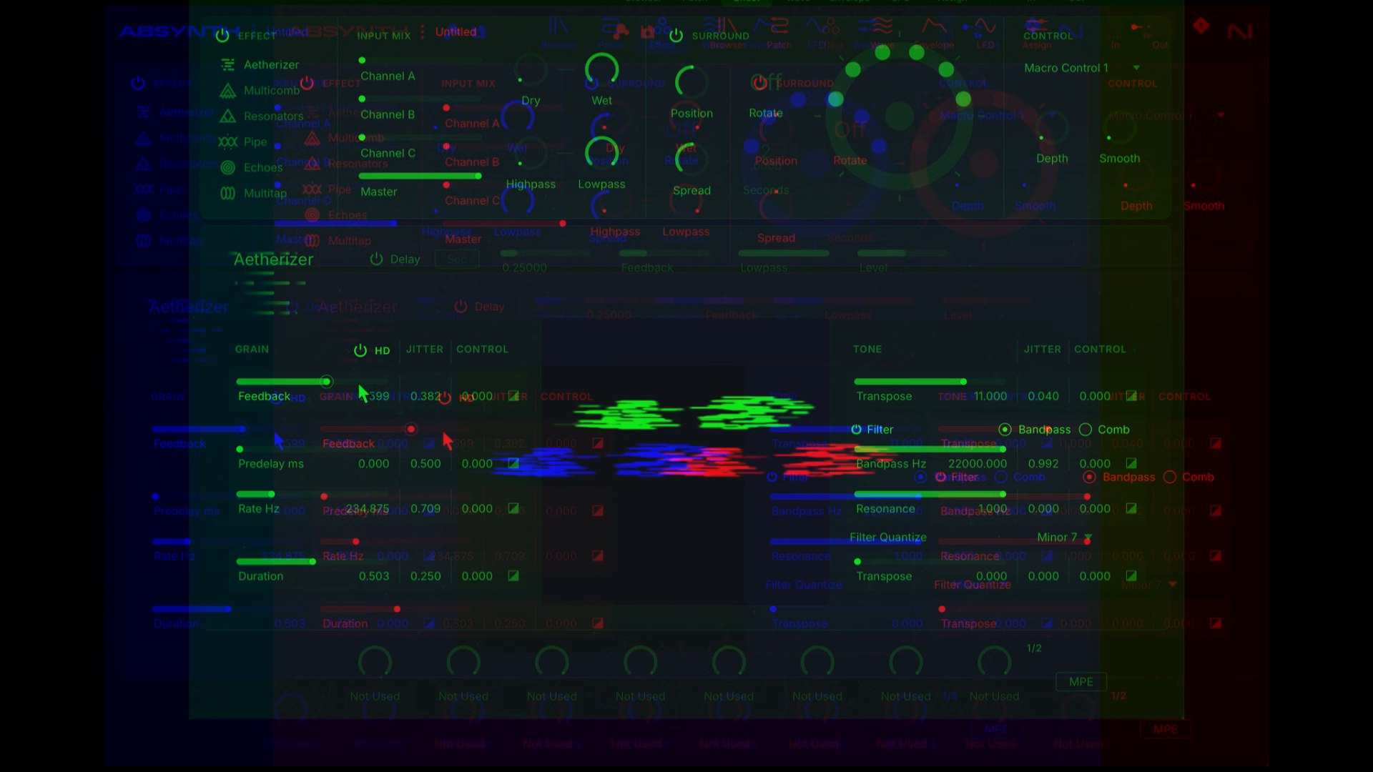
left_click(643, 32)
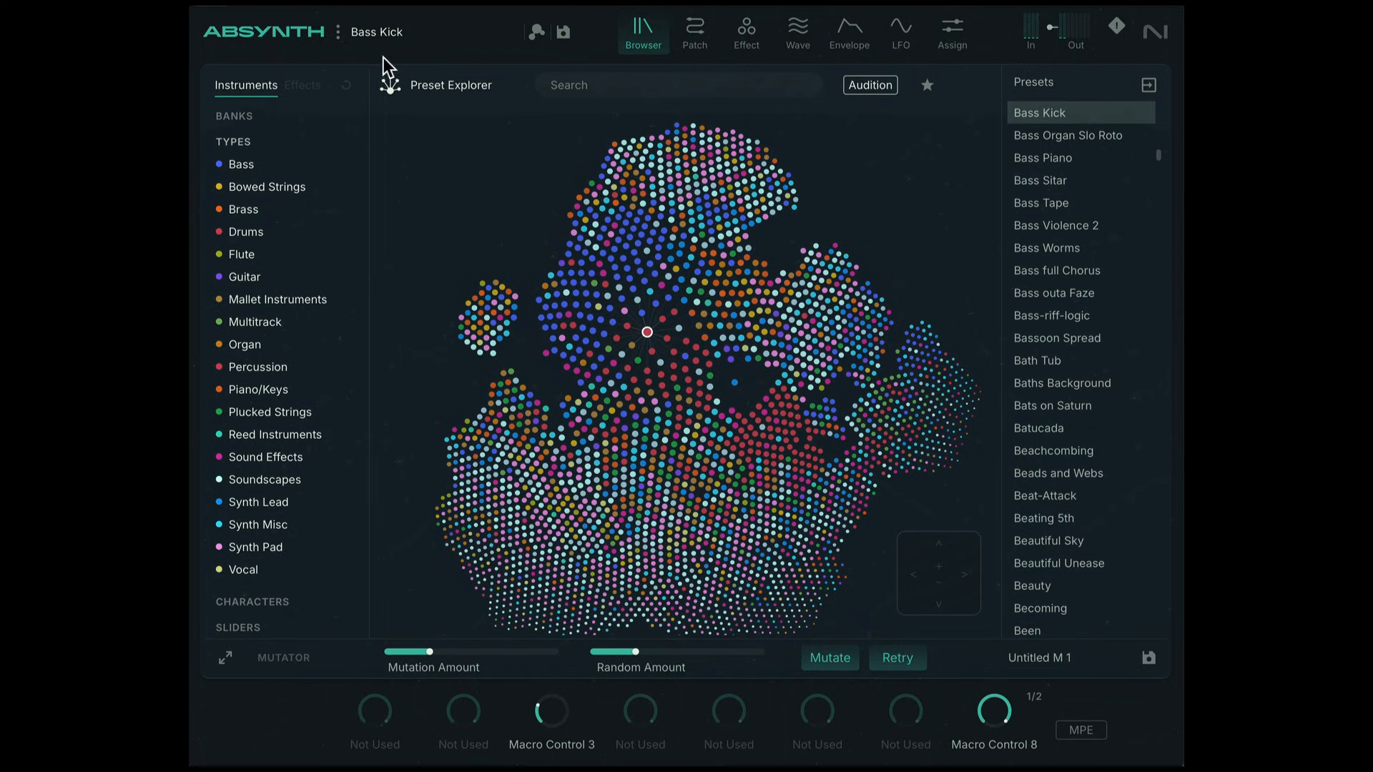
Step: Create a new blank Untitled preset and view its sine-oscillator patch routing
left_click(338, 32)
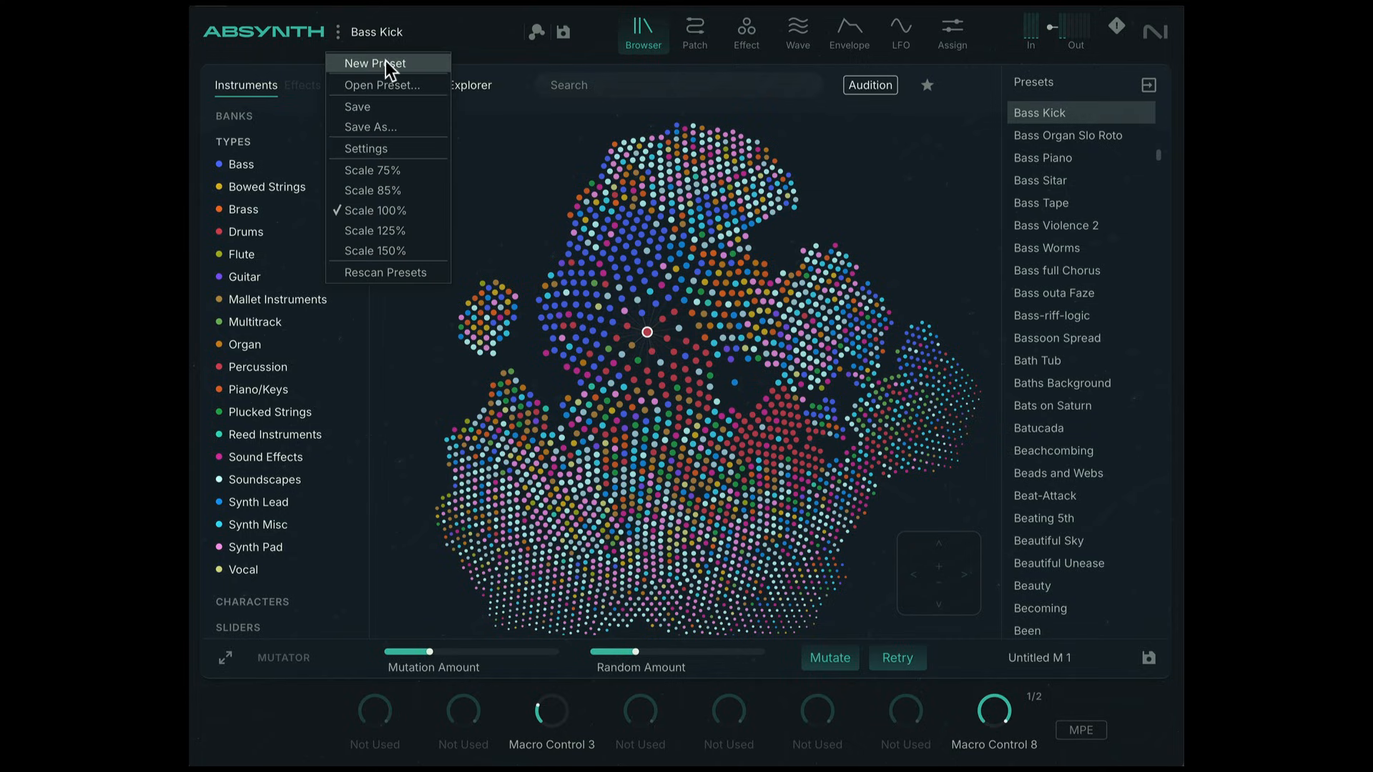
left_click(375, 62)
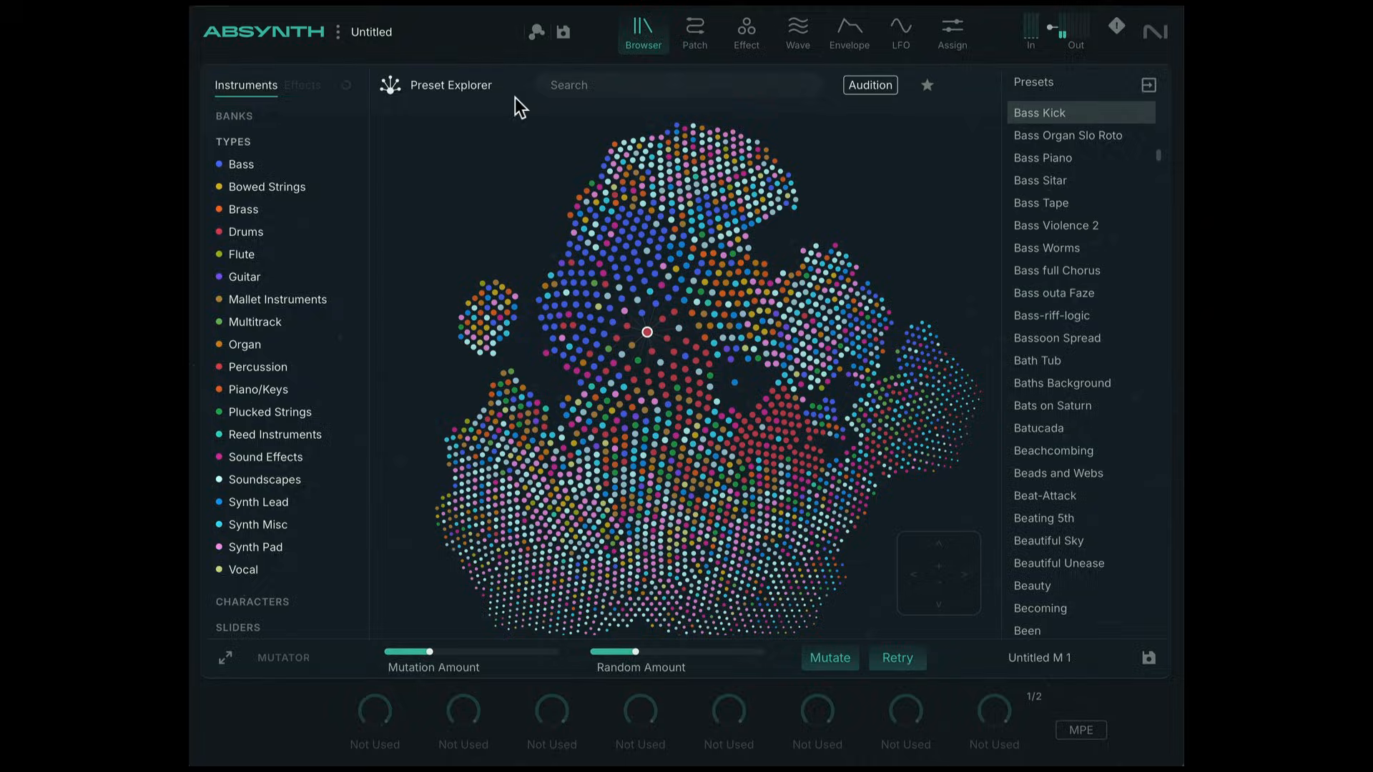
mouse_move(647, 109)
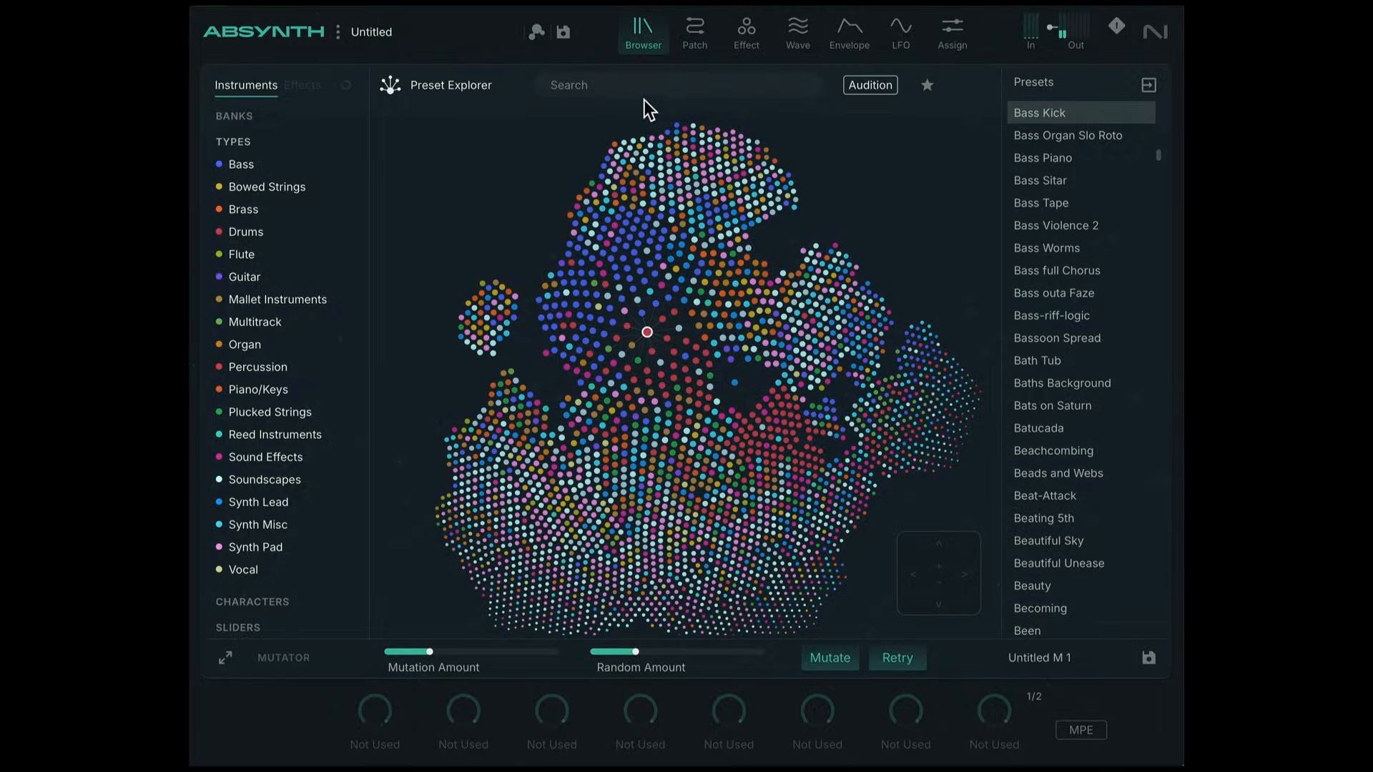
left_click(695, 32)
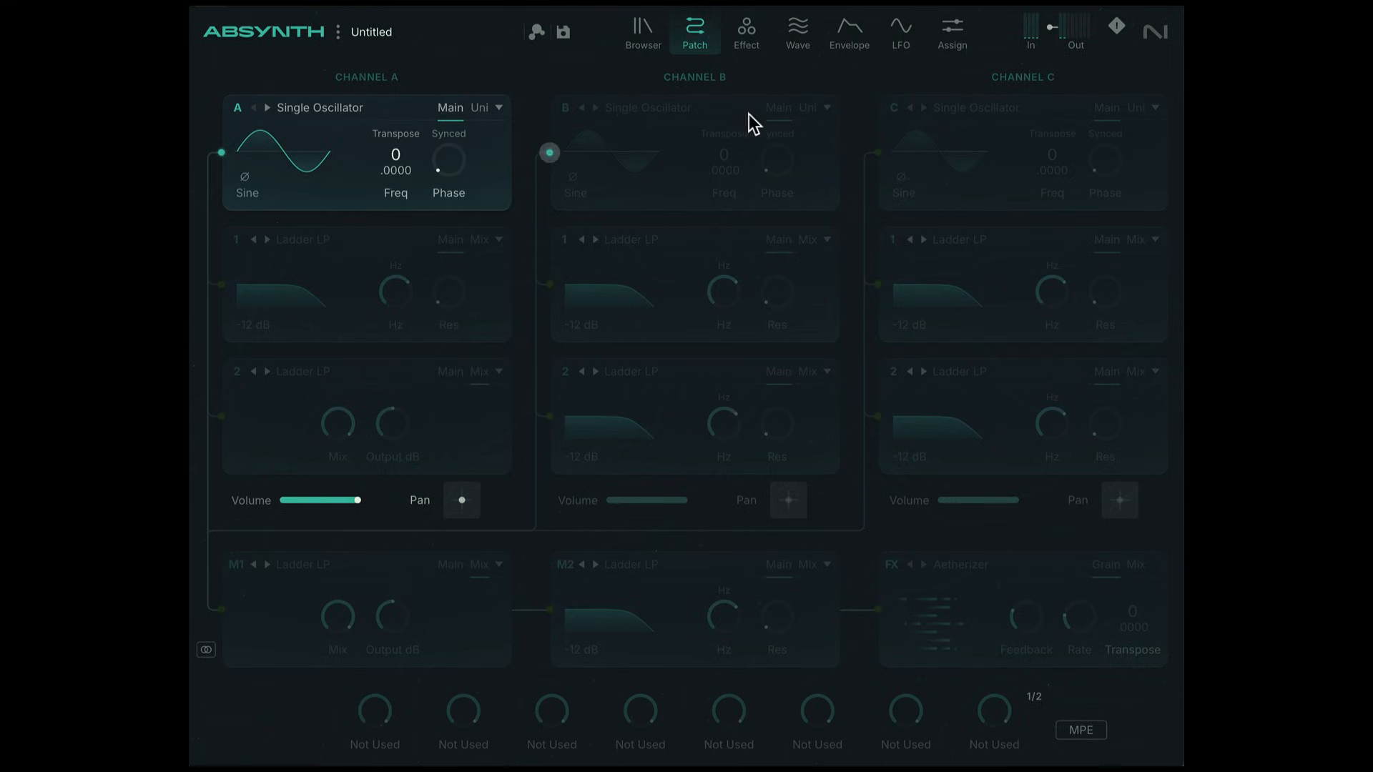
Step: Preview Multicomb and Echoes, then load Aetherizer as the master effect
left_click(745, 26)
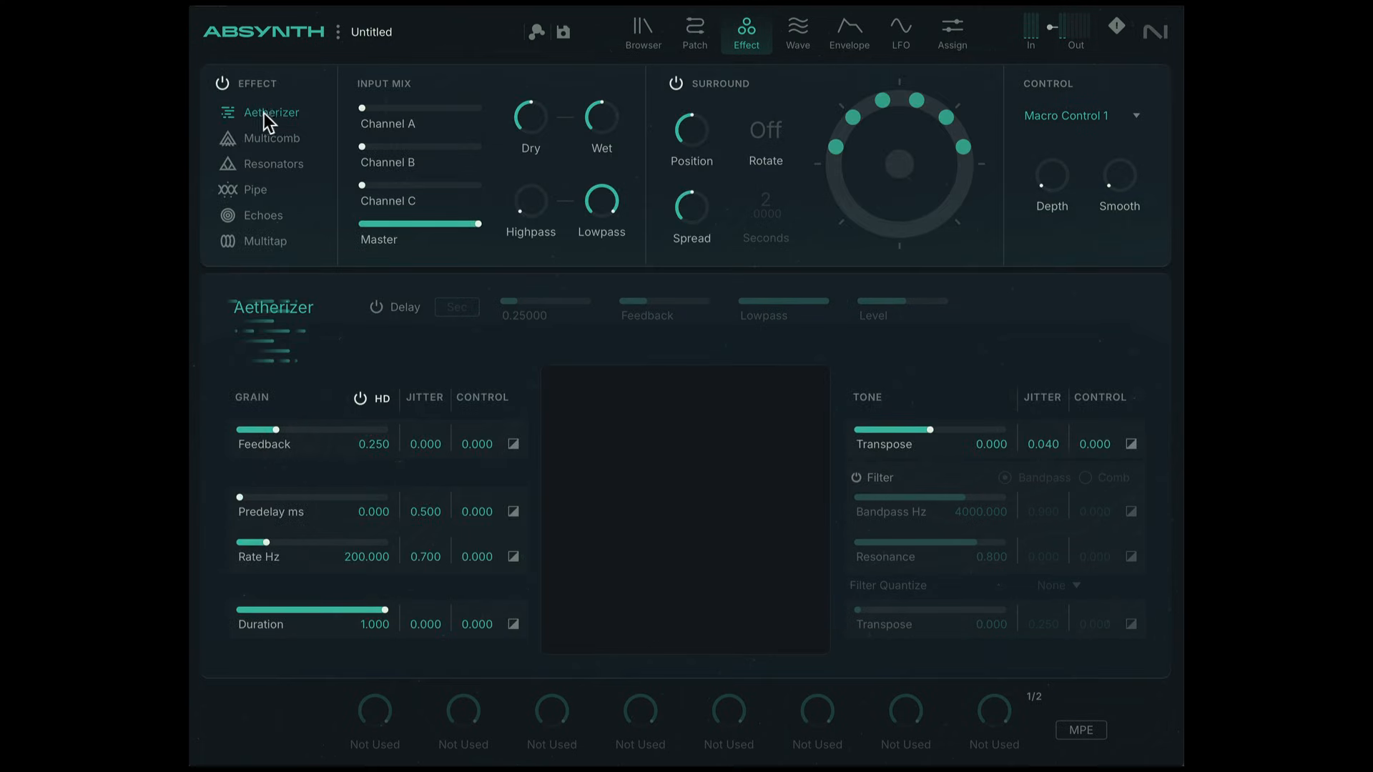
mouse_move(276, 143)
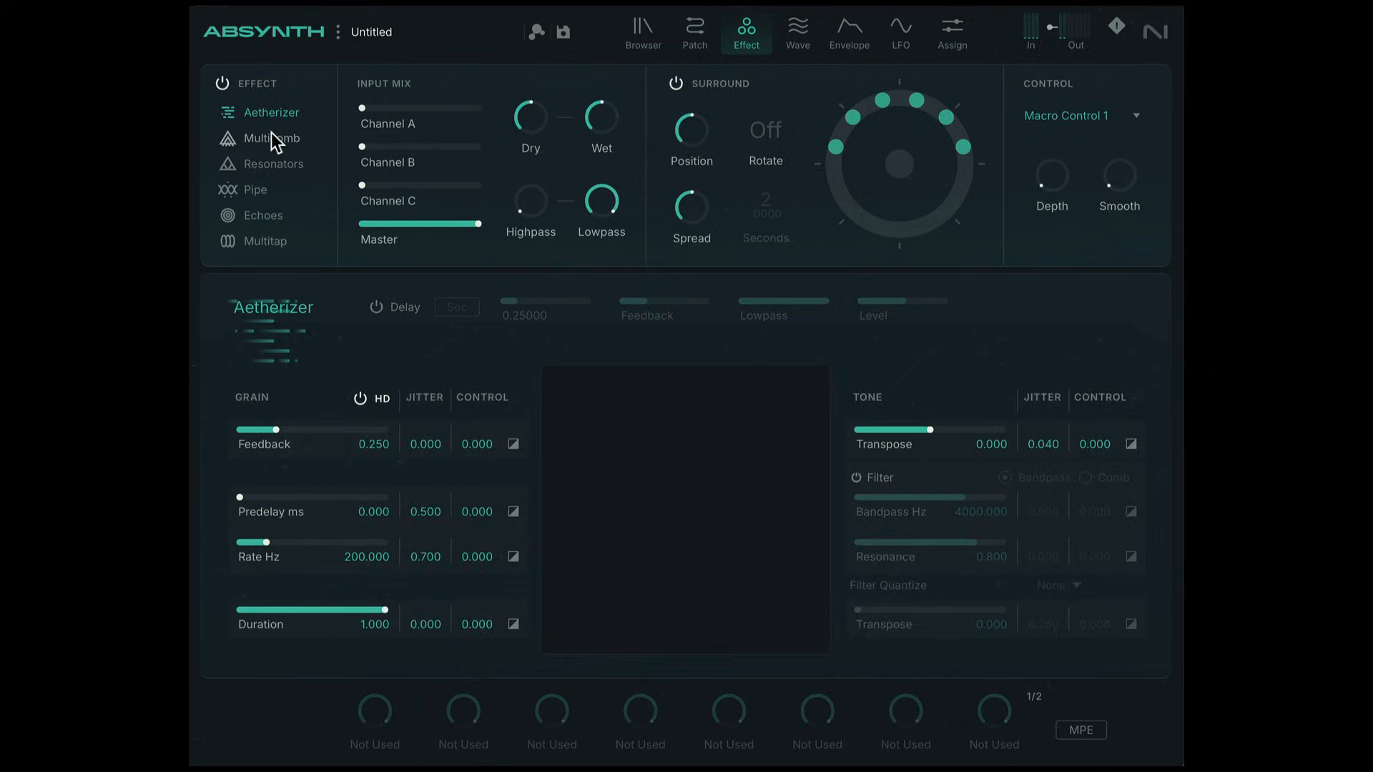
left_click(263, 214)
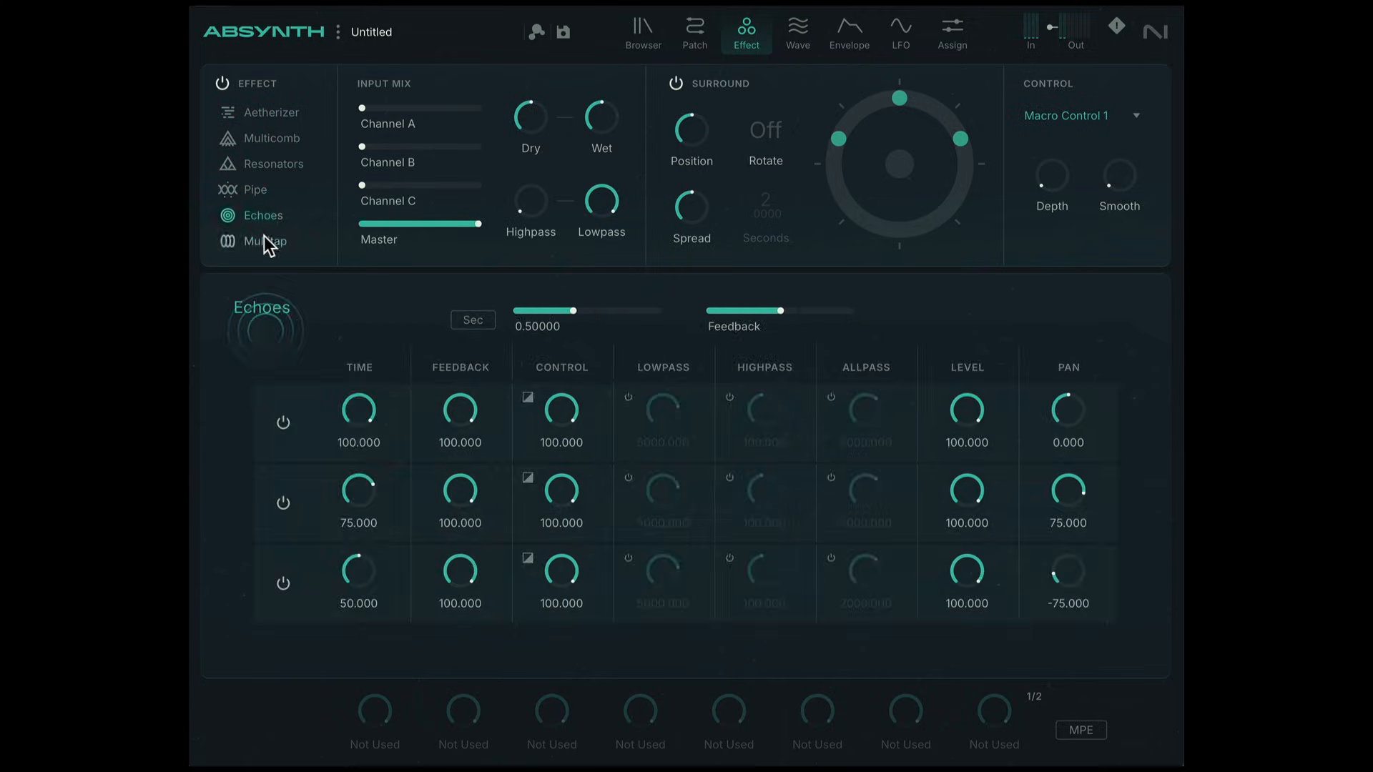
left_click(272, 112)
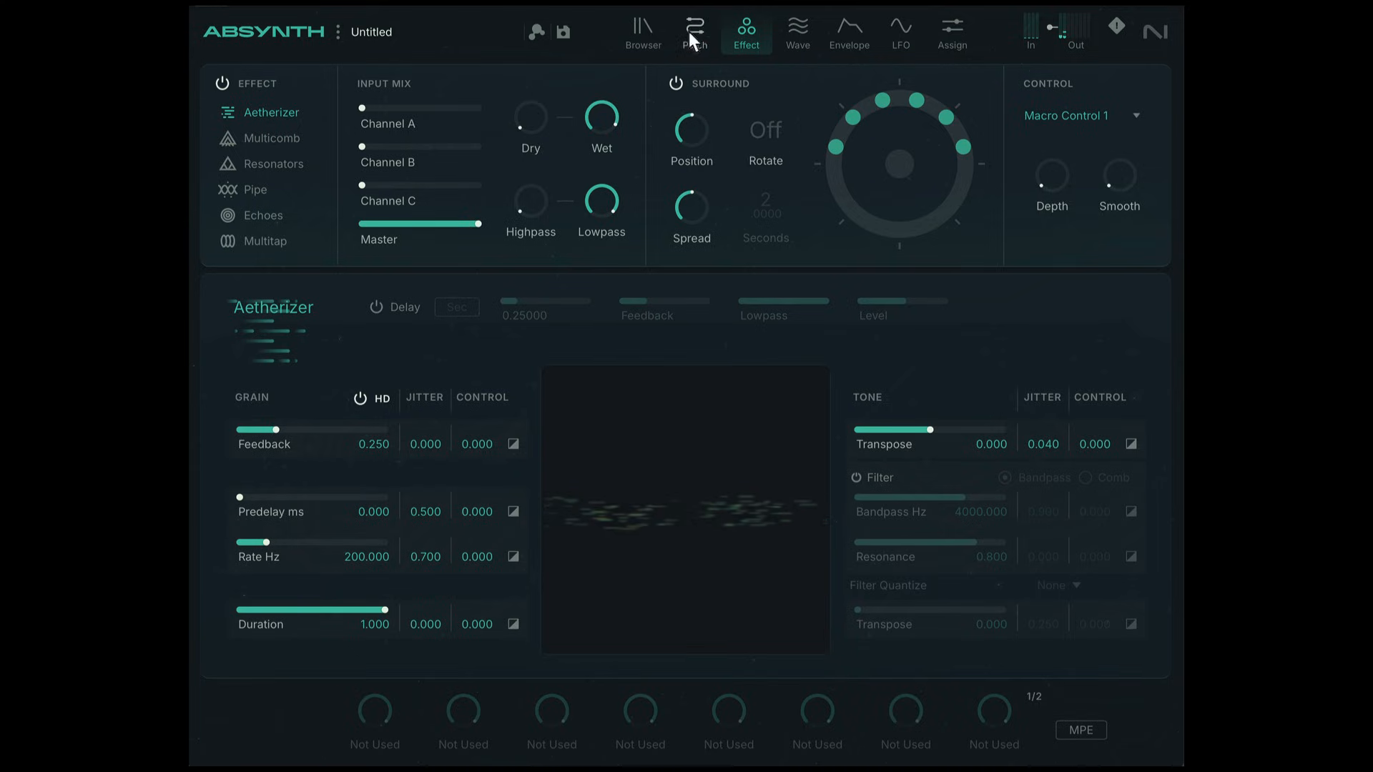
Step: Enable channel A's Ladder LP filter and nudge its Output dB up in Mix view
left_click(695, 32)
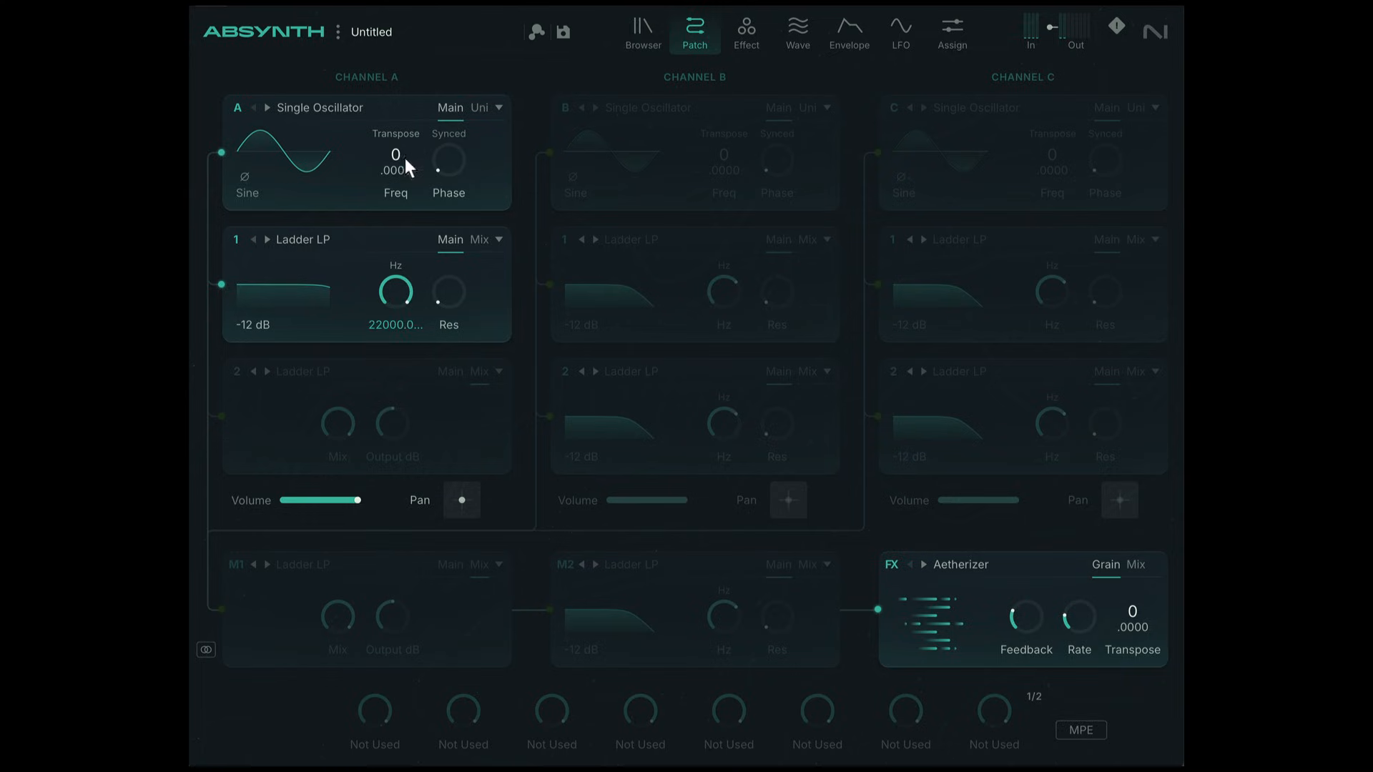
left_click(480, 238)
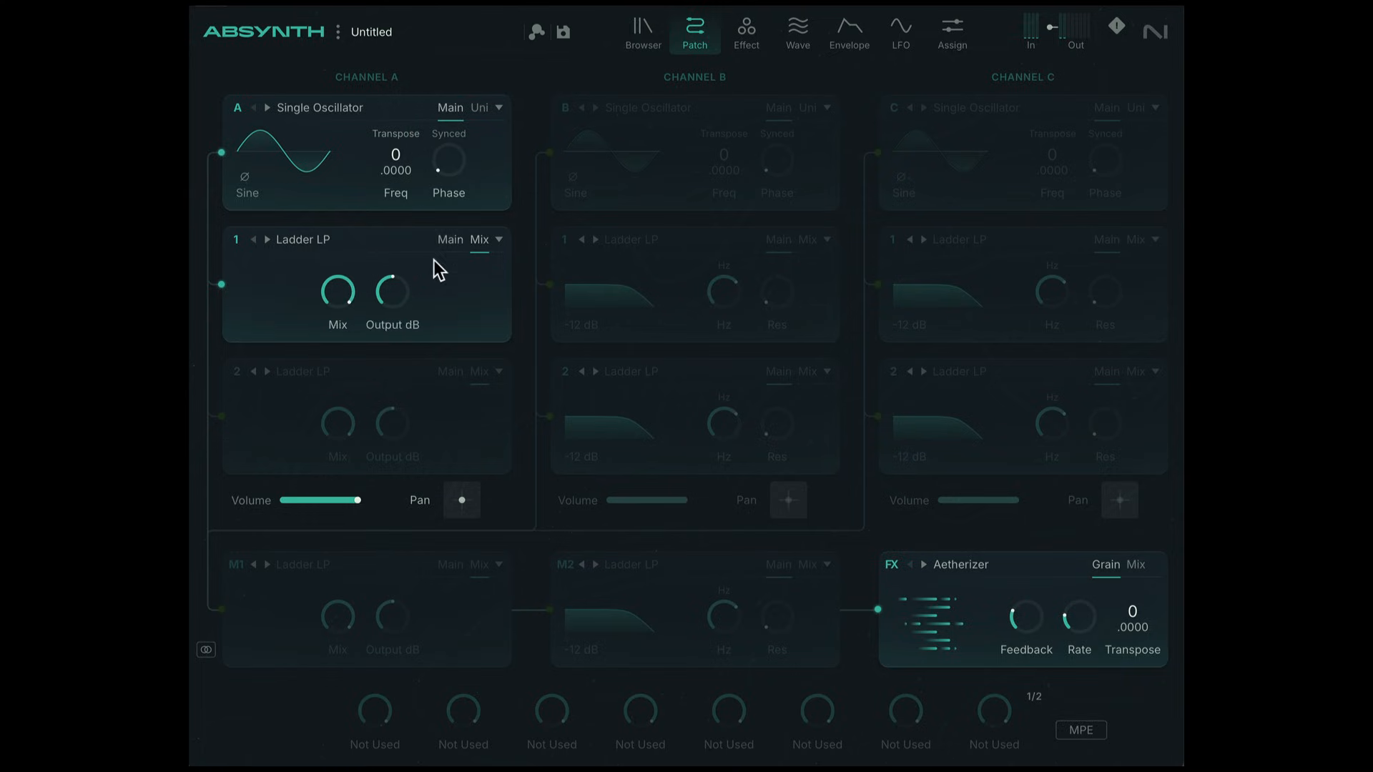
left_click_drag(393, 291, 392, 271)
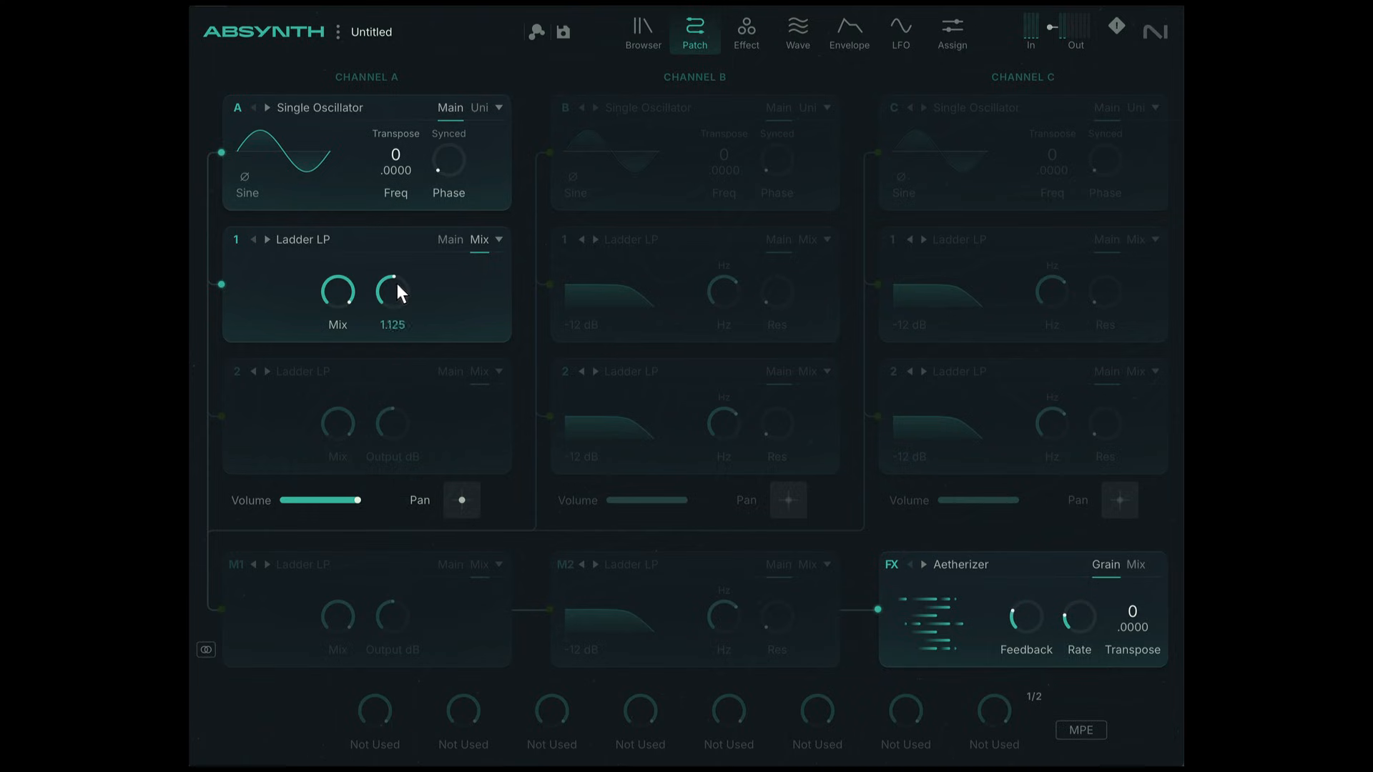
left_click_drag(393, 290, 394, 262)
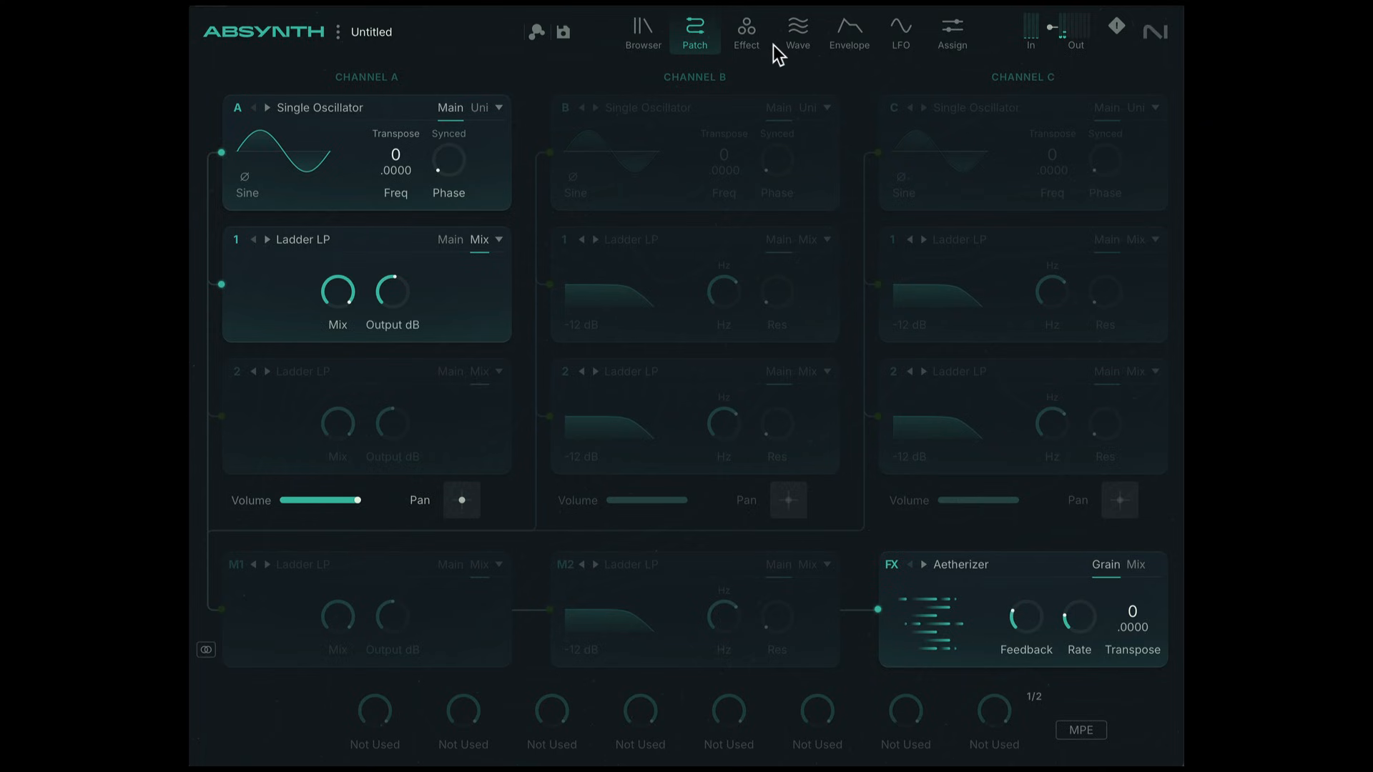
Step: Turn on the Aetherizer Filter, tuning Bandpass to ~4200 Hz and Resonance to 0.853
left_click(746, 31)
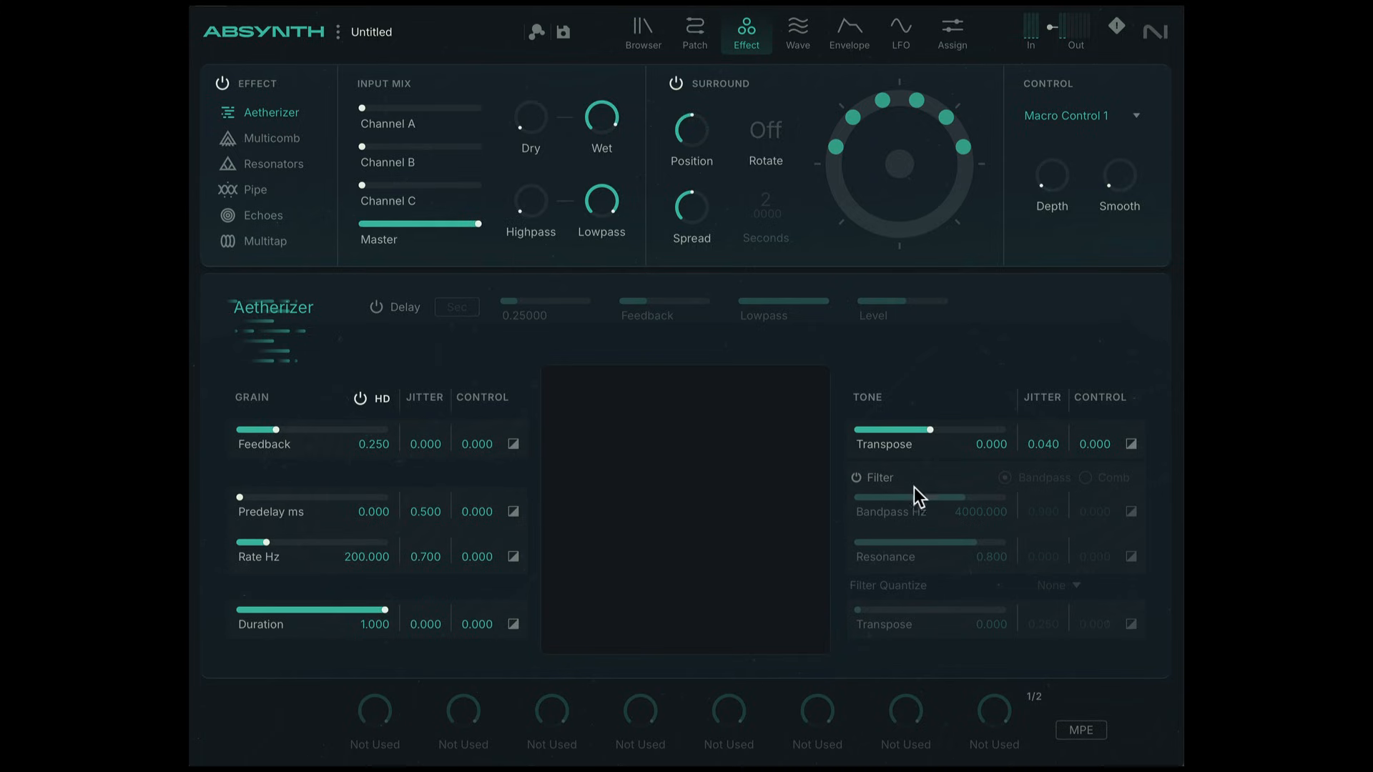
left_click(857, 478)
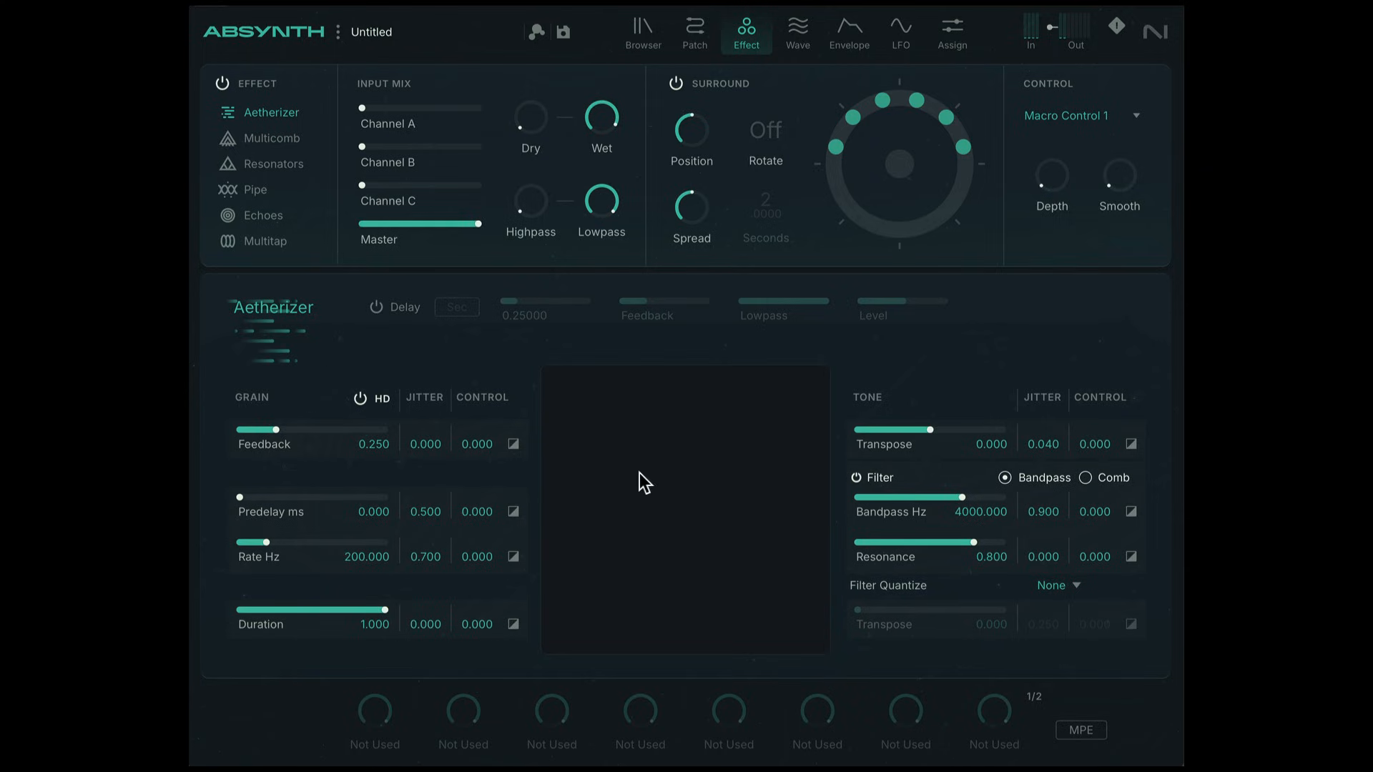
mouse_move(1040, 516)
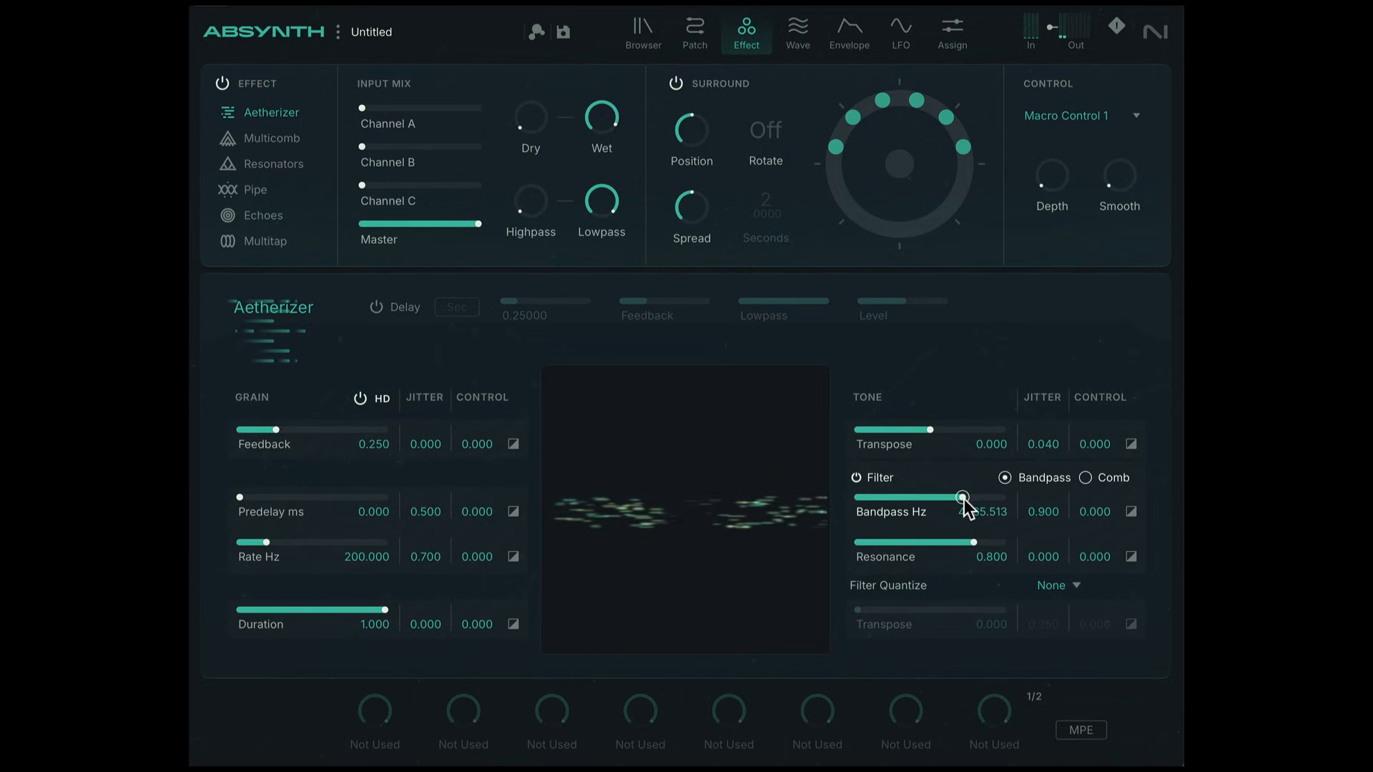
left_click_drag(963, 499, 963, 500)
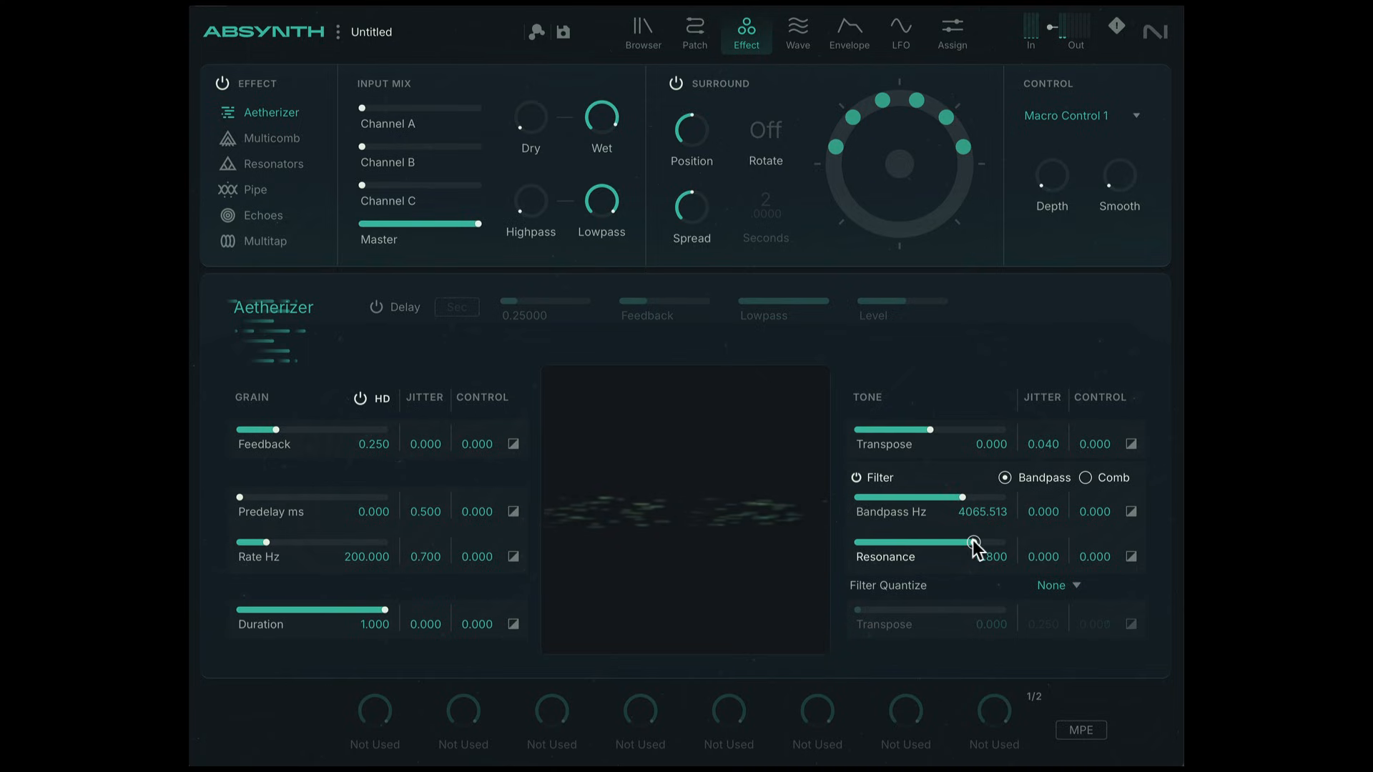
left_click_drag(970, 541, 974, 541)
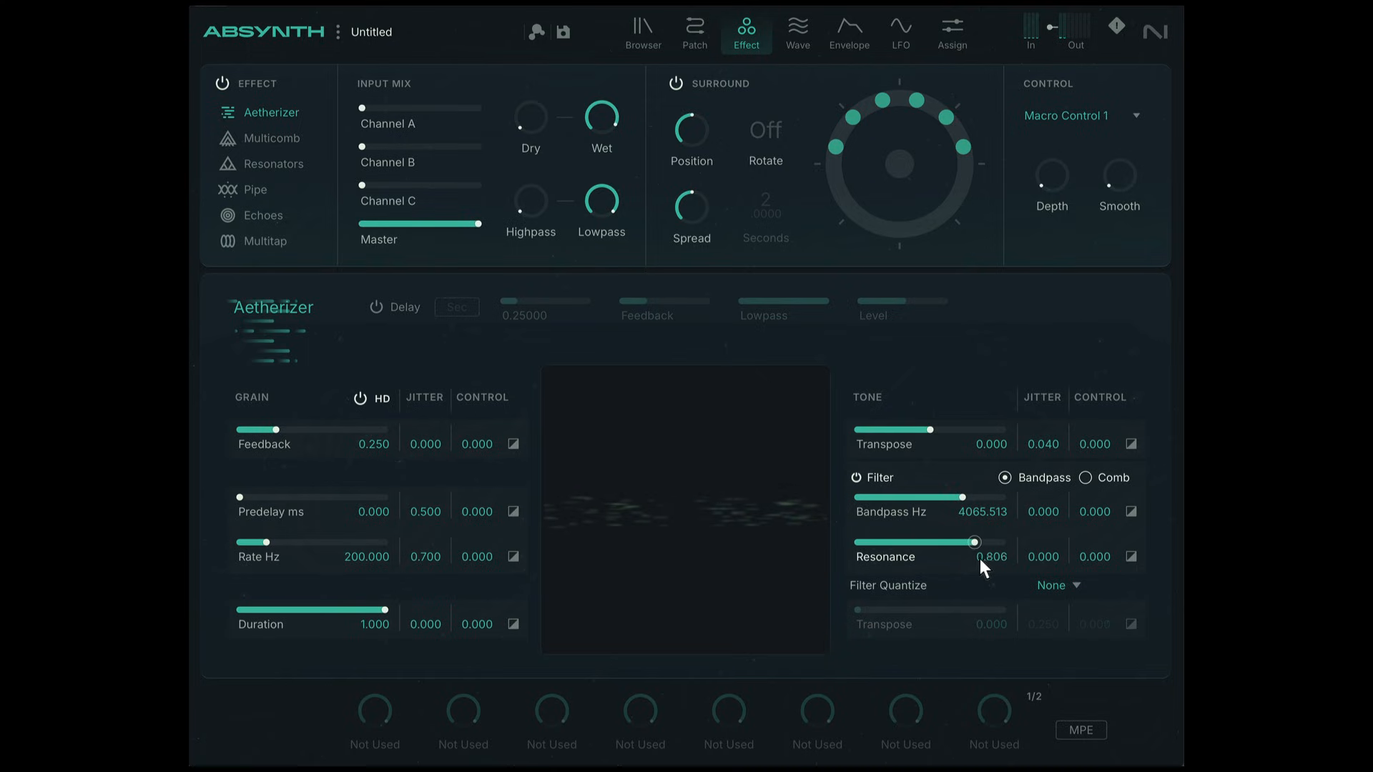
left_click_drag(976, 498, 941, 497)
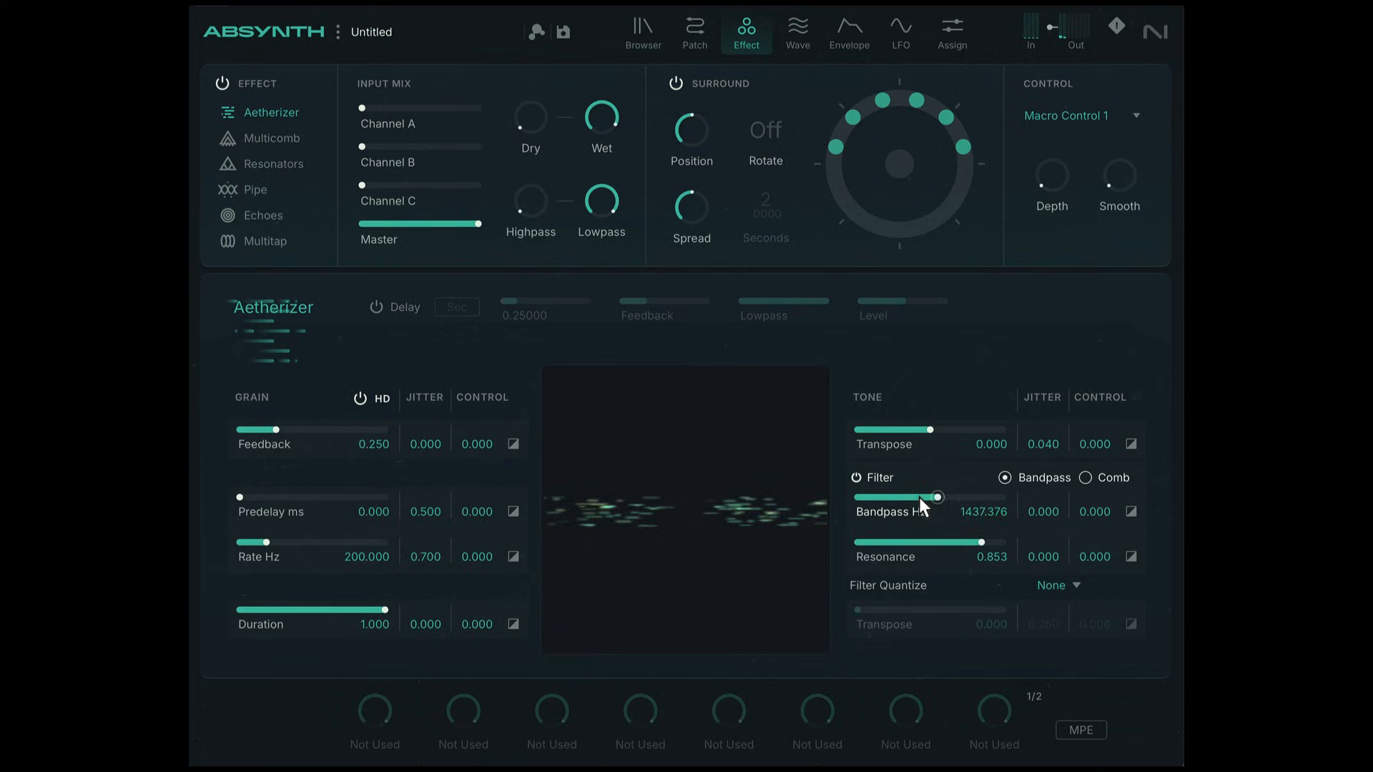
left_click_drag(940, 498, 958, 497)
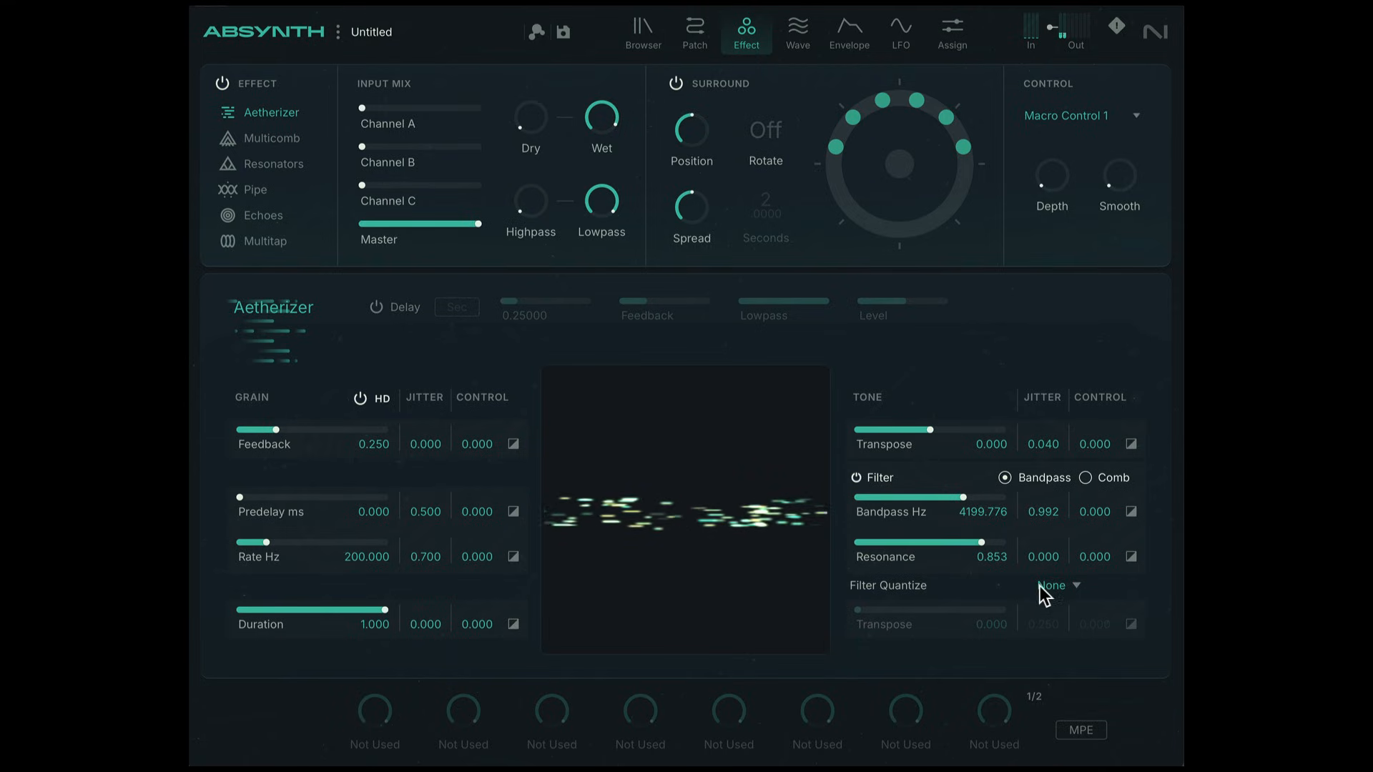
Step: Choose Major 7 in the Filter Quantize dropdown
left_click(1057, 584)
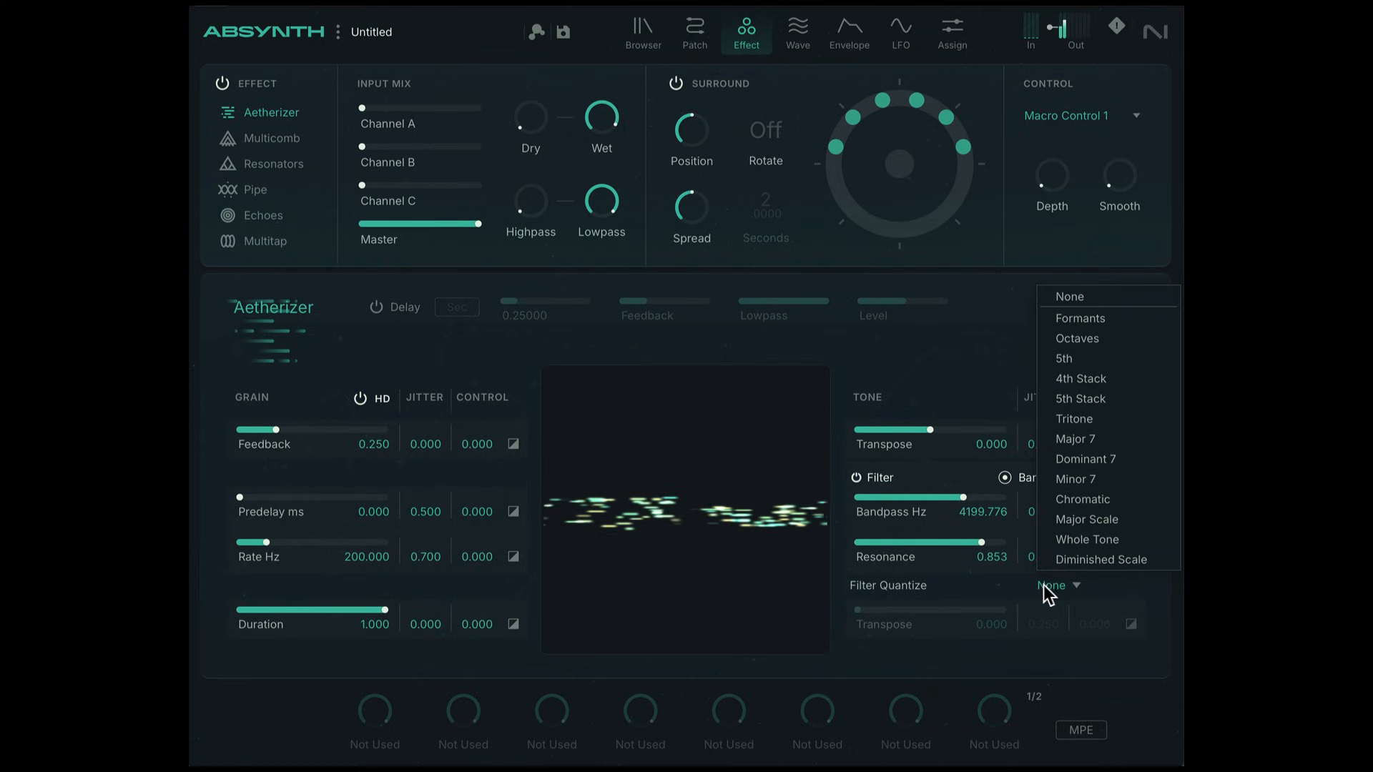
mouse_move(1082, 499)
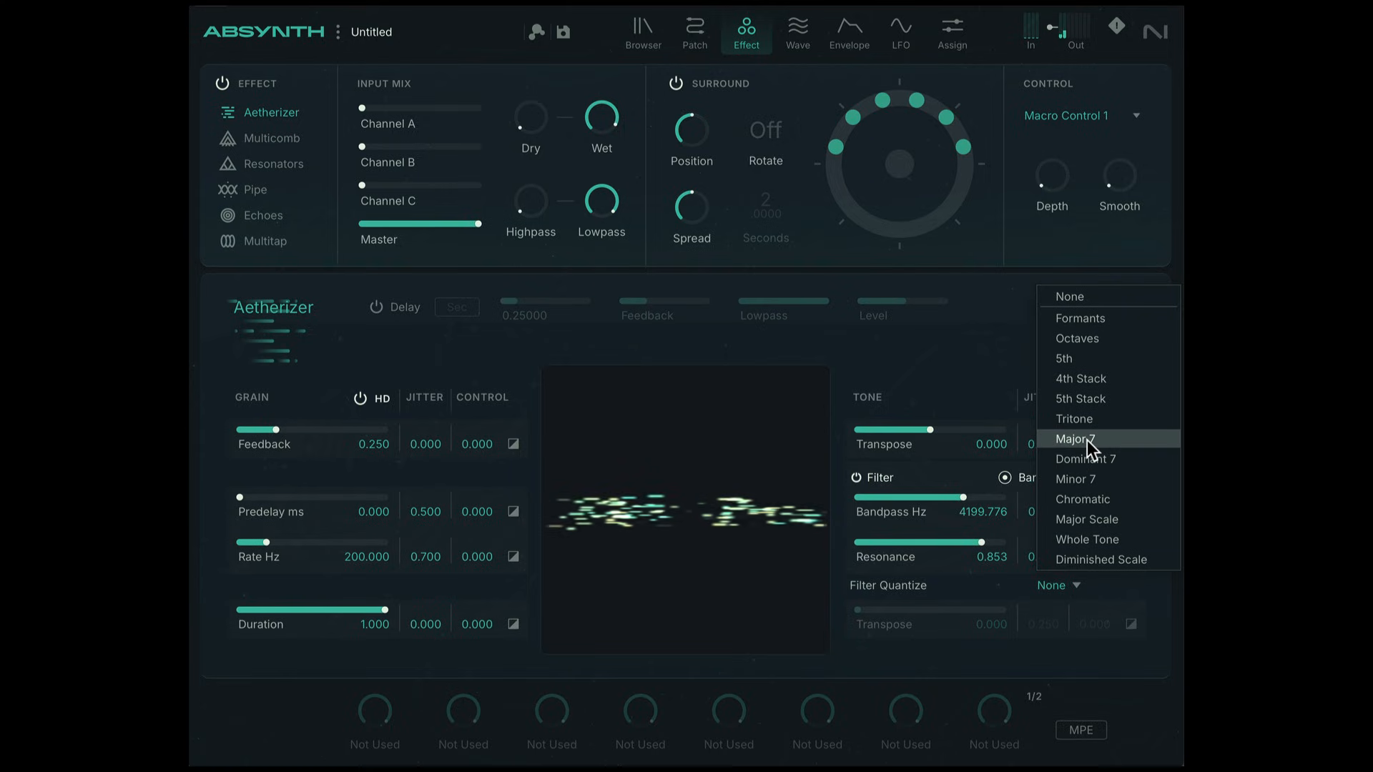
left_click(1073, 438)
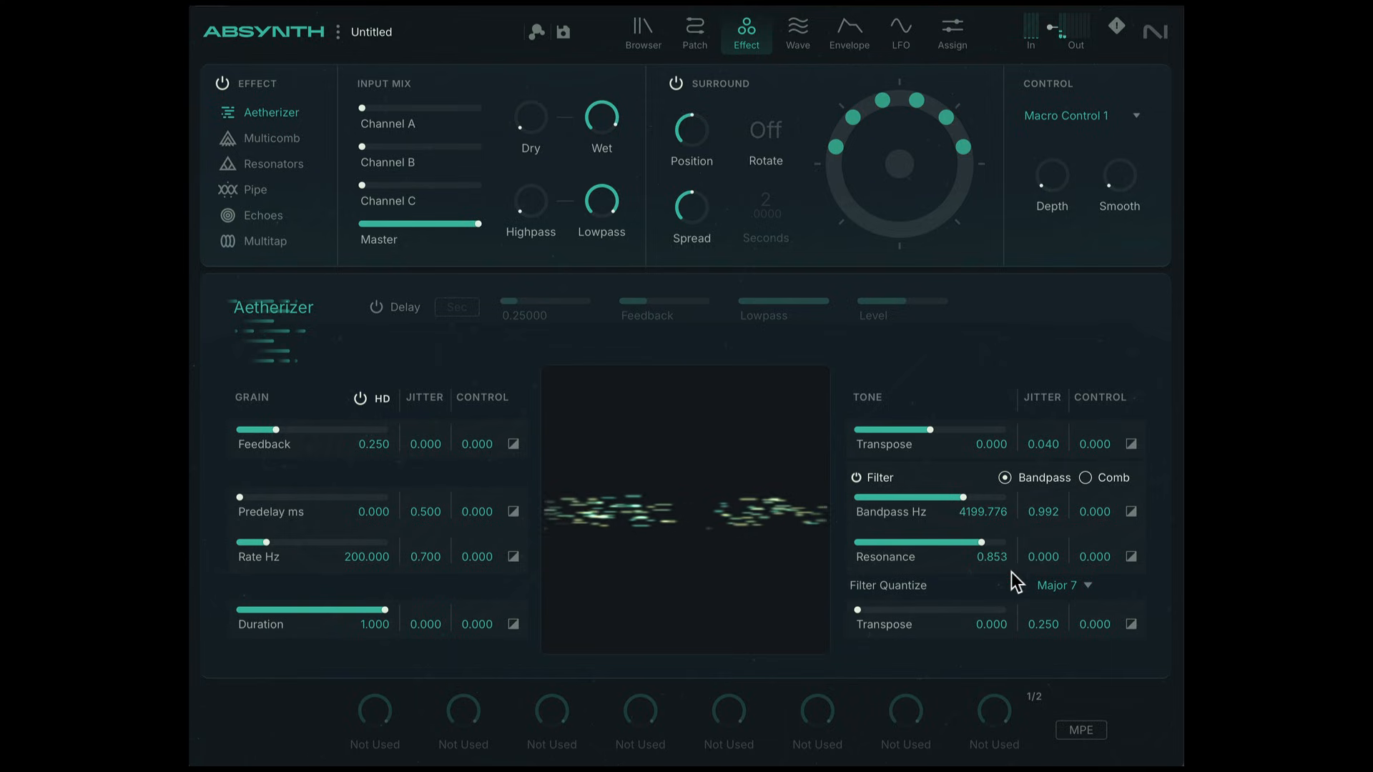
mouse_move(1049, 626)
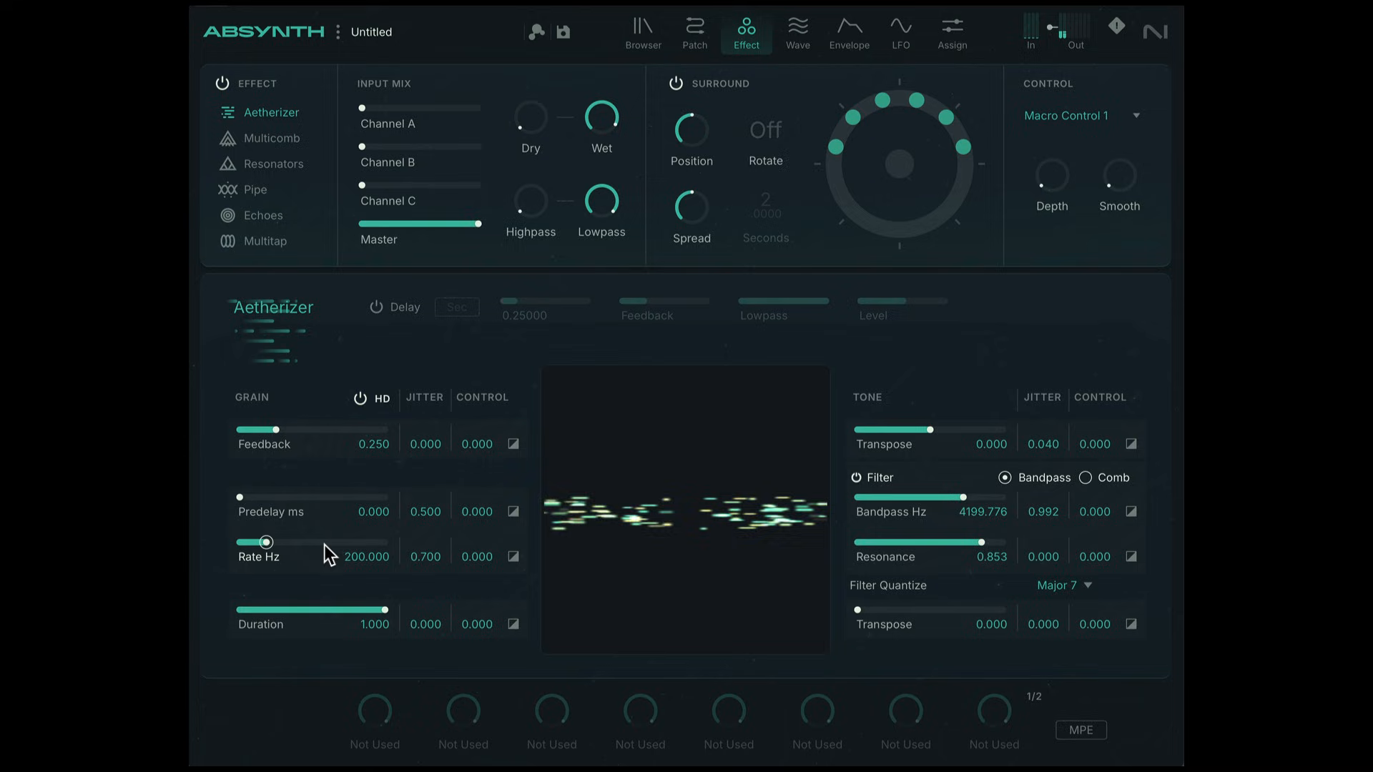
mouse_move(947, 514)
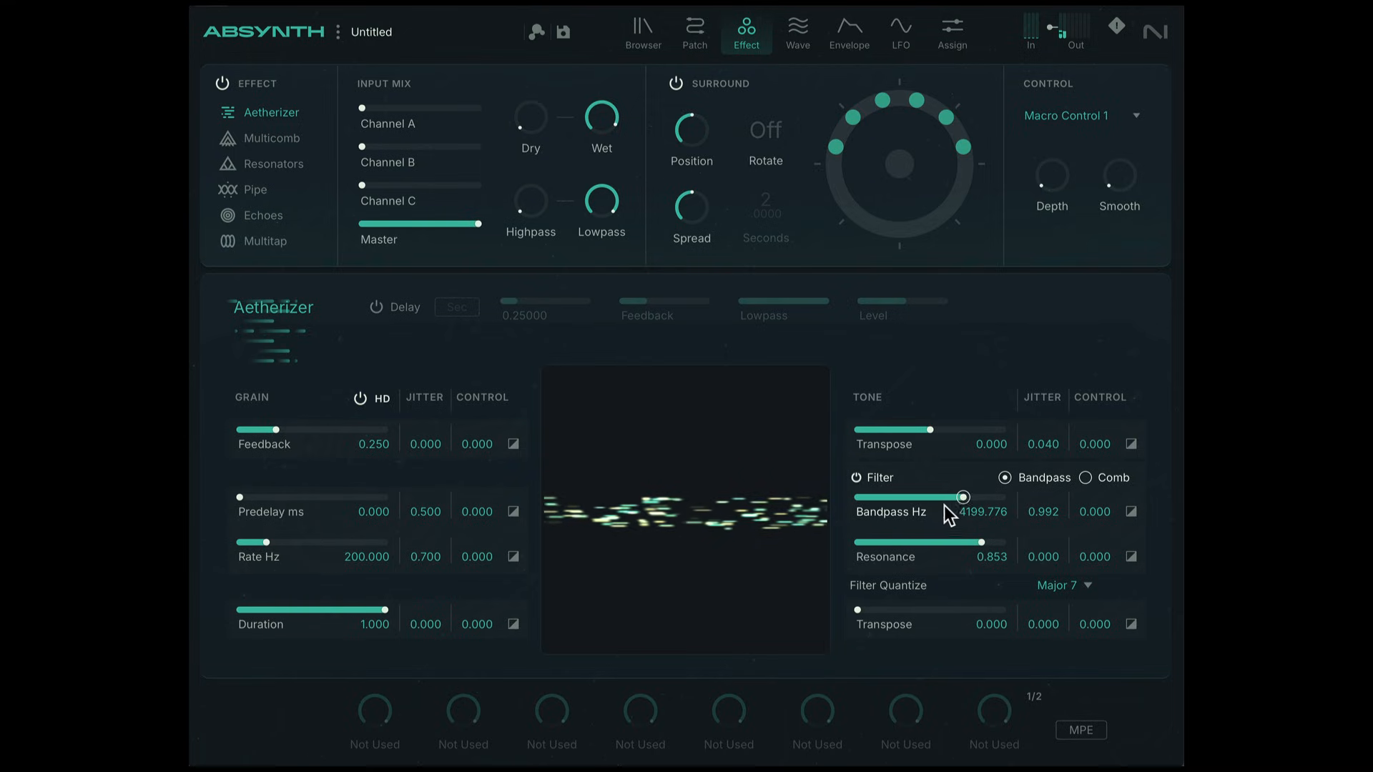
Step: Raise the Aetherizer bandpass frequency to about 15157 Hz
left_click_drag(968, 497, 971, 497)
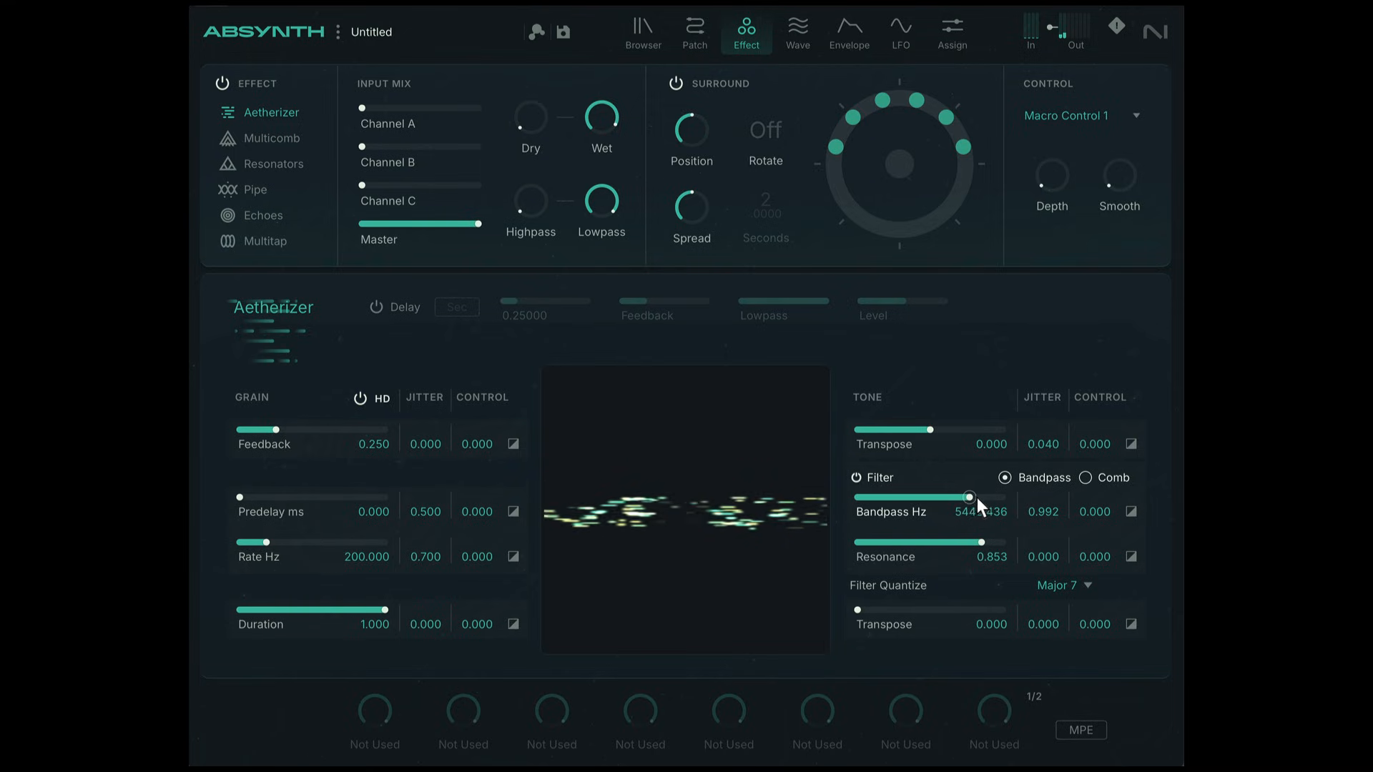
left_click_drag(972, 497, 983, 498)
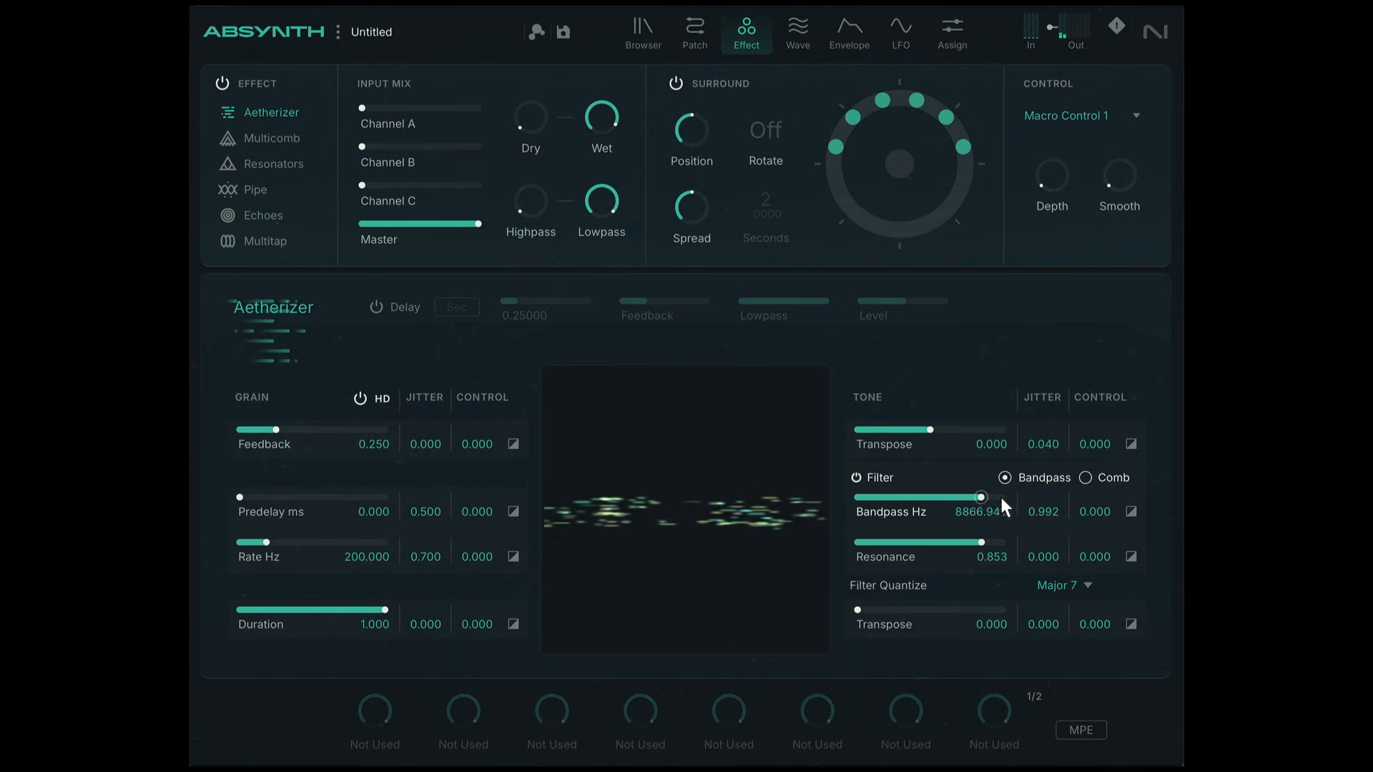
left_click_drag(982, 498, 990, 498)
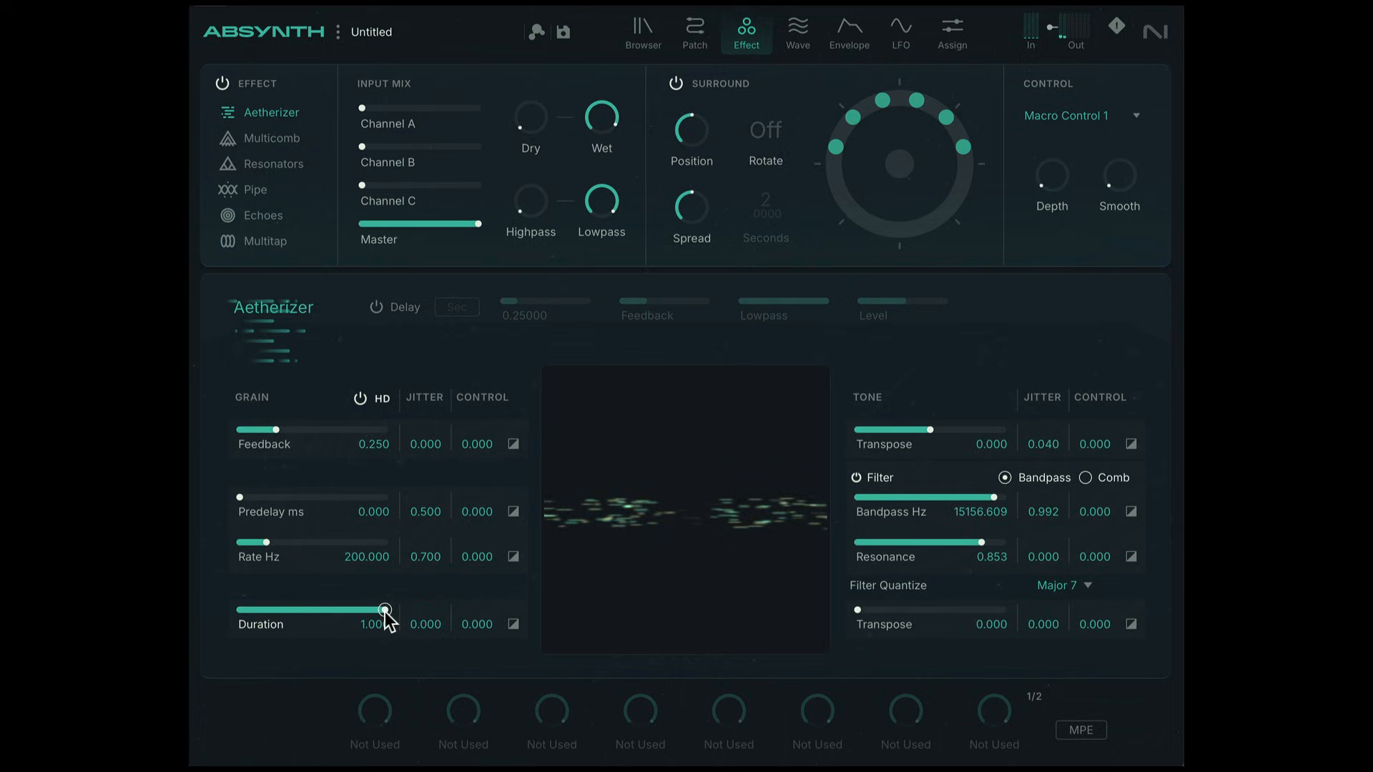
Step: Shorten the grain duration from 1.000 down to 0.250
left_click_drag(385, 609, 287, 609)
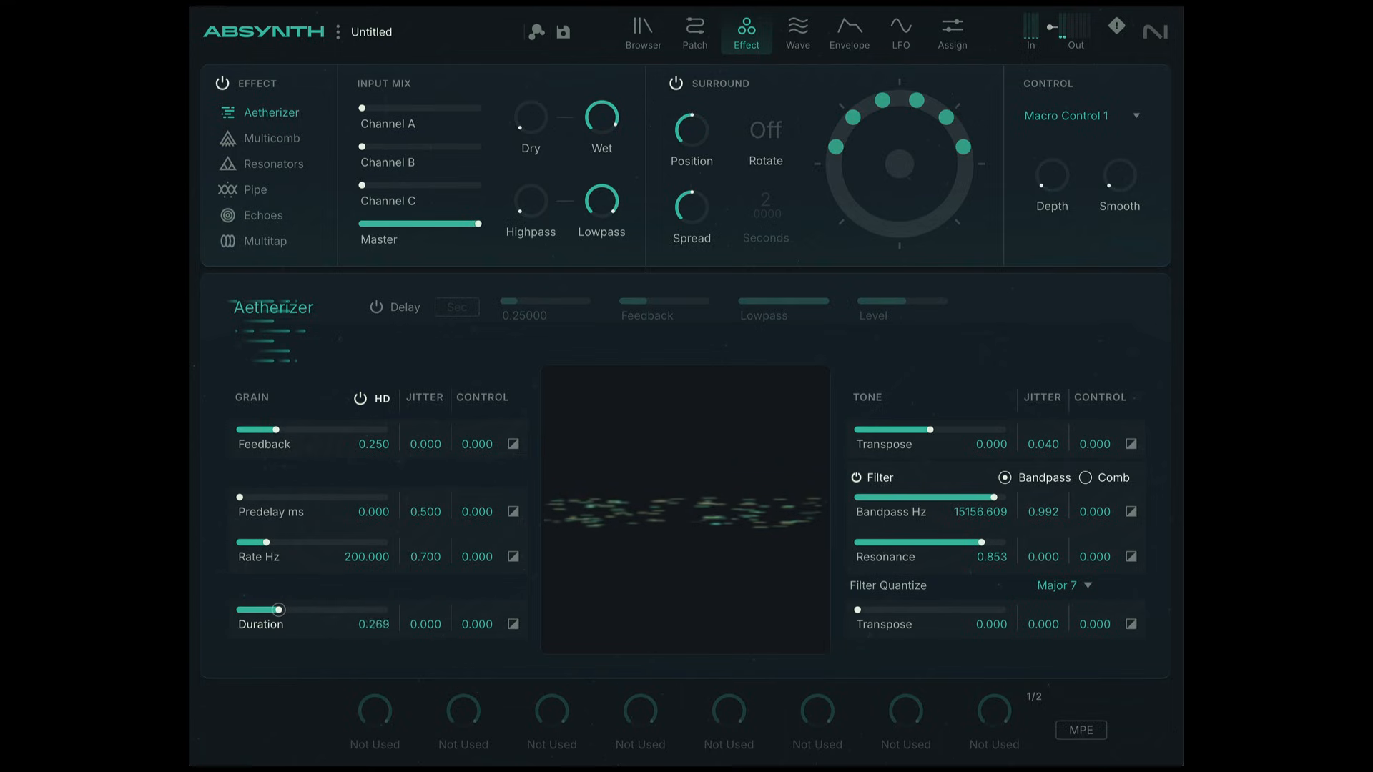
left_click_drag(286, 609, 254, 609)
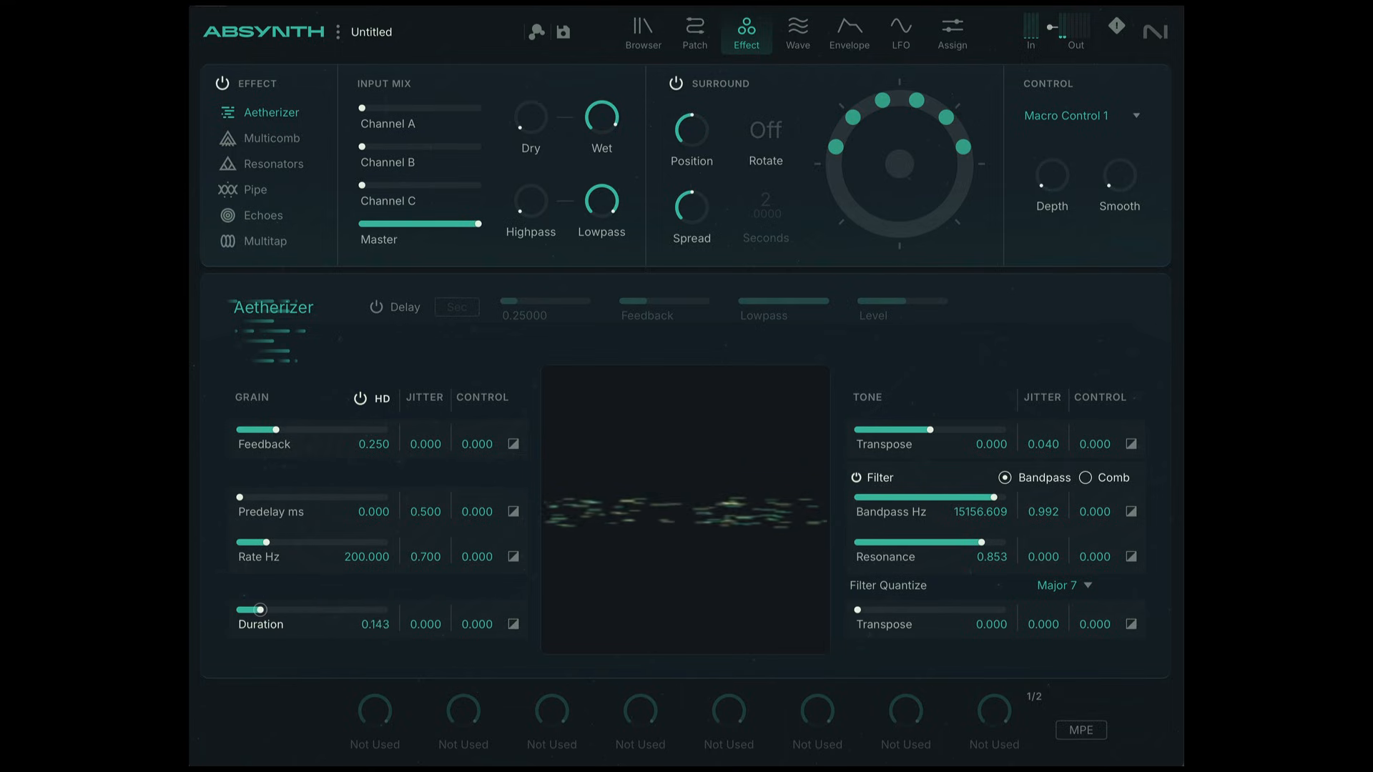
left_click_drag(254, 609, 280, 609)
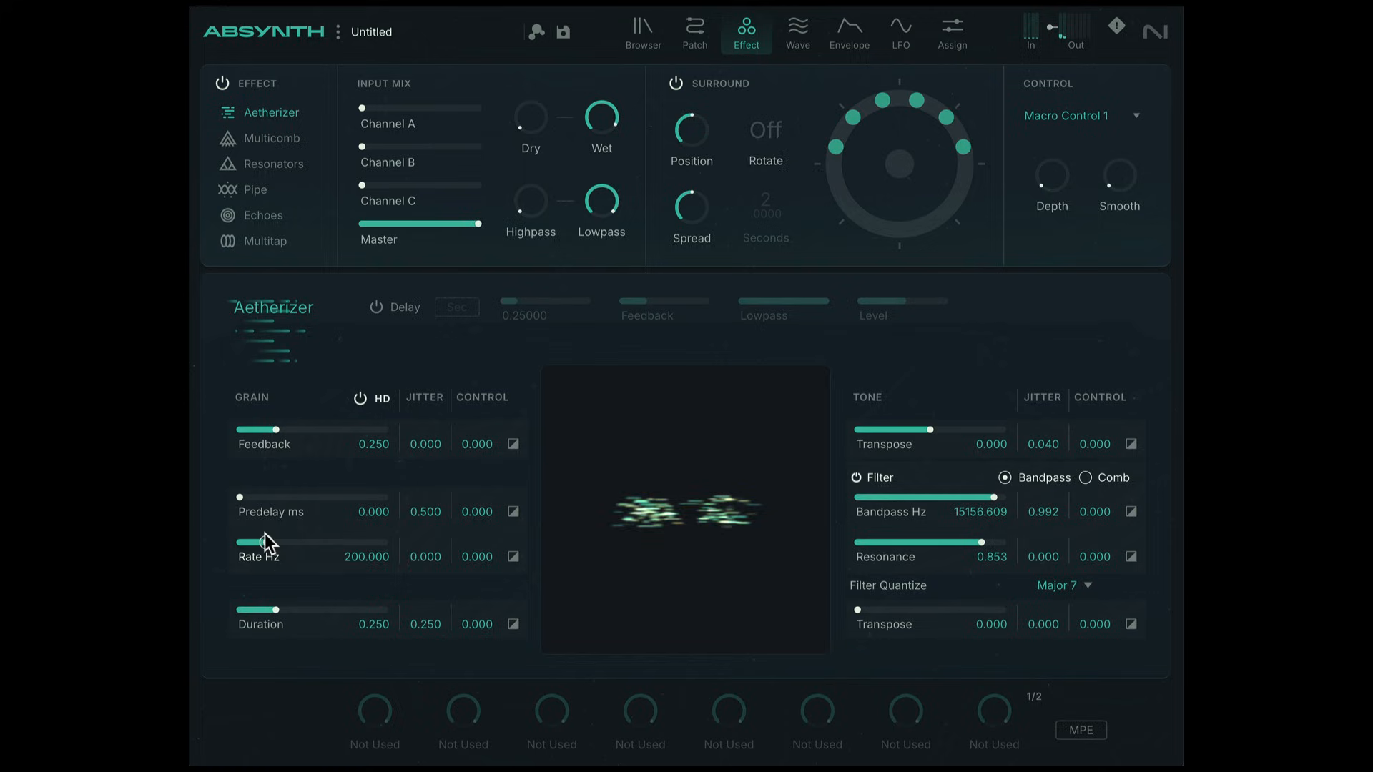
Step: Sweep the grain Rate down to ~51 Hz, then settle it at about 605.6 Hz
left_click_drag(267, 542, 254, 541)
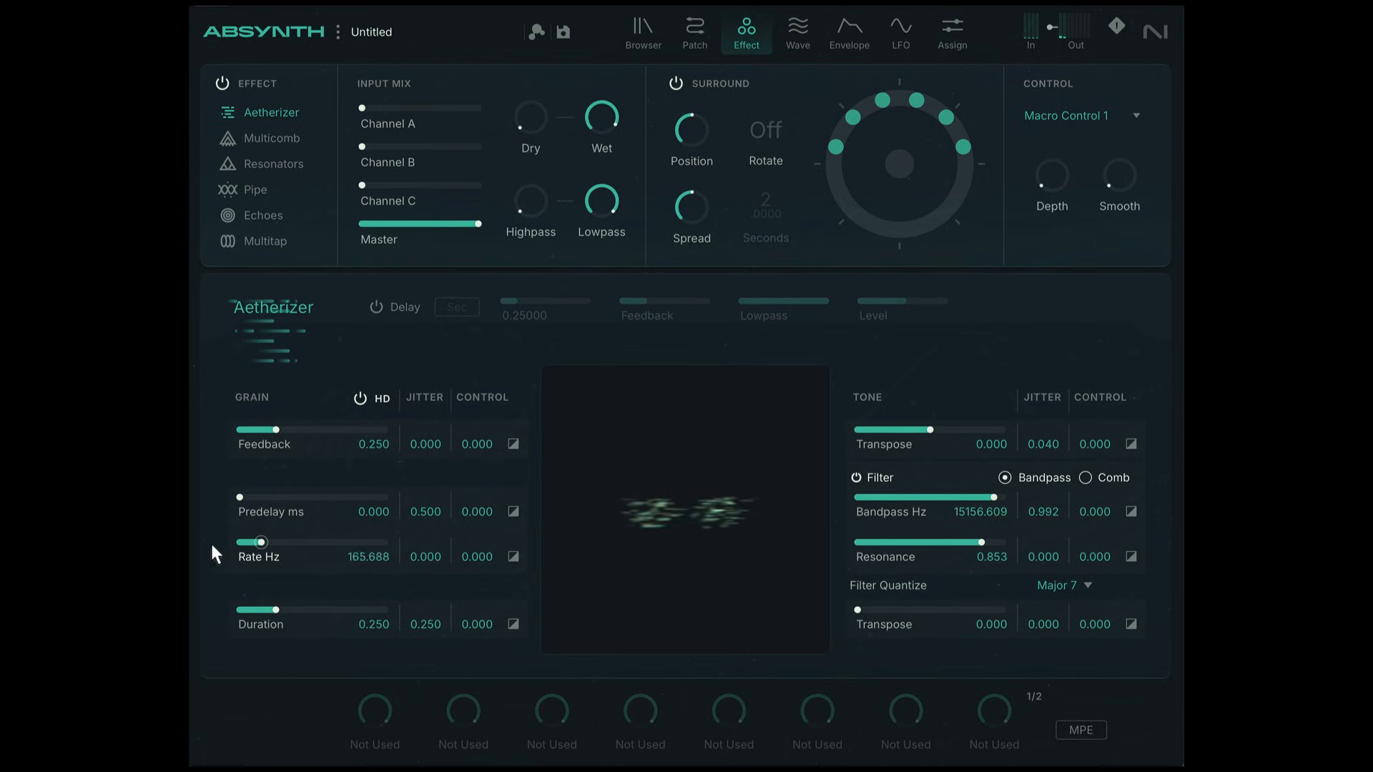
left_click_drag(262, 541, 243, 541)
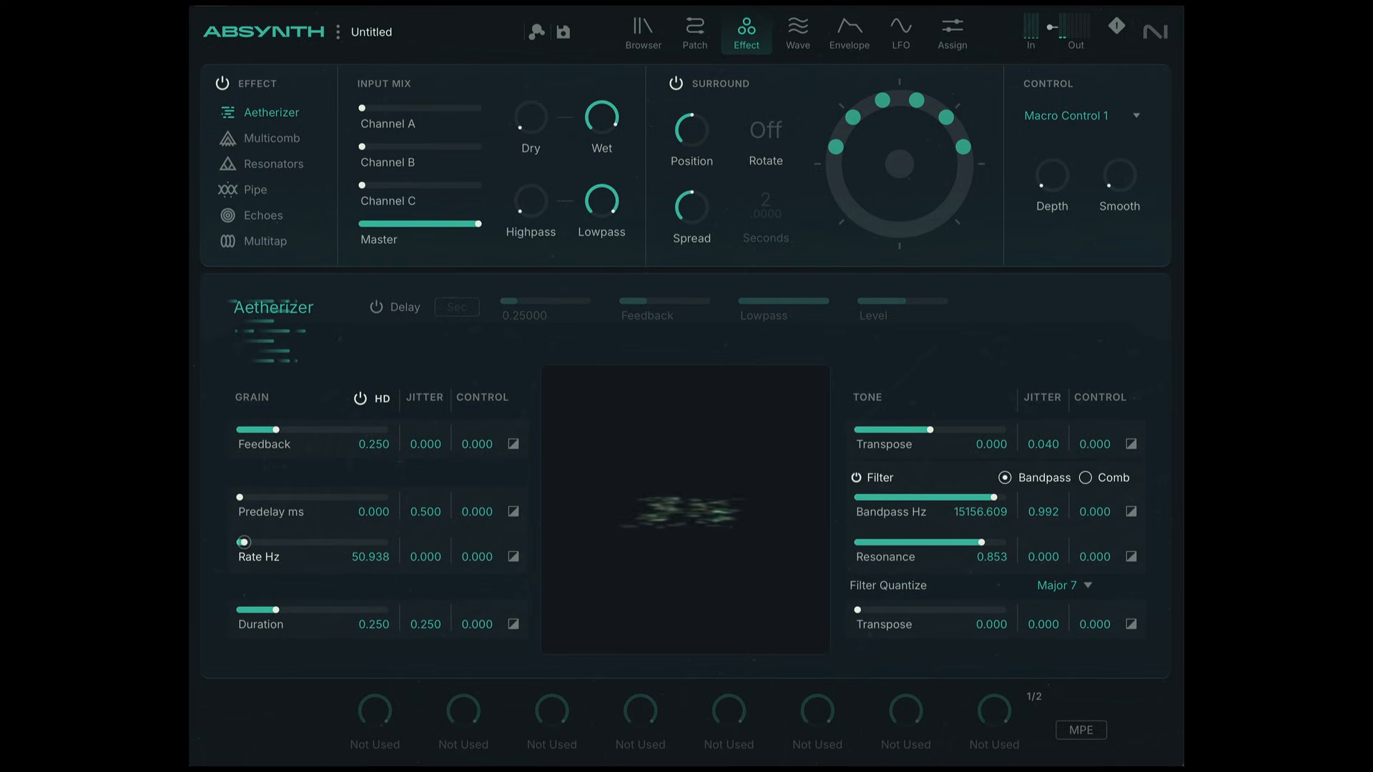
left_click_drag(243, 543, 258, 542)
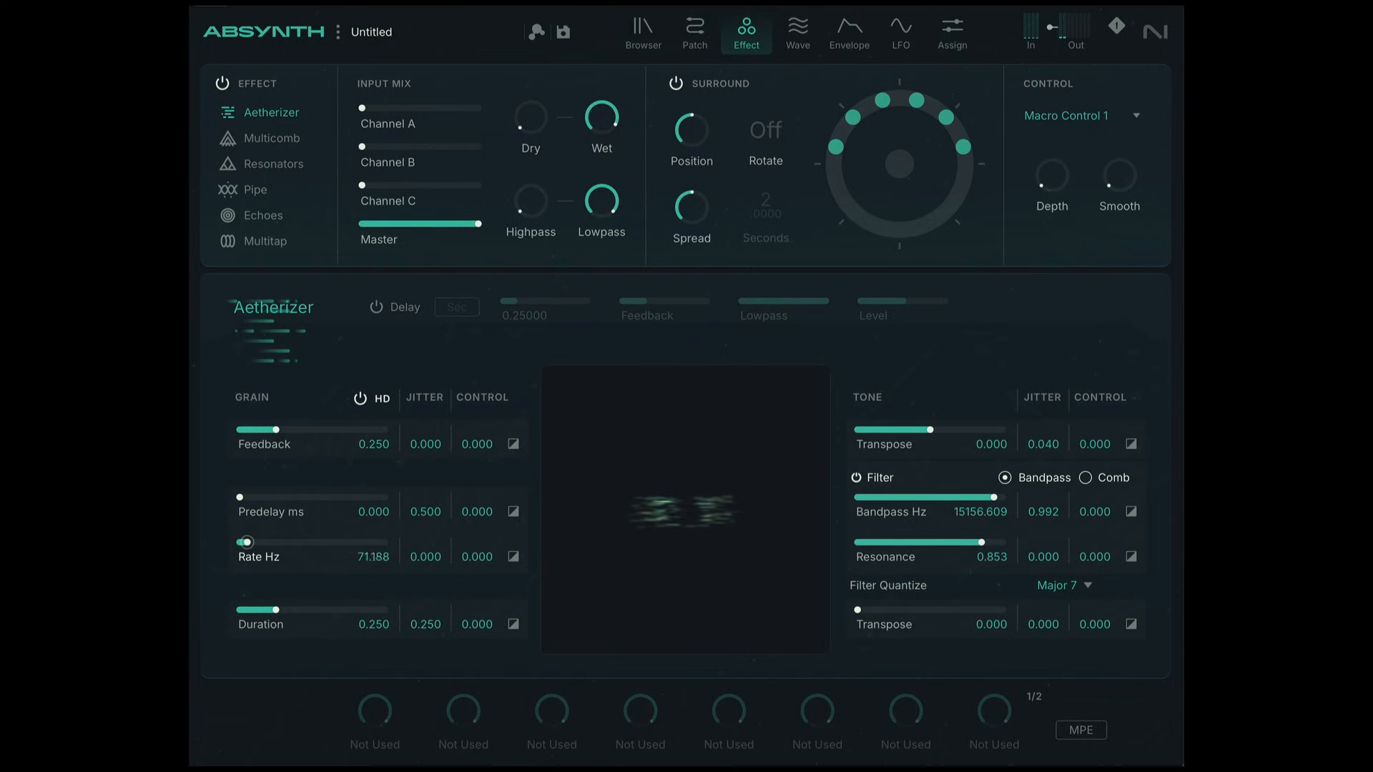
left_click_drag(249, 541, 281, 541)
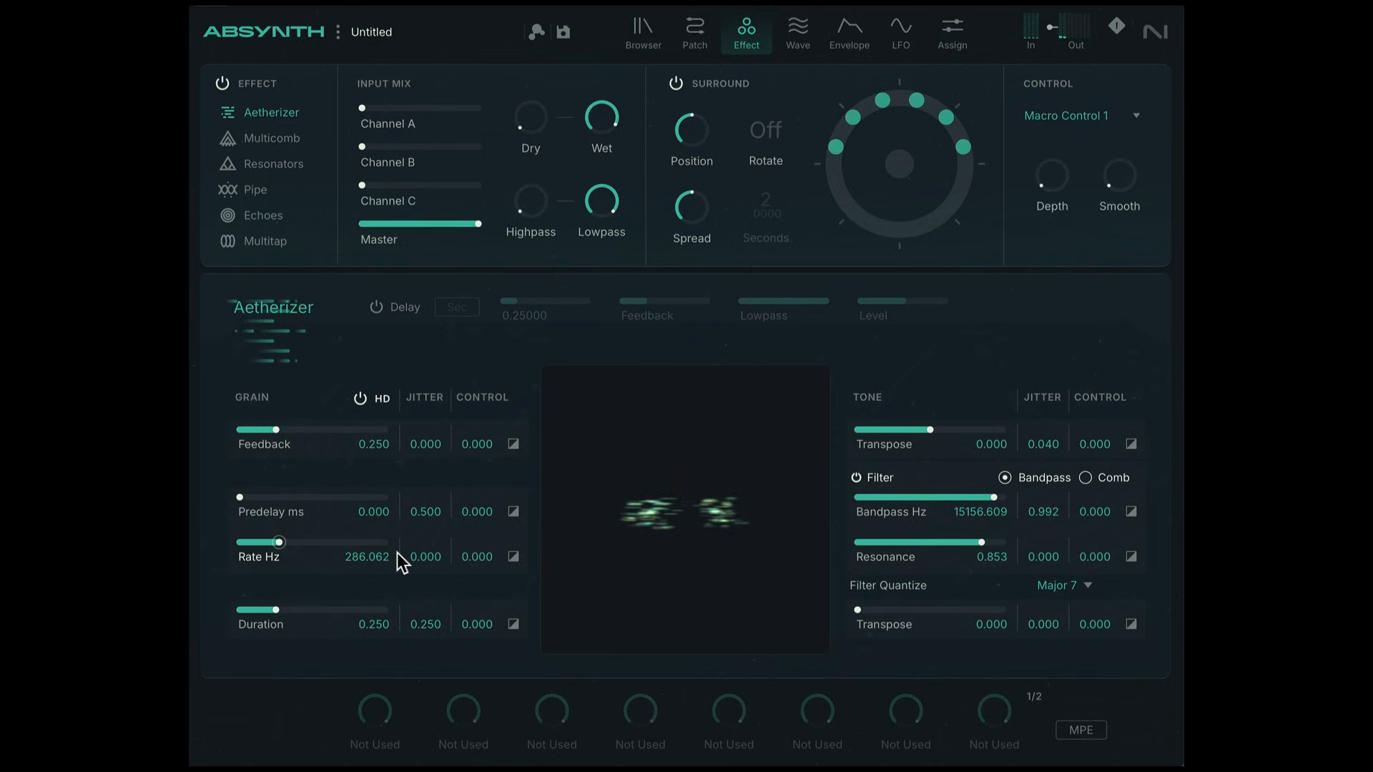
left_click_drag(281, 542, 331, 542)
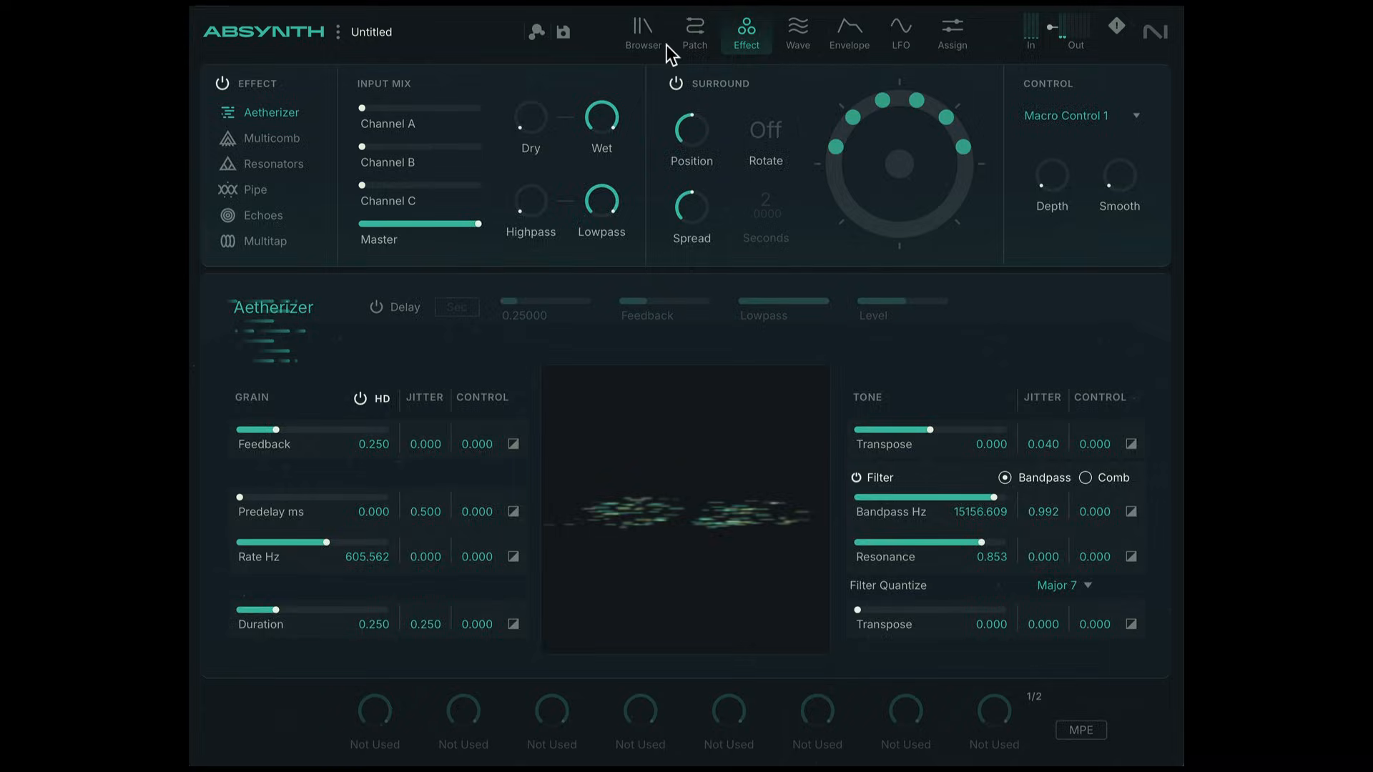
left_click(694, 26)
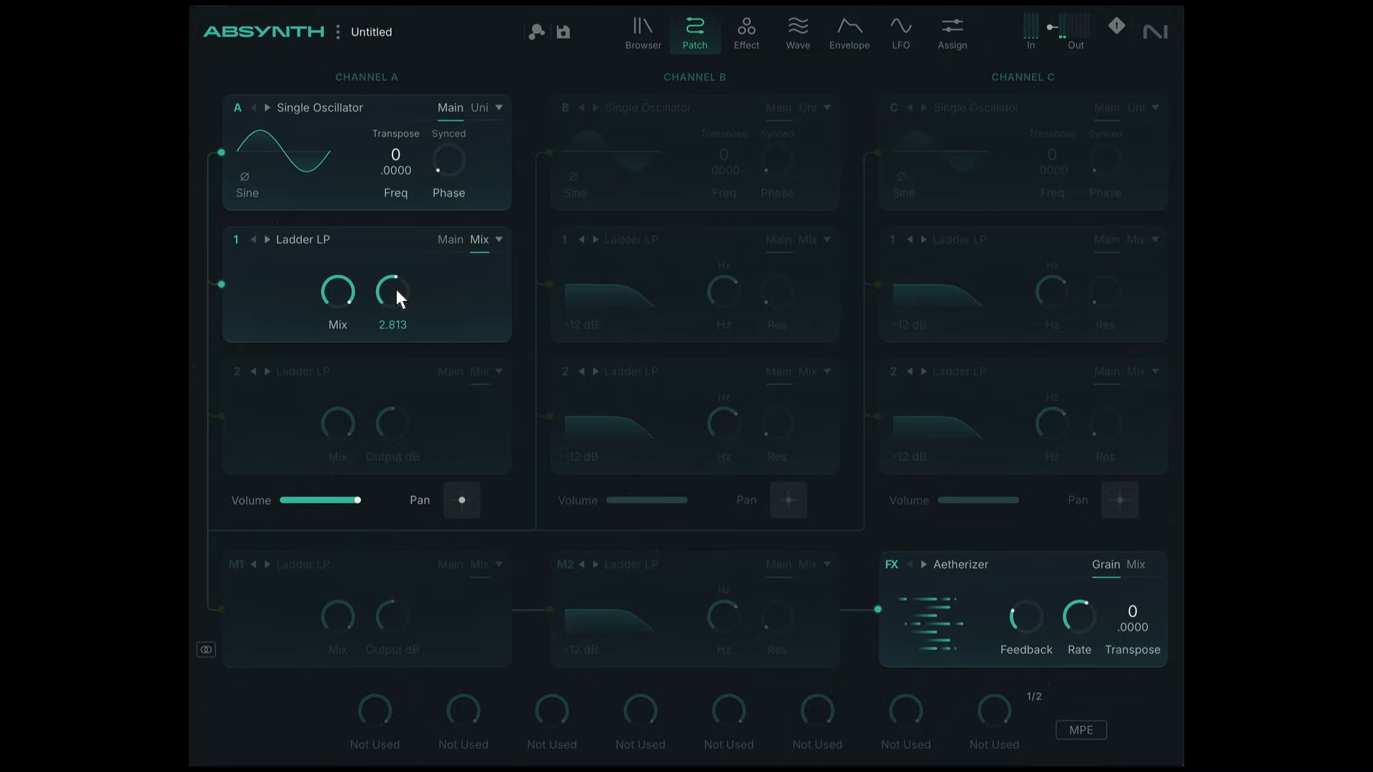
left_click_drag(392, 297, 412, 257)
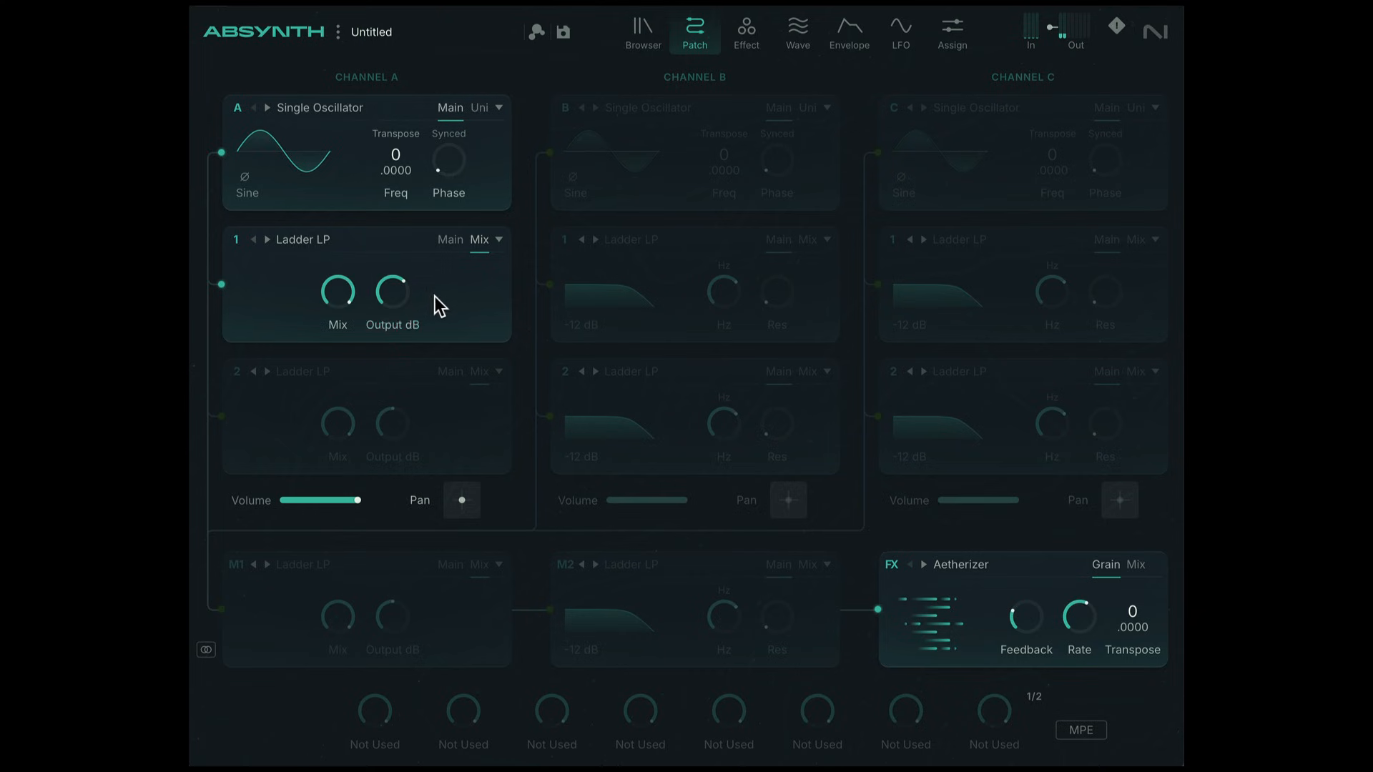
left_click(745, 26)
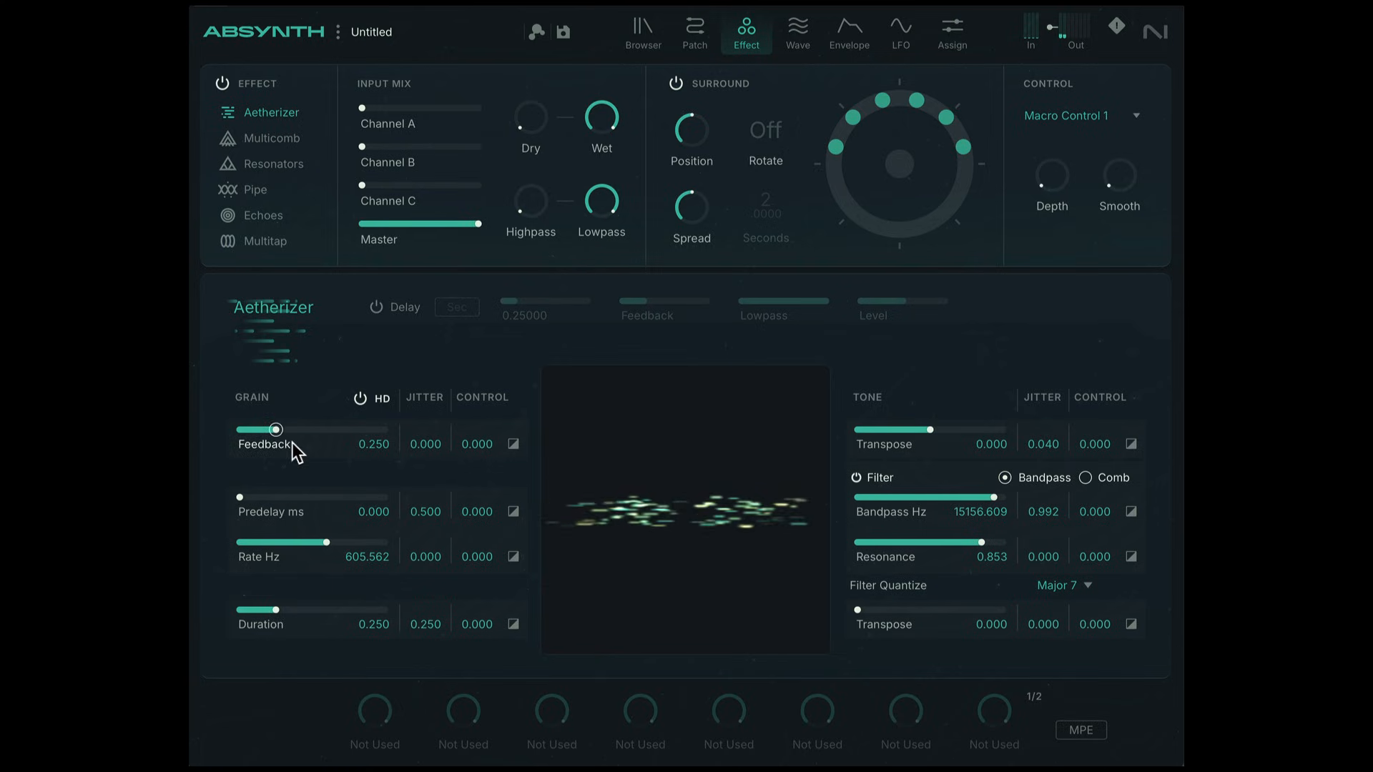
Step: Push grain Feedback up, then pull it back to settle at 0.391
left_click_drag(282, 429, 345, 429)
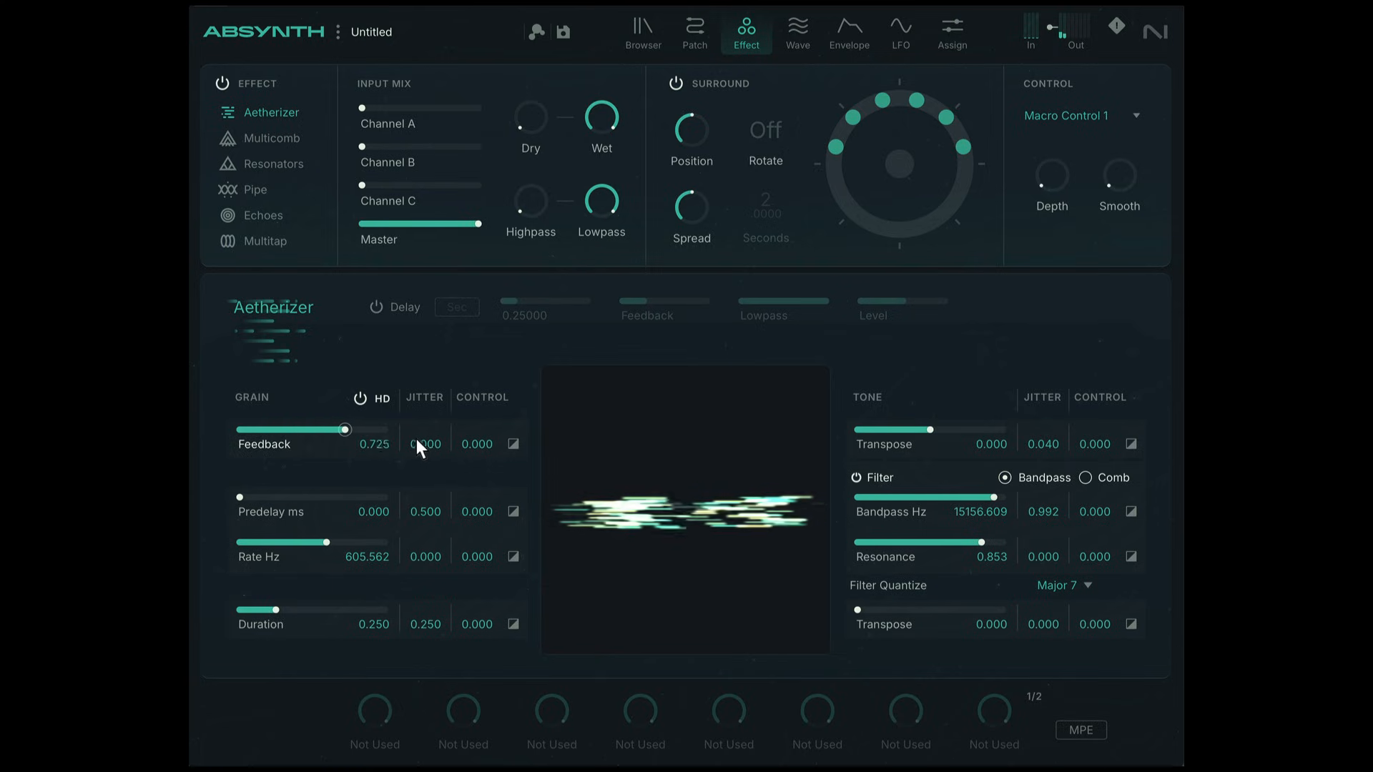
left_click_drag(344, 429, 324, 429)
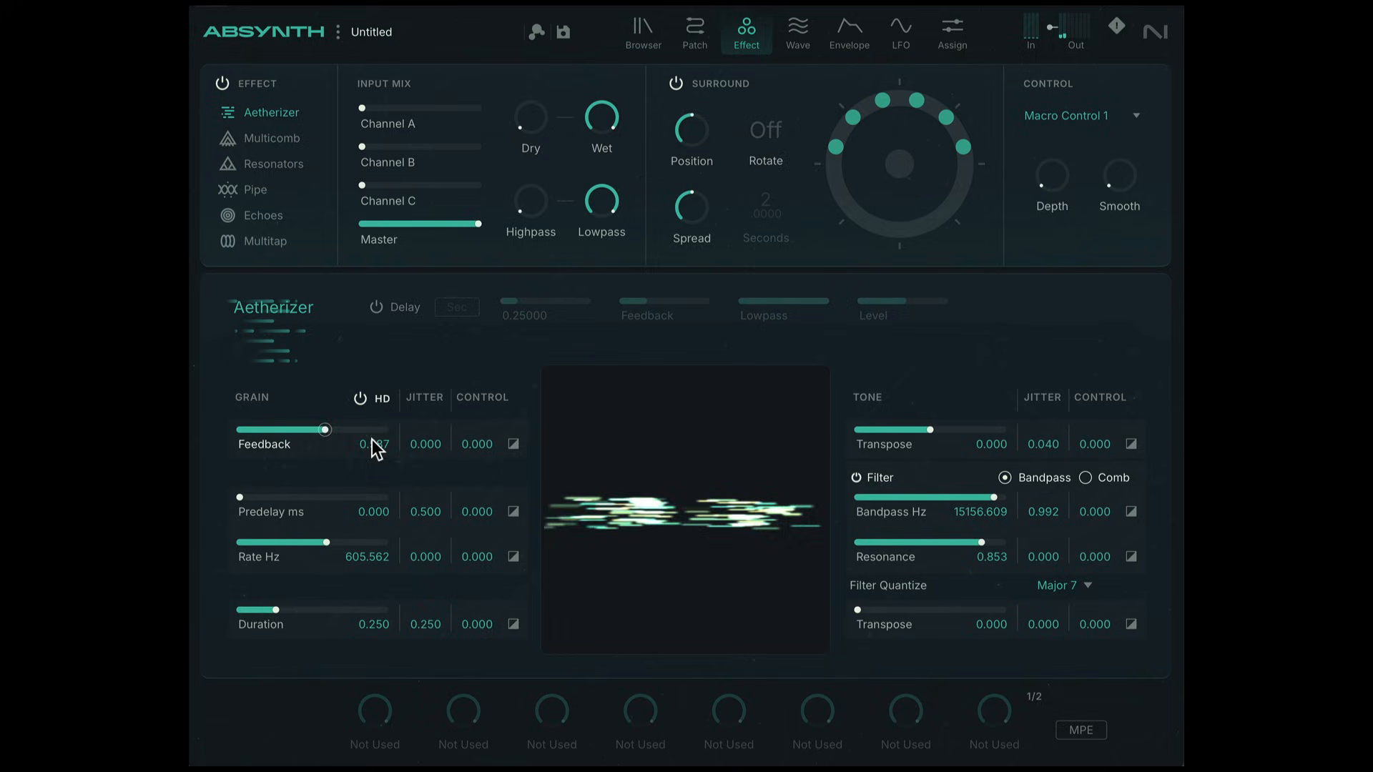
left_click_drag(326, 428, 297, 429)
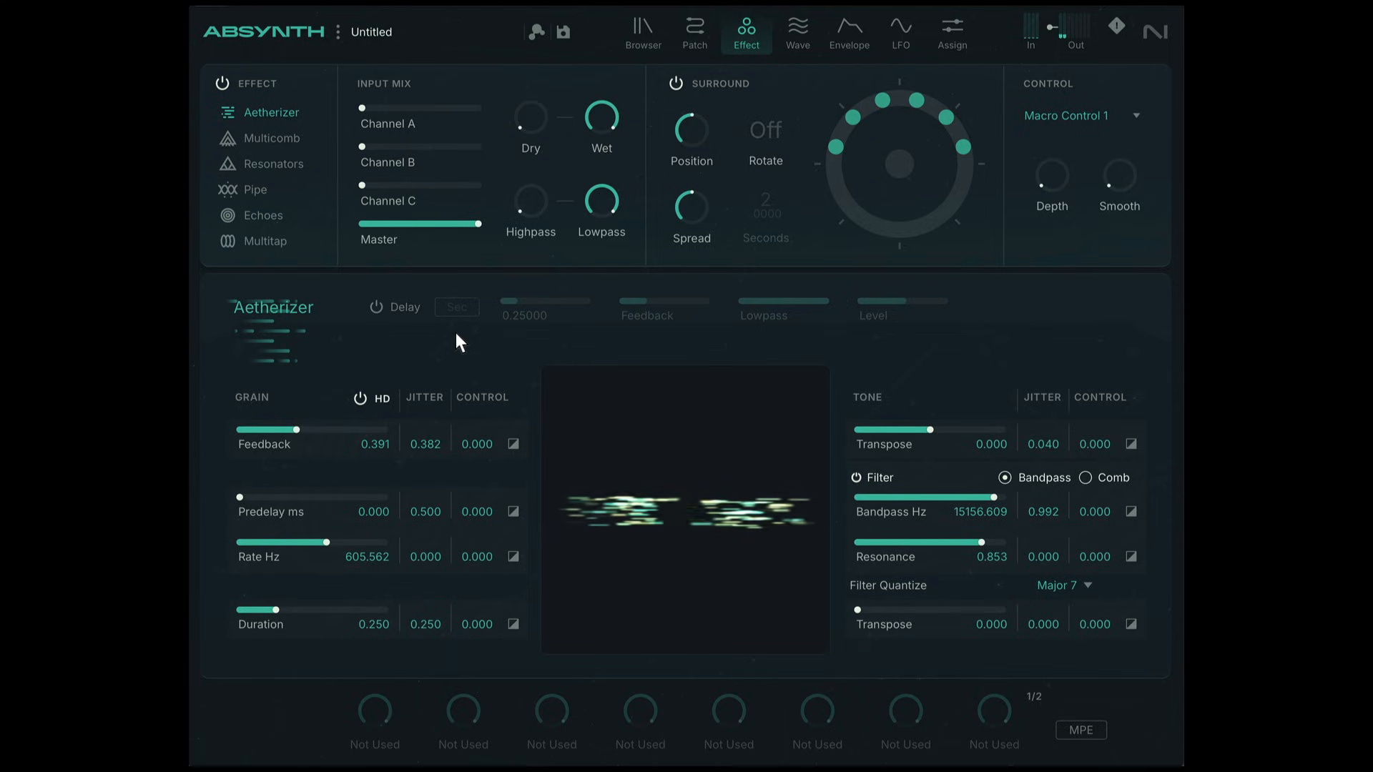
mouse_move(377, 586)
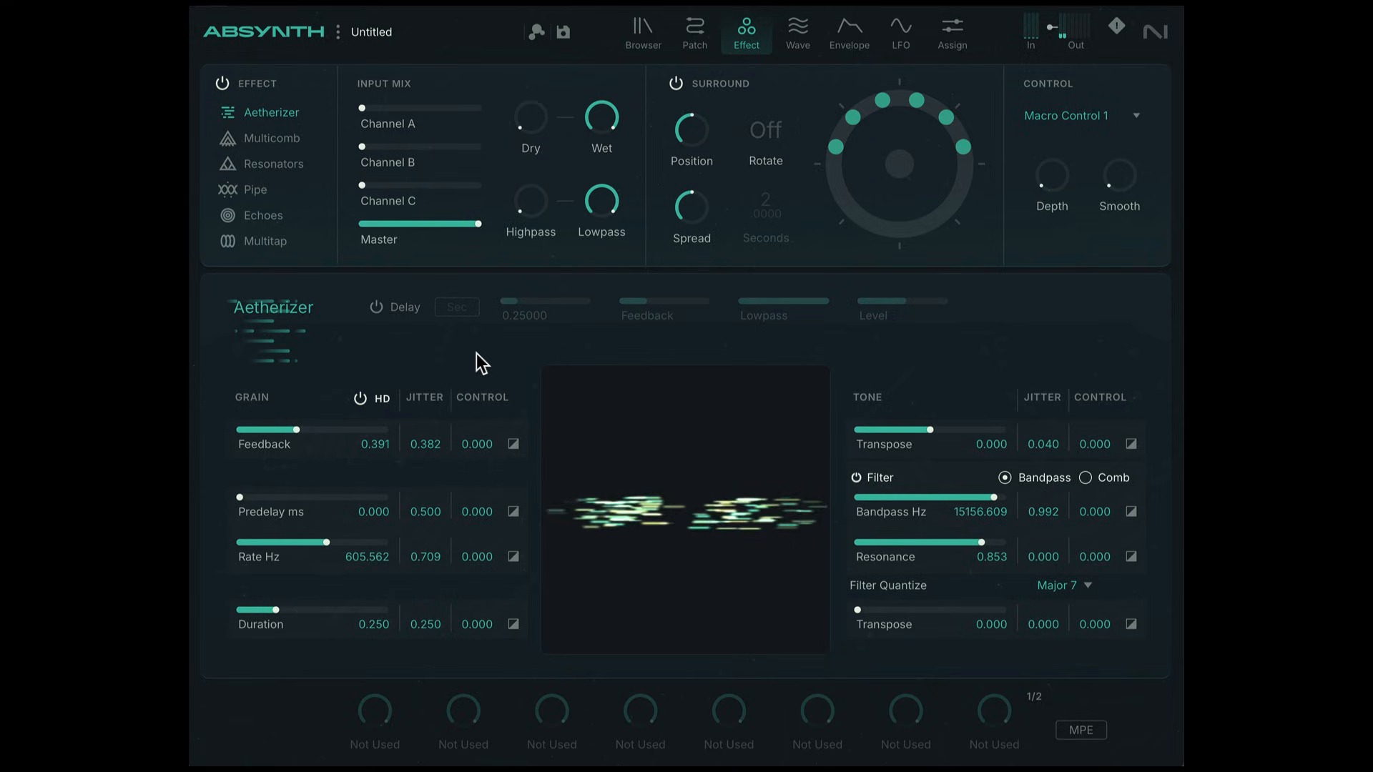
Step: Experiment with grain duration down to ~0.036 and grain rate up to ~711 Hz
left_click_drag(346, 542, 320, 542)
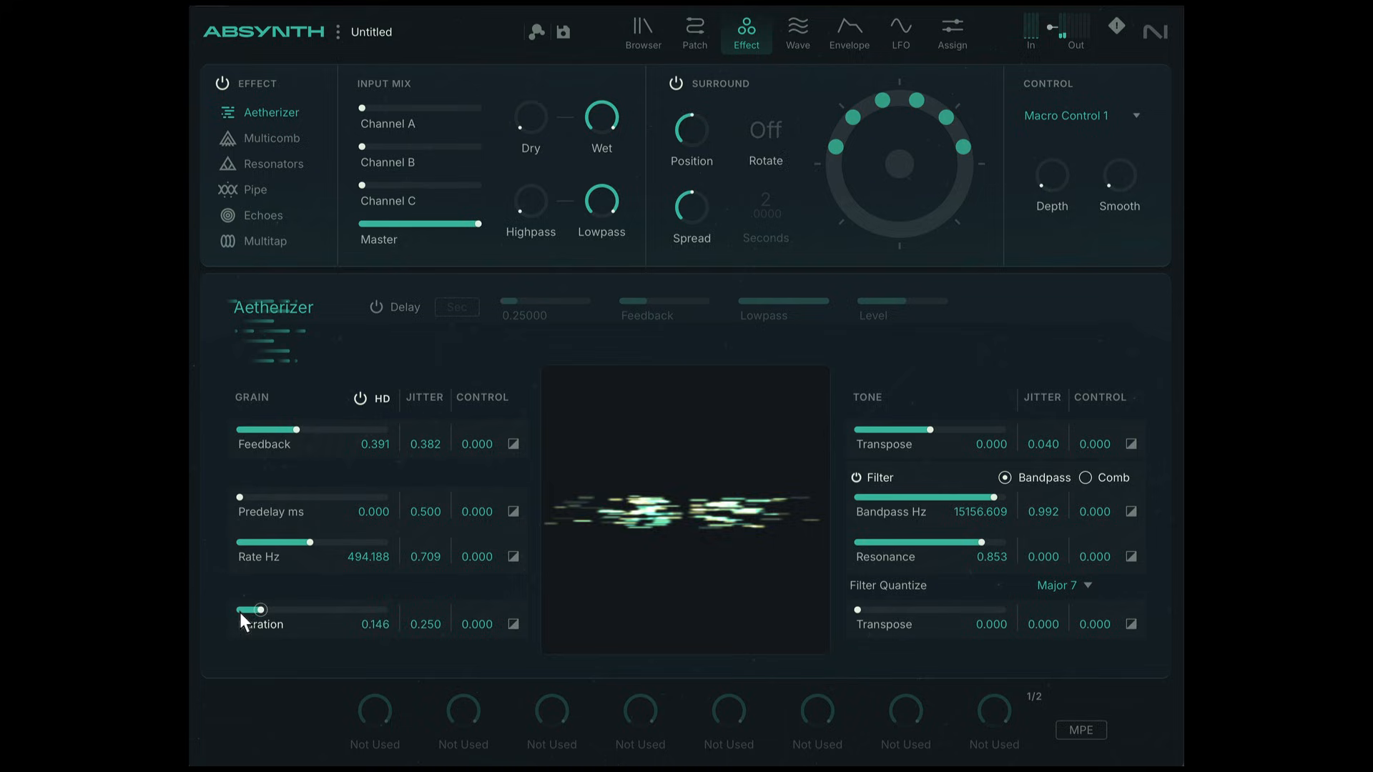
left_click_drag(262, 609, 248, 609)
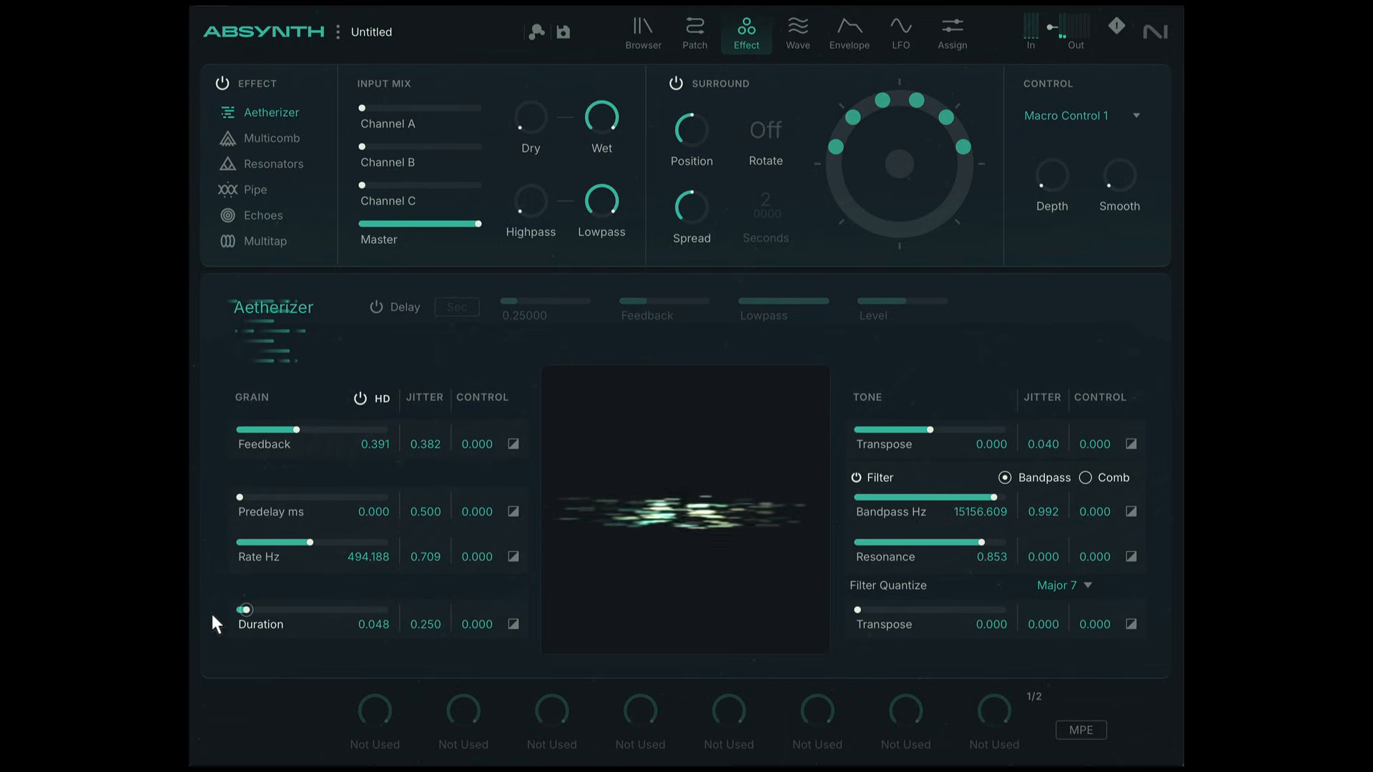
left_click_drag(248, 610, 242, 609)
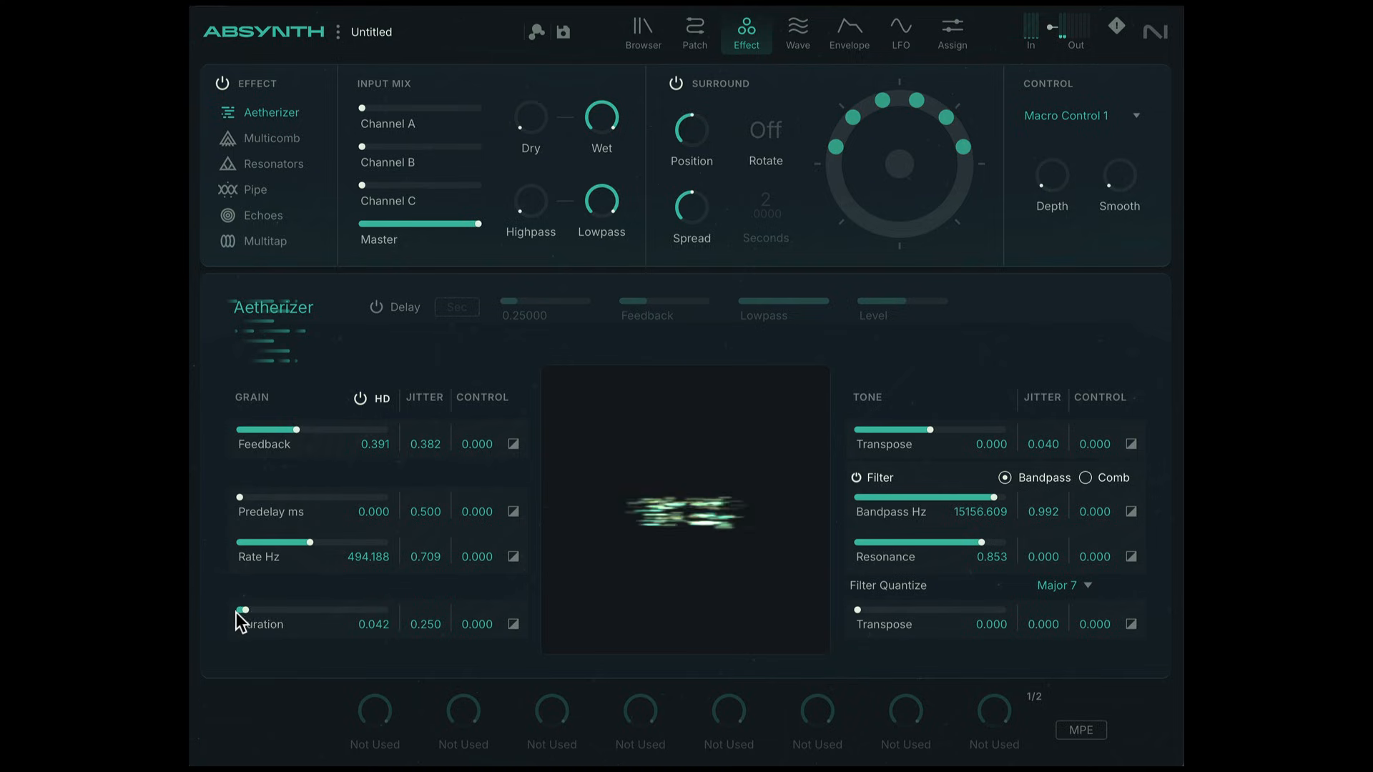
left_click_drag(243, 609, 243, 610)
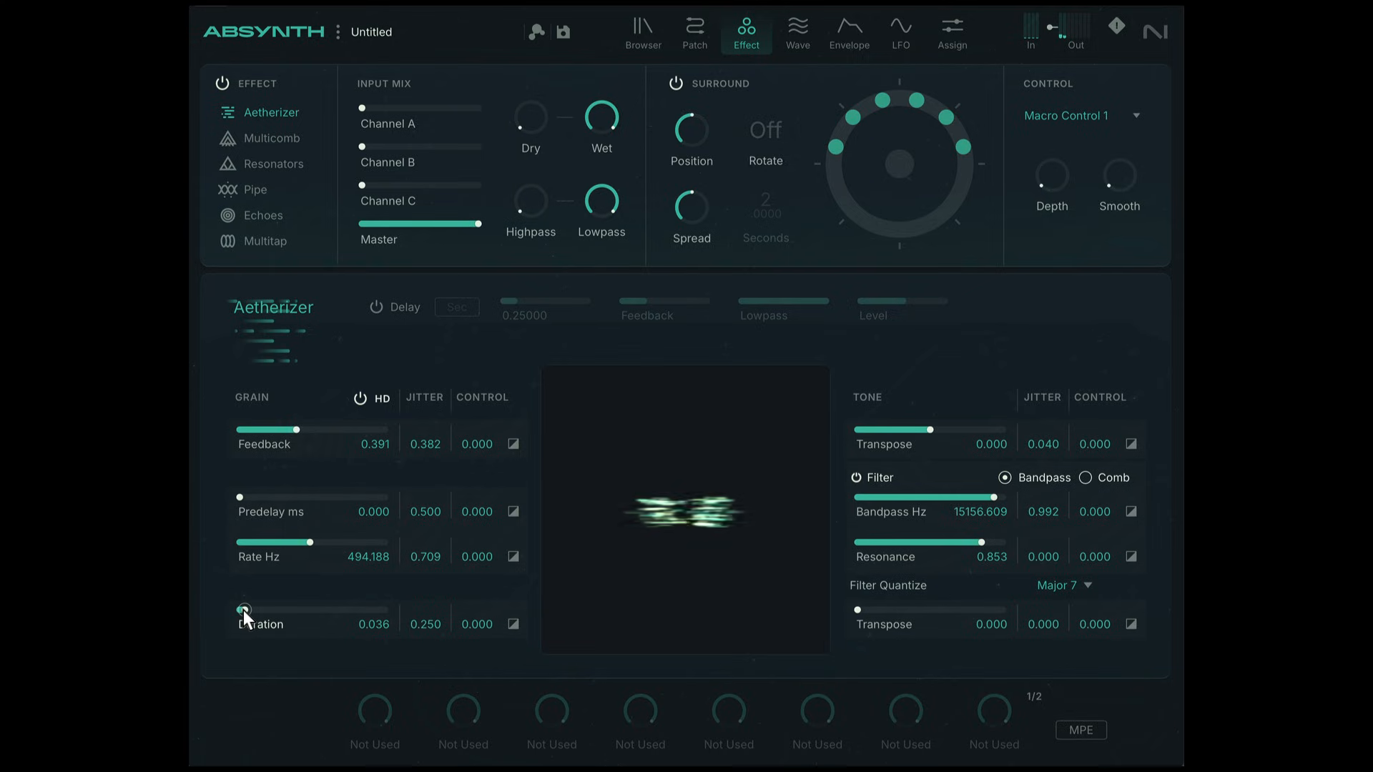
left_click_drag(245, 609, 247, 609)
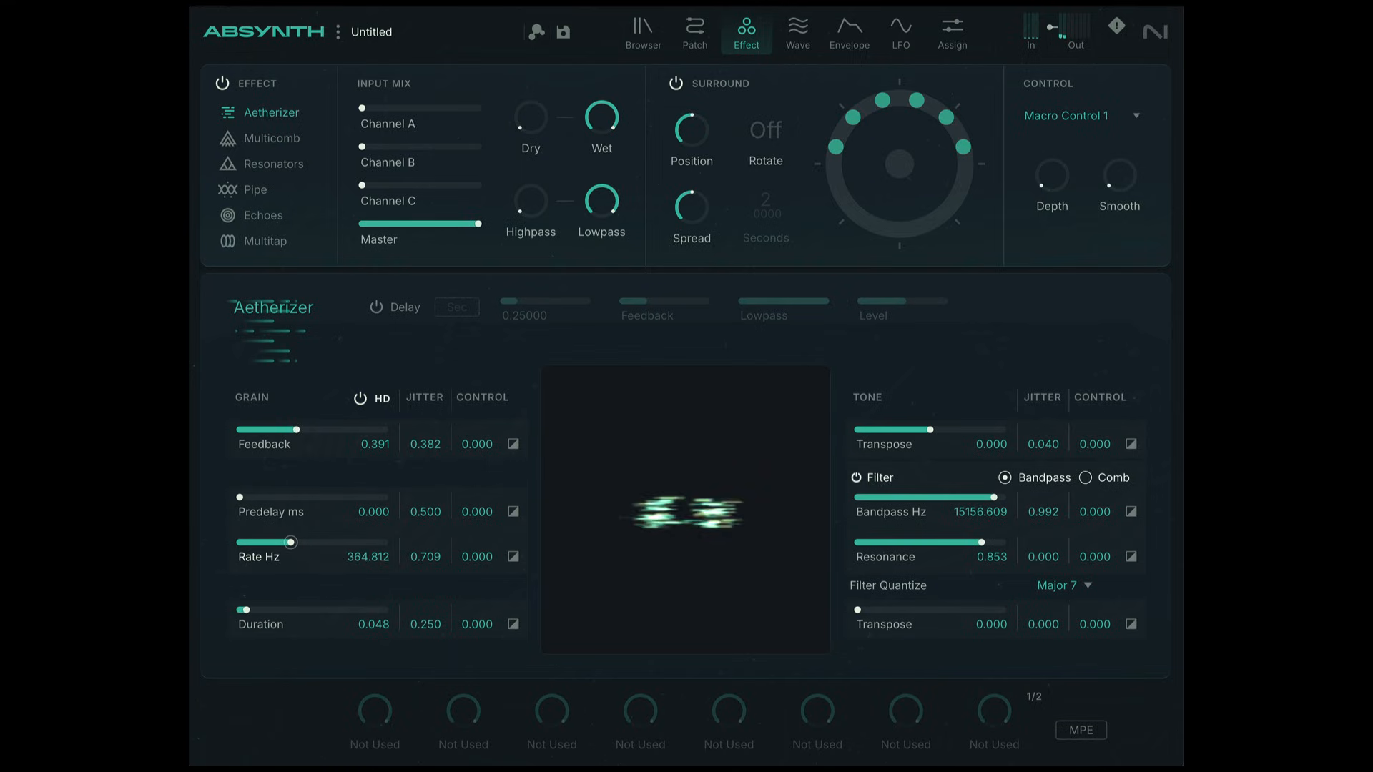
left_click_drag(292, 541, 343, 541)
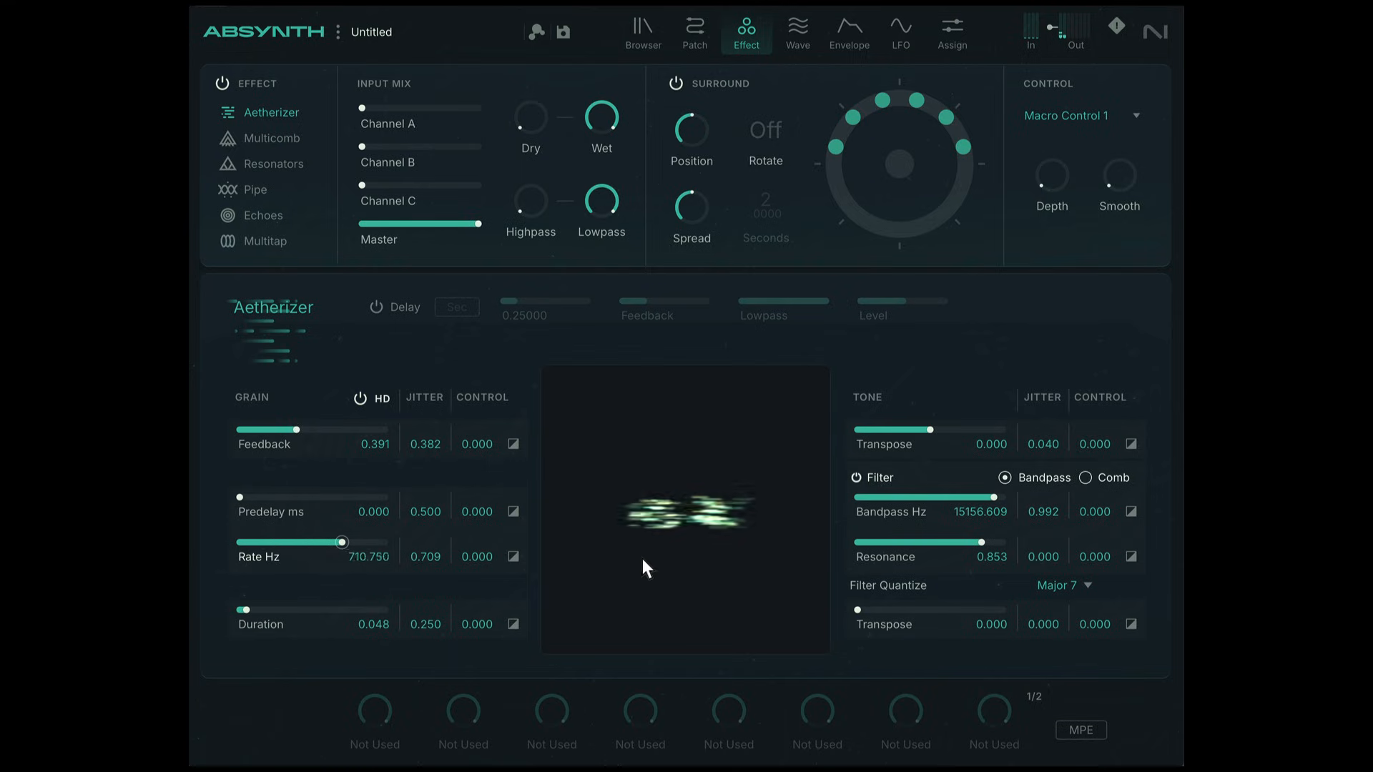
left_click_drag(343, 541, 375, 542)
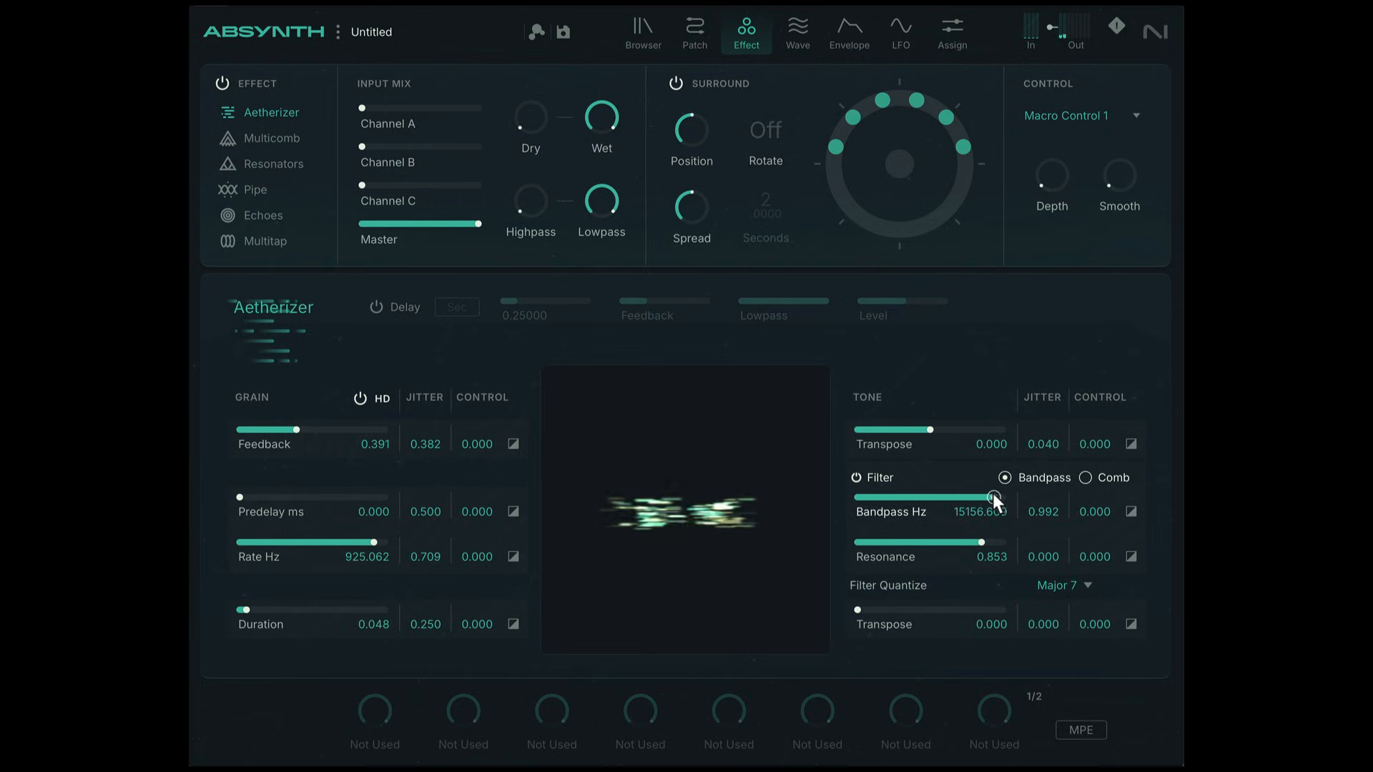
Step: Move the bandpass frequency to about 10431 Hz and raise the resonance
left_click_drag(993, 497, 944, 497)
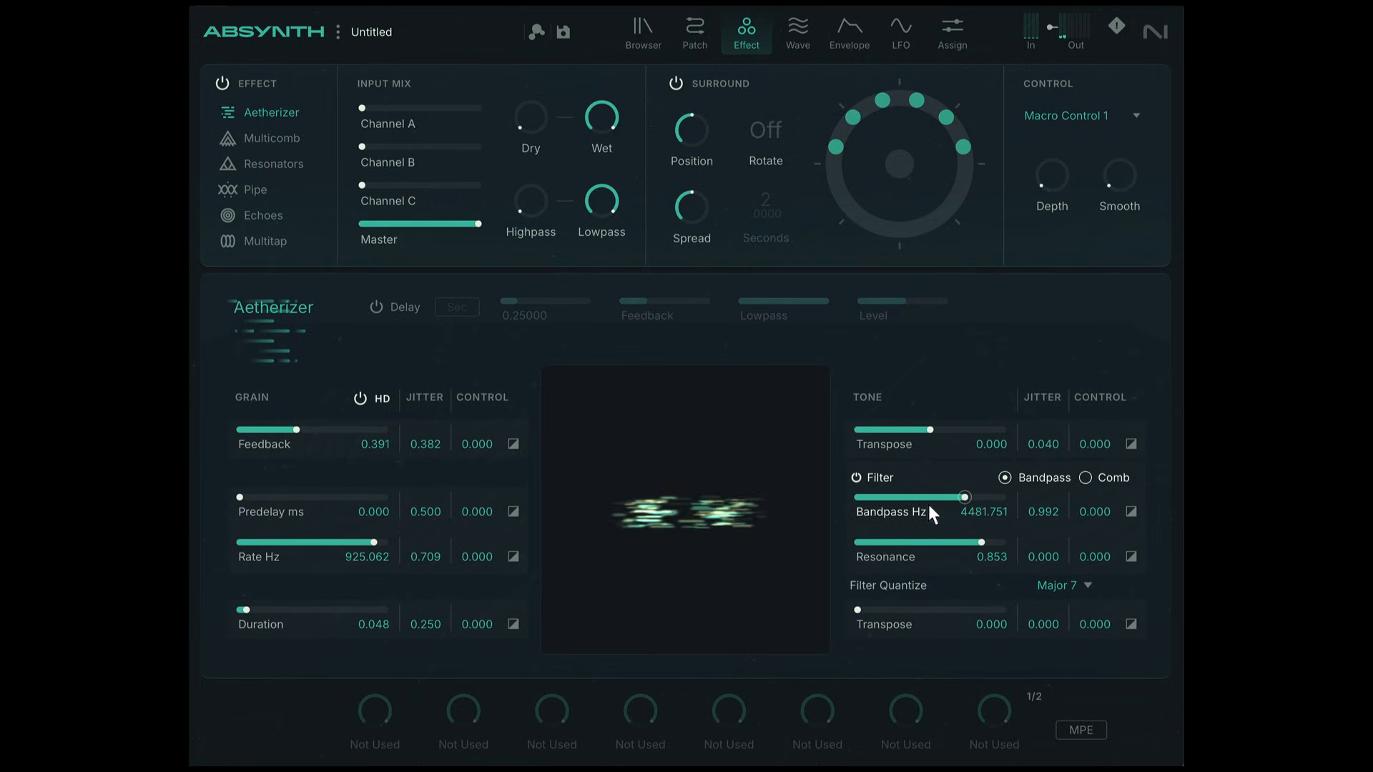
left_click_drag(944, 498, 979, 497)
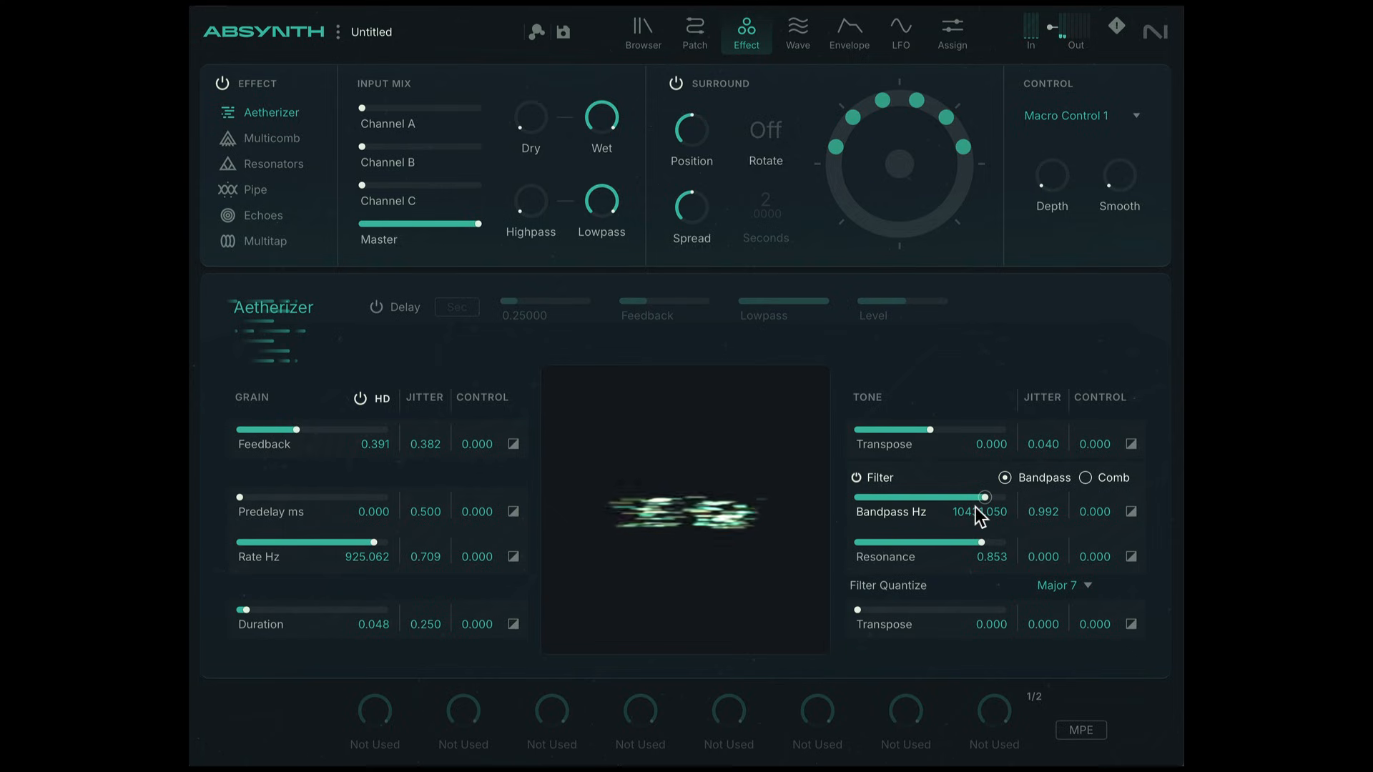
left_click_drag(963, 542, 1002, 542)
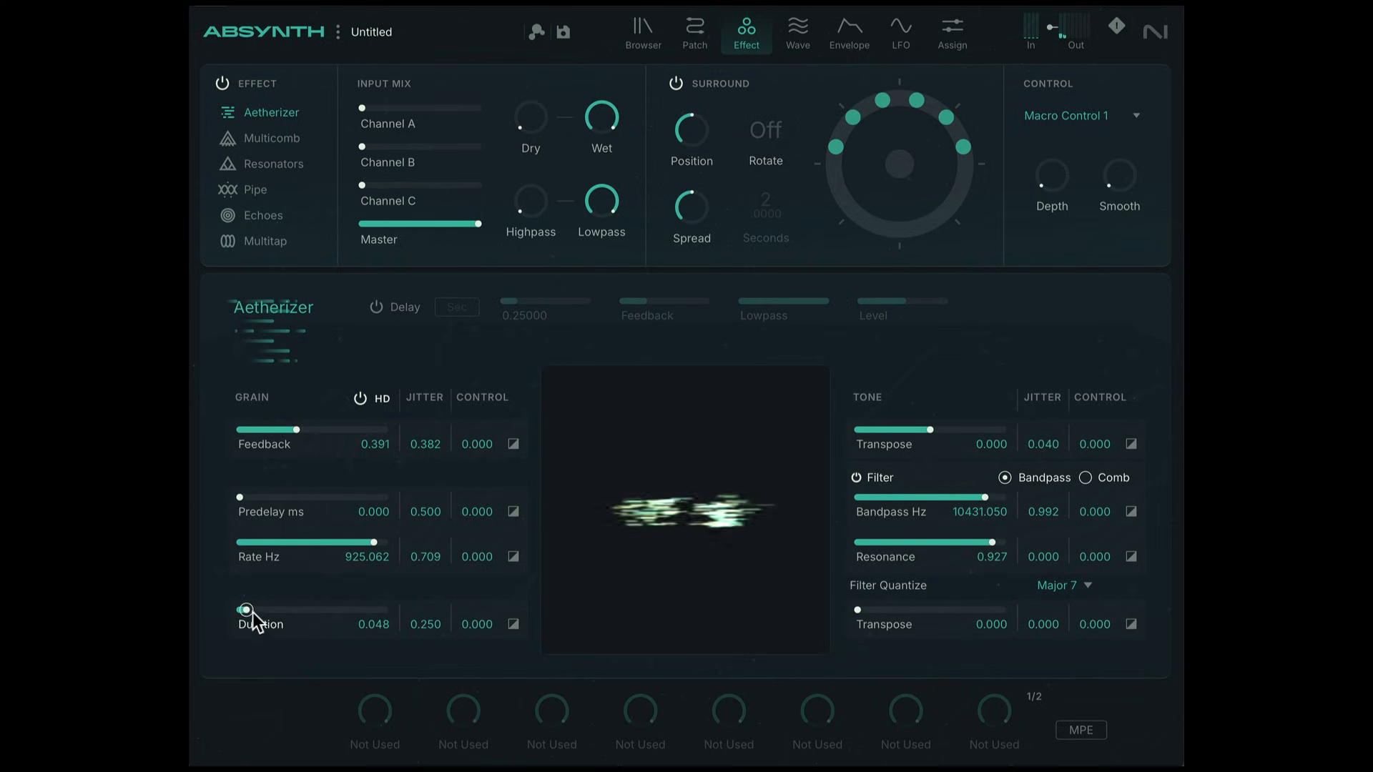
Step: Set grain duration to 0.382 and rate to about 429 Hz, then quantize the filter to Minor 7
left_click_drag(243, 609, 287, 610)
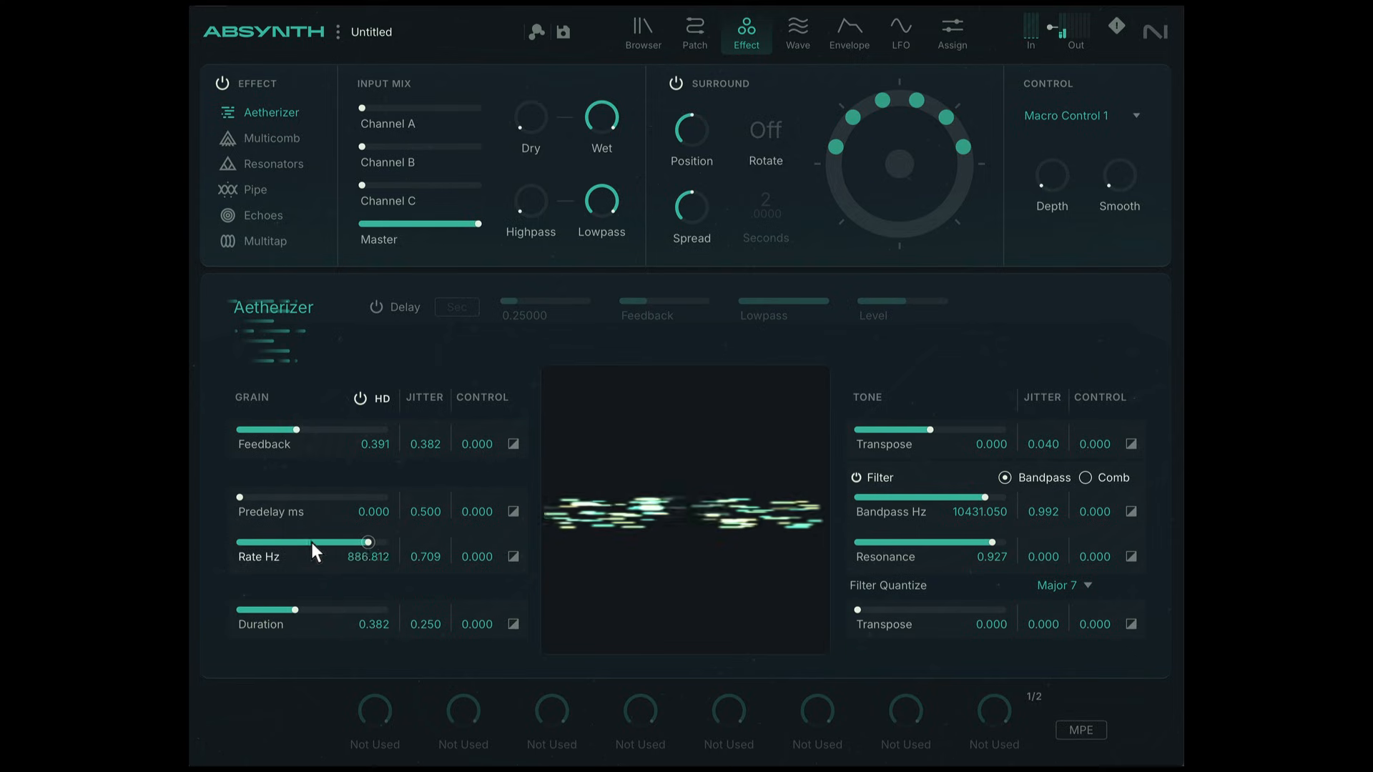
left_click_drag(366, 542, 323, 542)
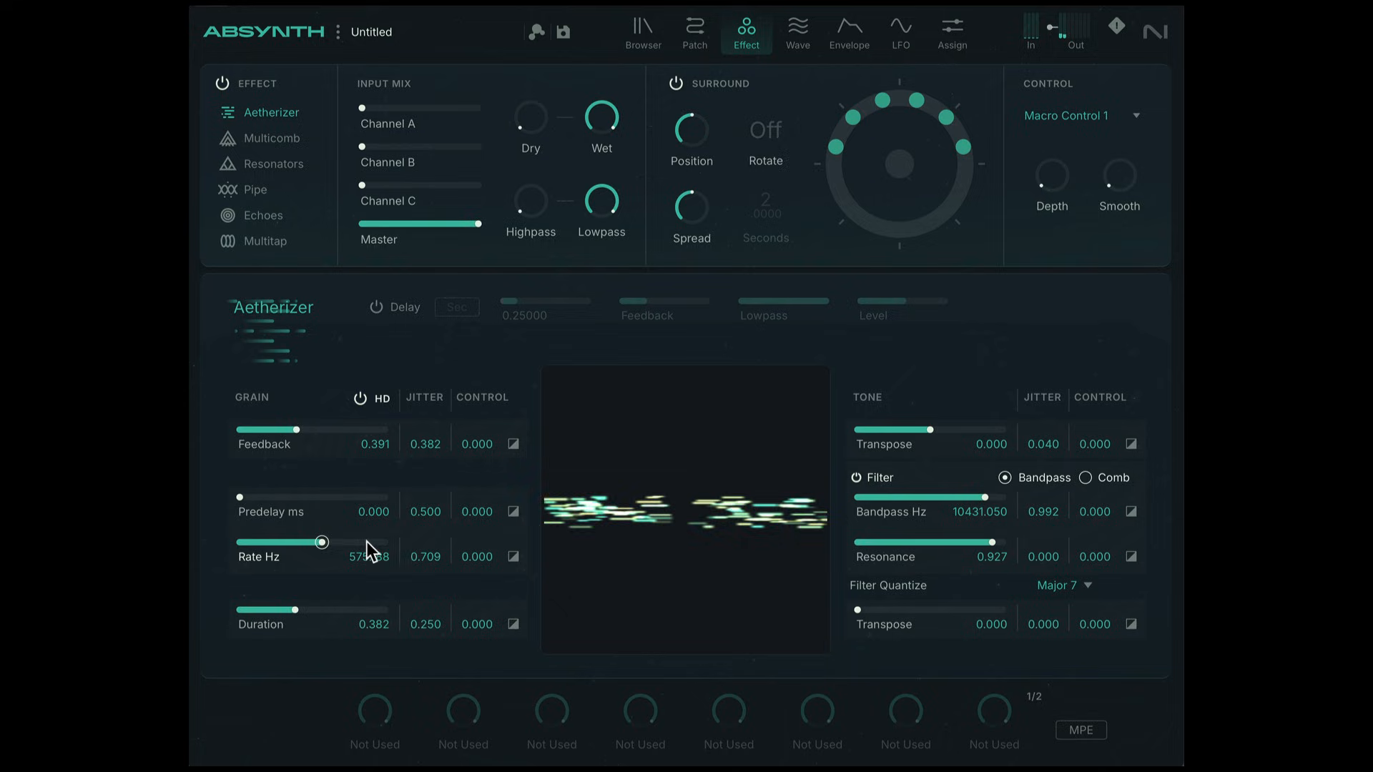
left_click_drag(320, 542, 304, 541)
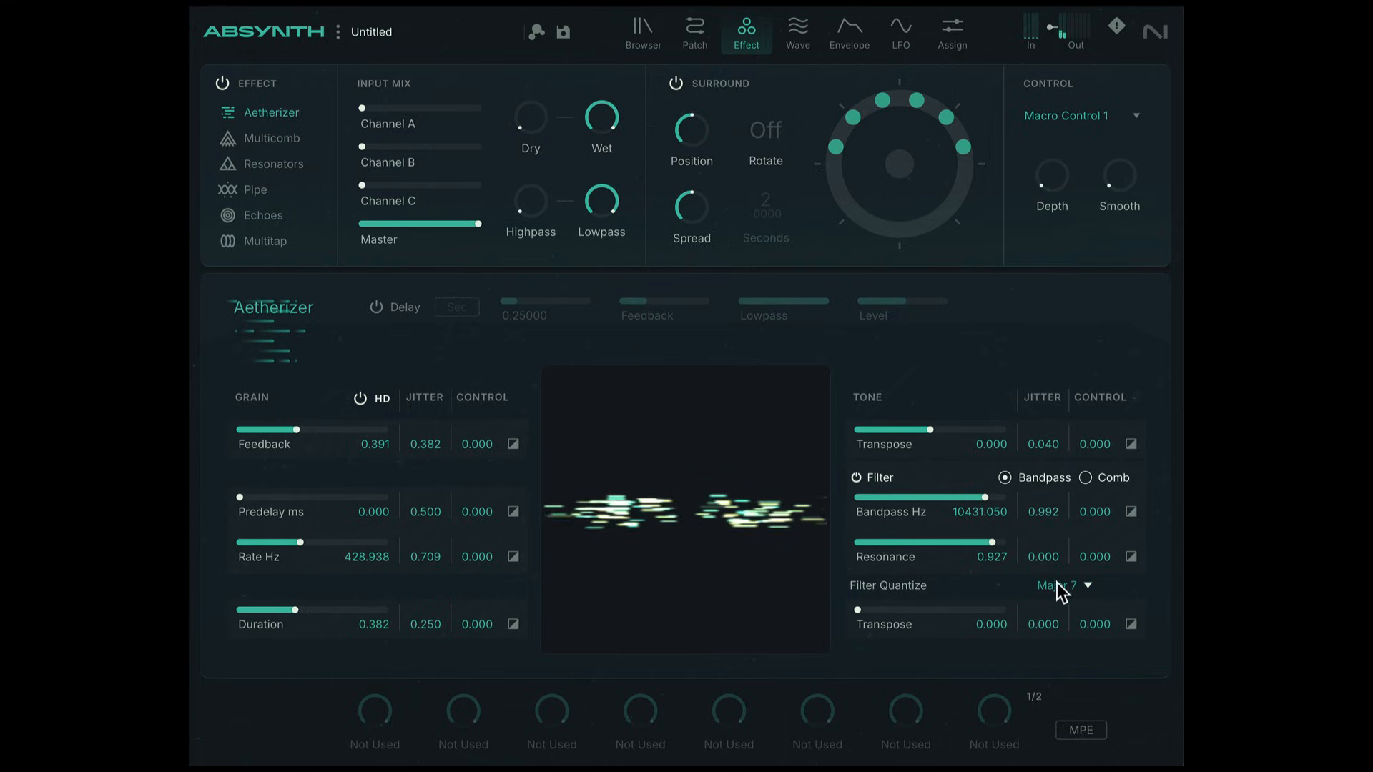
left_click(1062, 585)
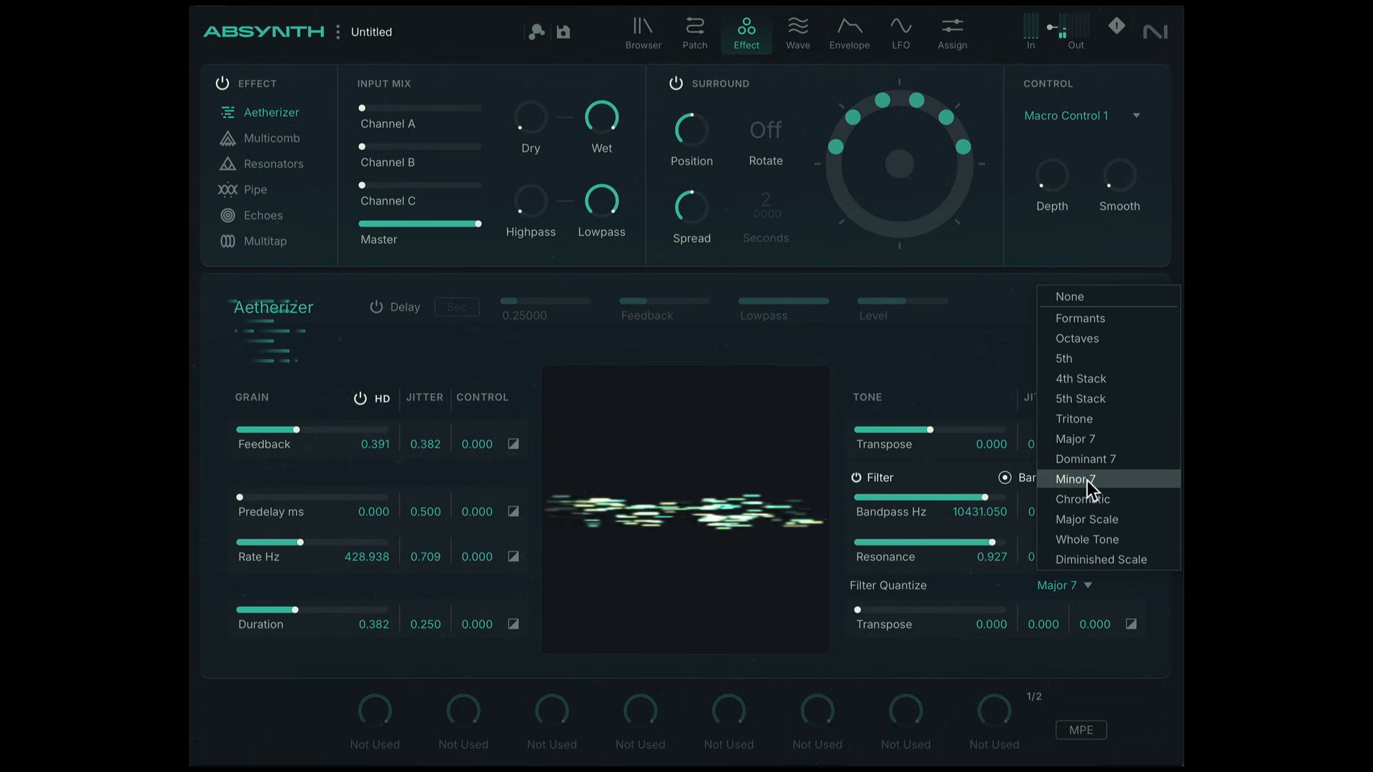
left_click(1074, 478)
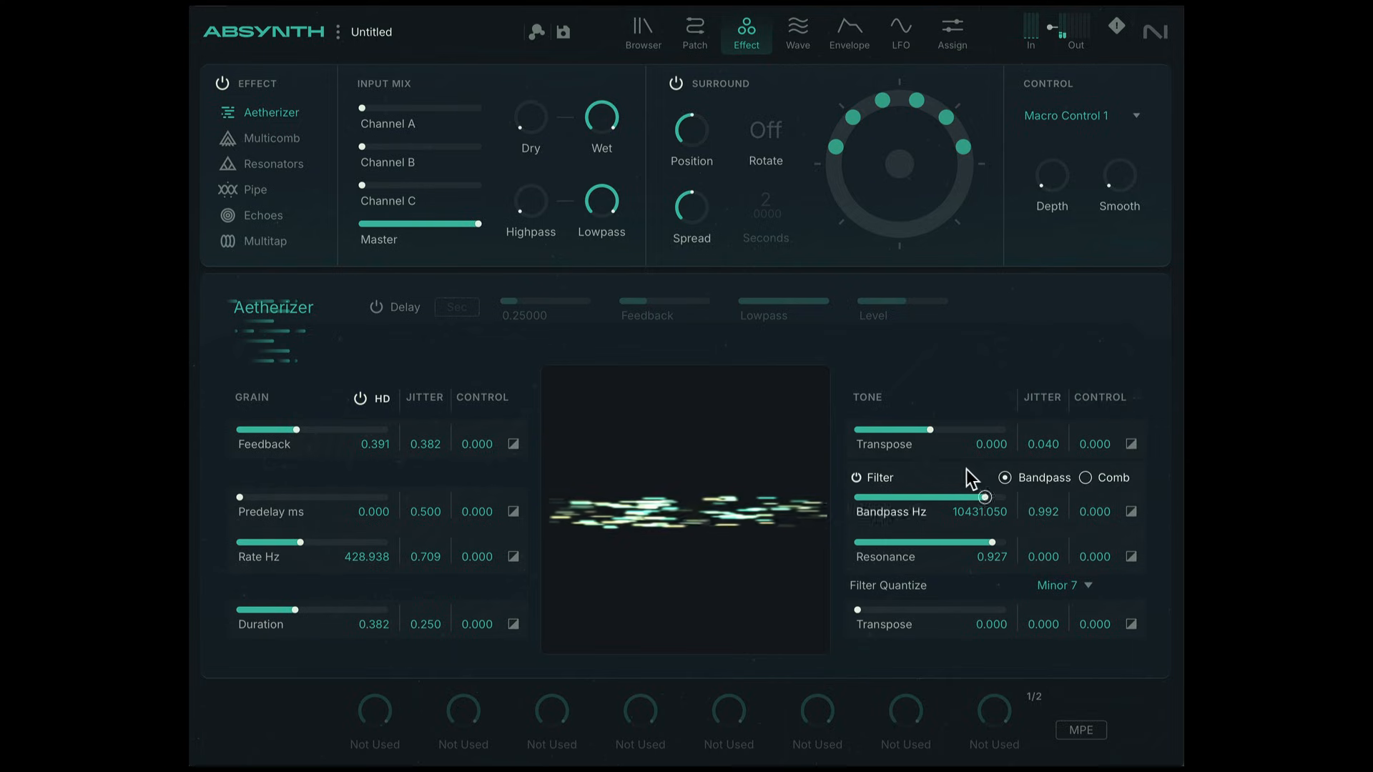
Step: Sweep the Aetherizer Tone Transpose between -21 and 20, settling at 11.000
left_click_drag(972, 429, 920, 429)
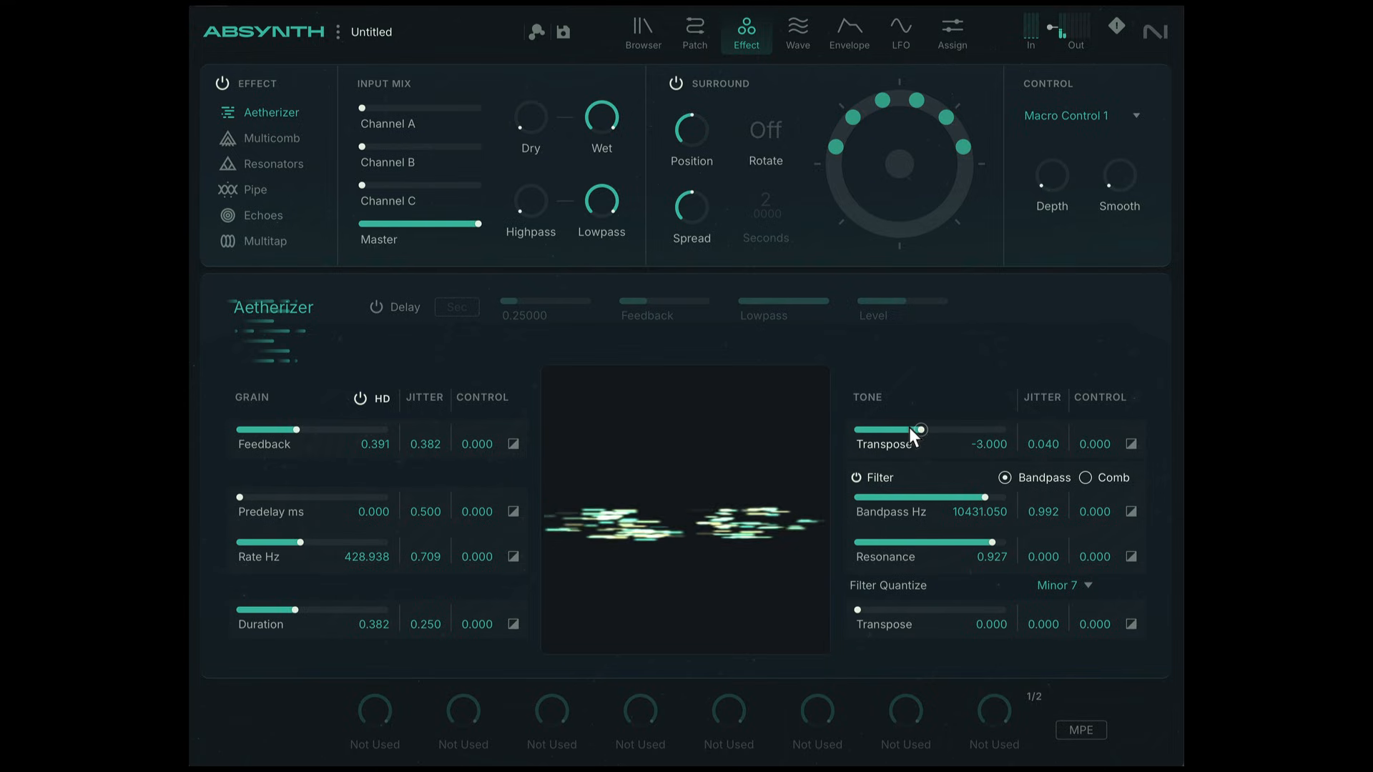
left_click_drag(919, 429, 885, 429)
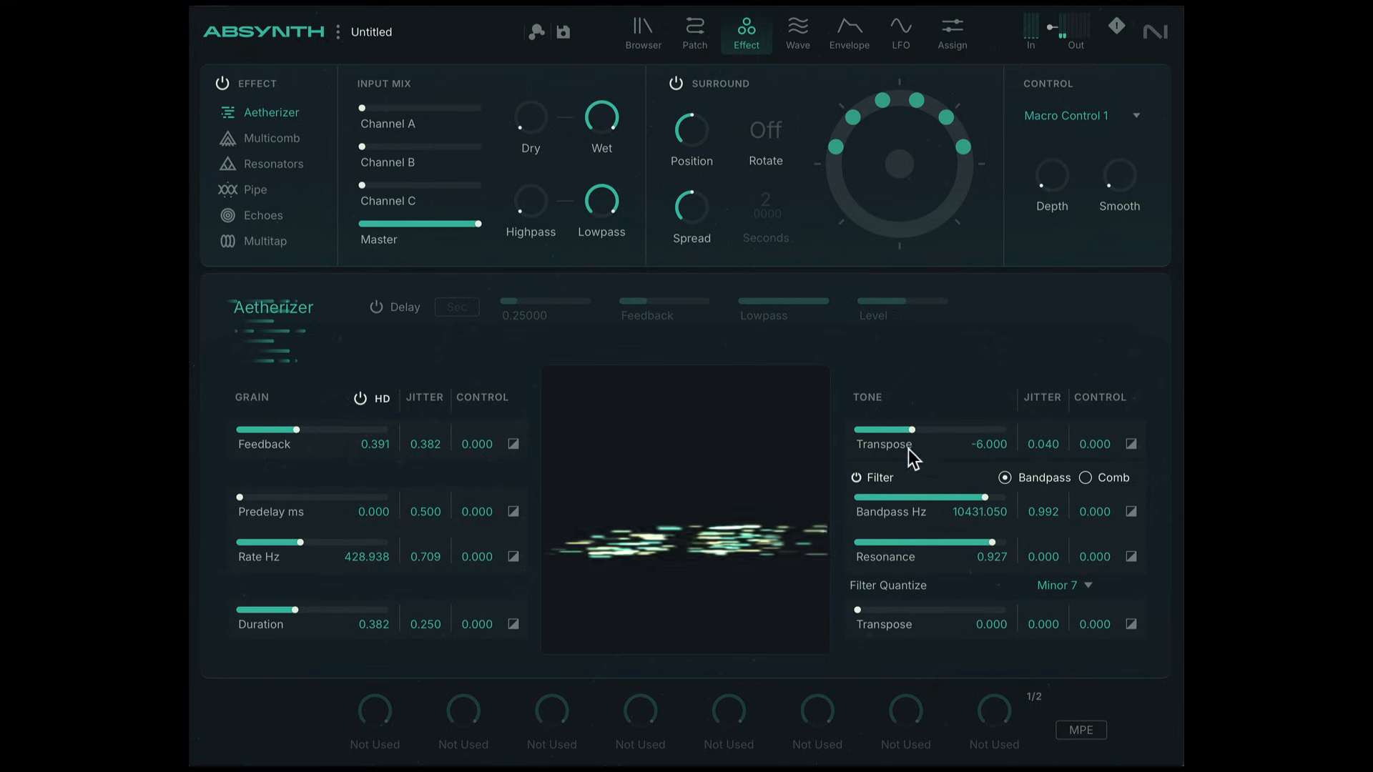
left_click_drag(884, 441, 885, 459)
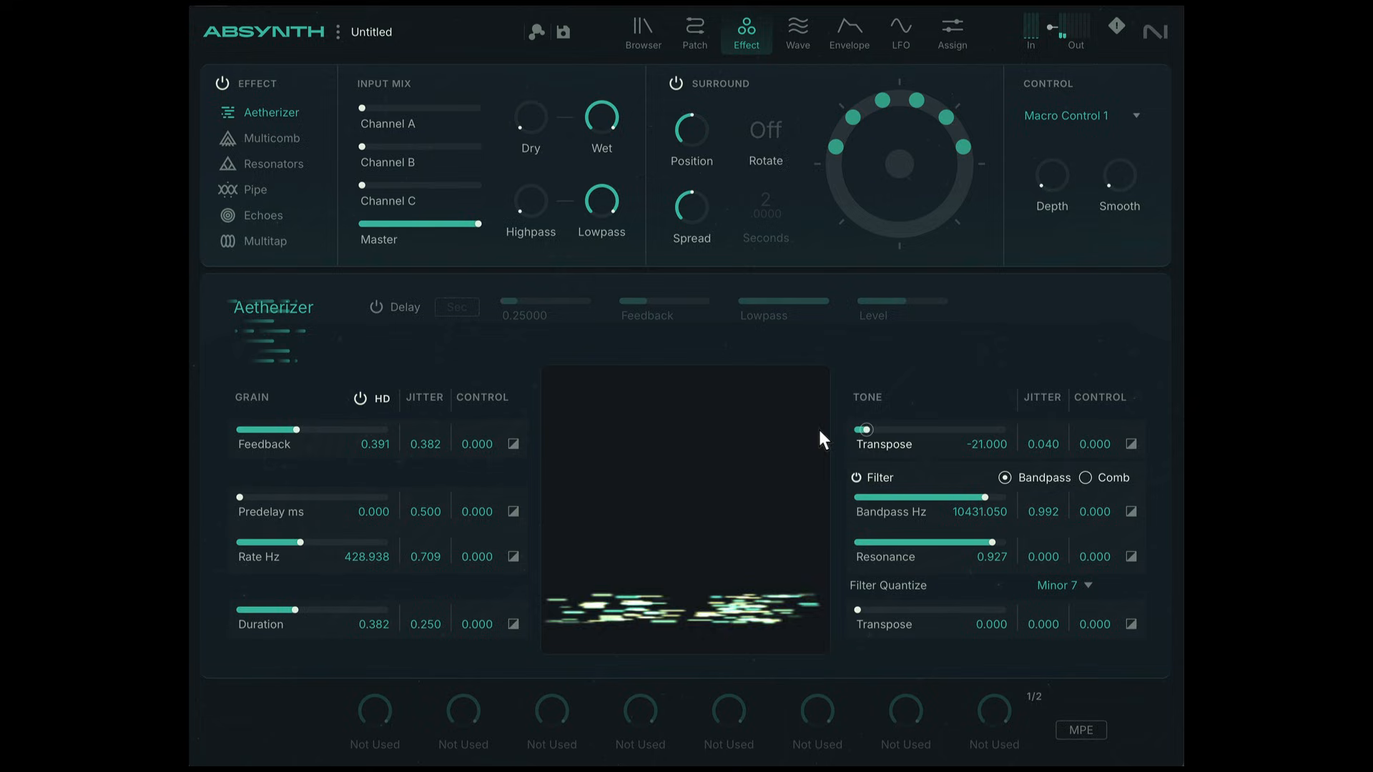
left_click_drag(865, 430, 921, 429)
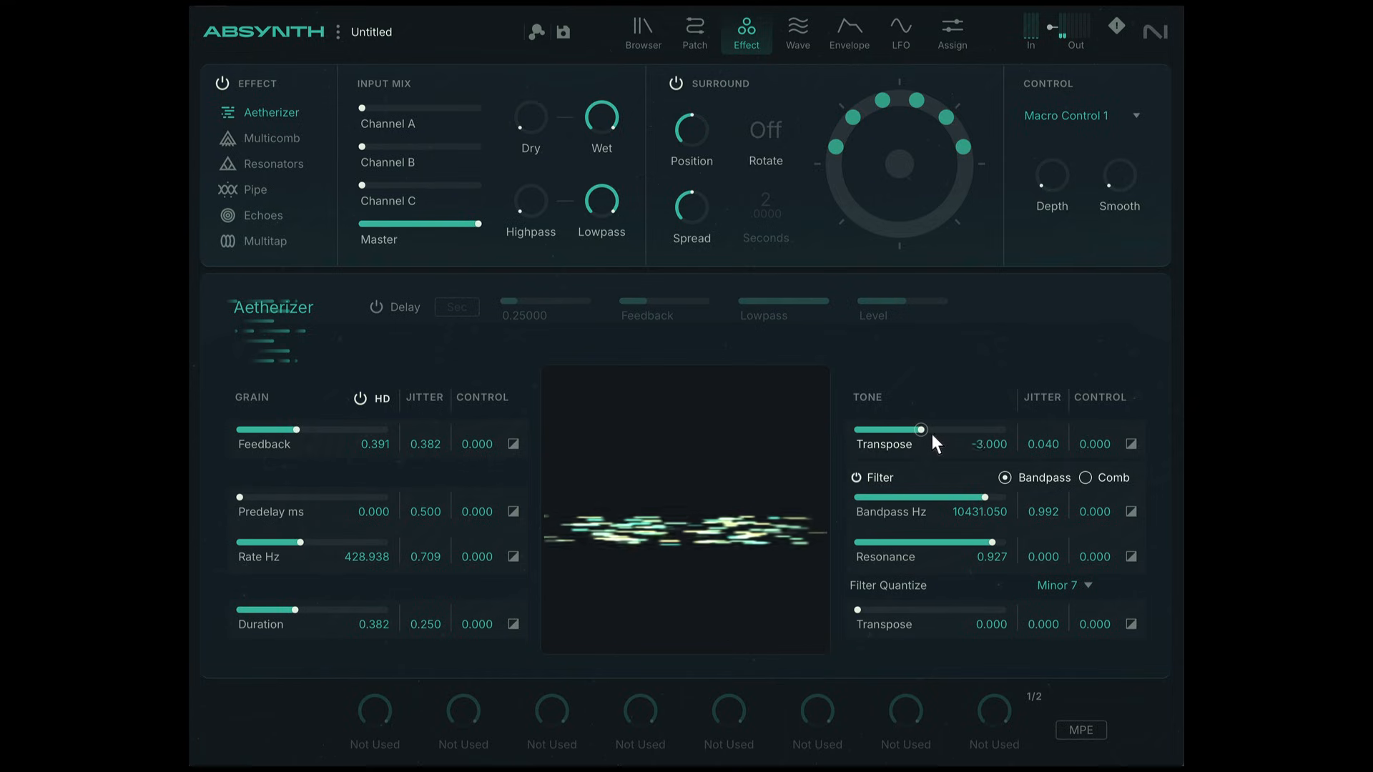
left_click_drag(922, 429, 963, 429)
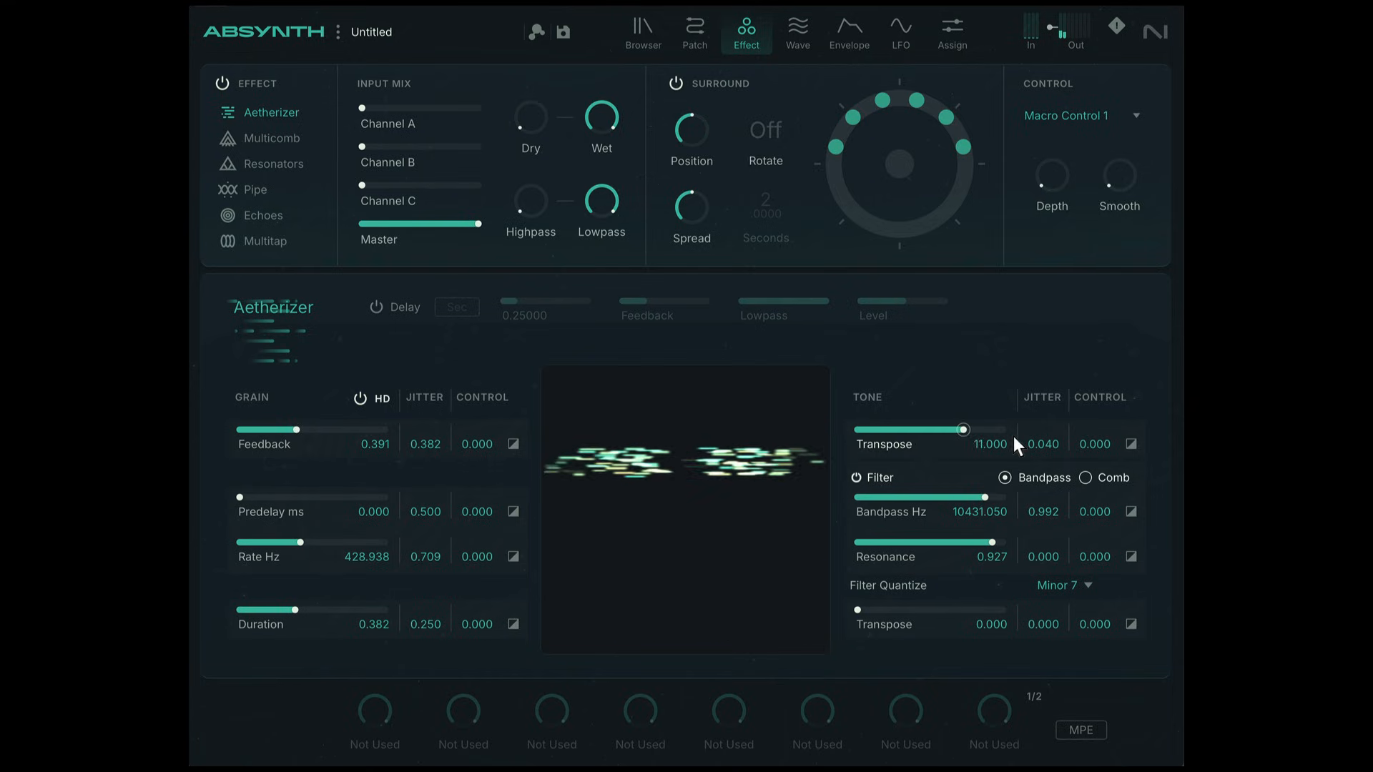
left_click_drag(963, 429, 989, 429)
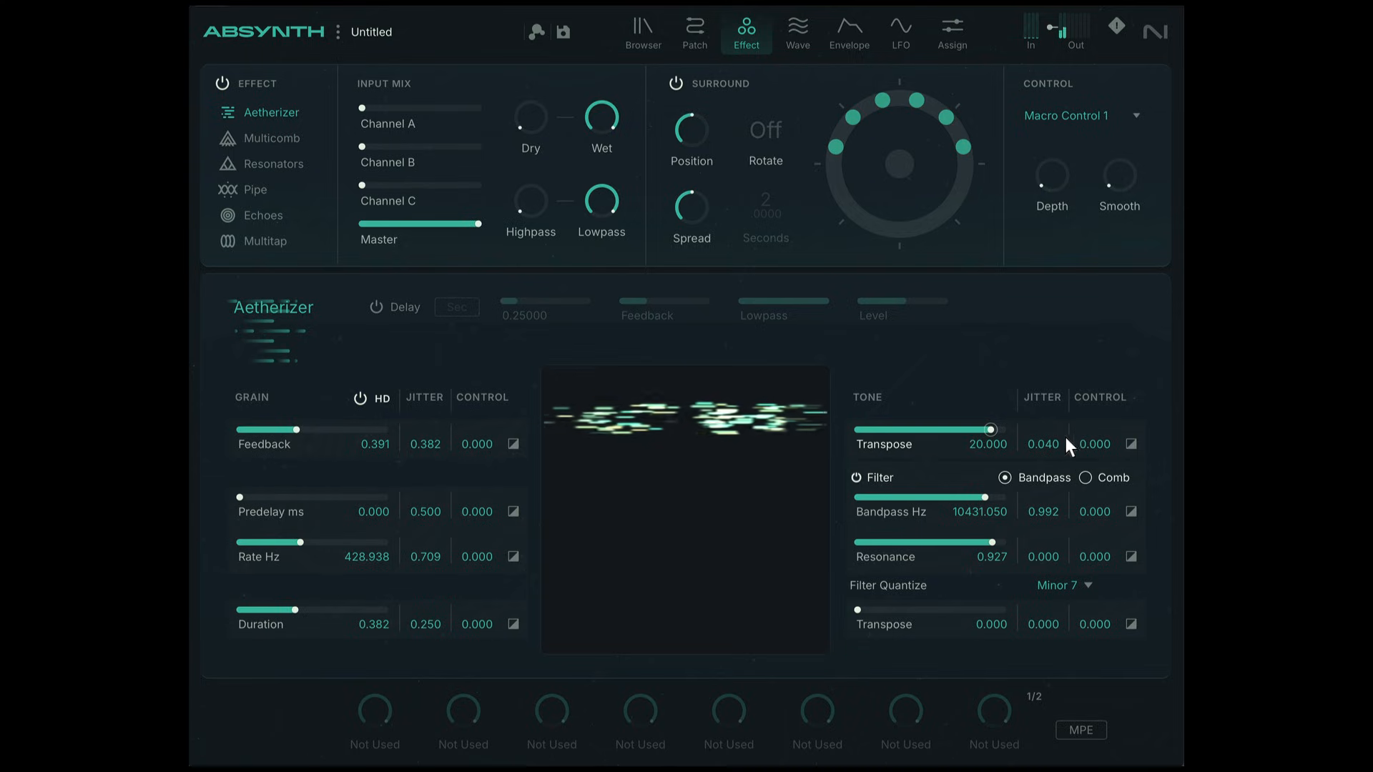
left_click_drag(991, 429, 972, 428)
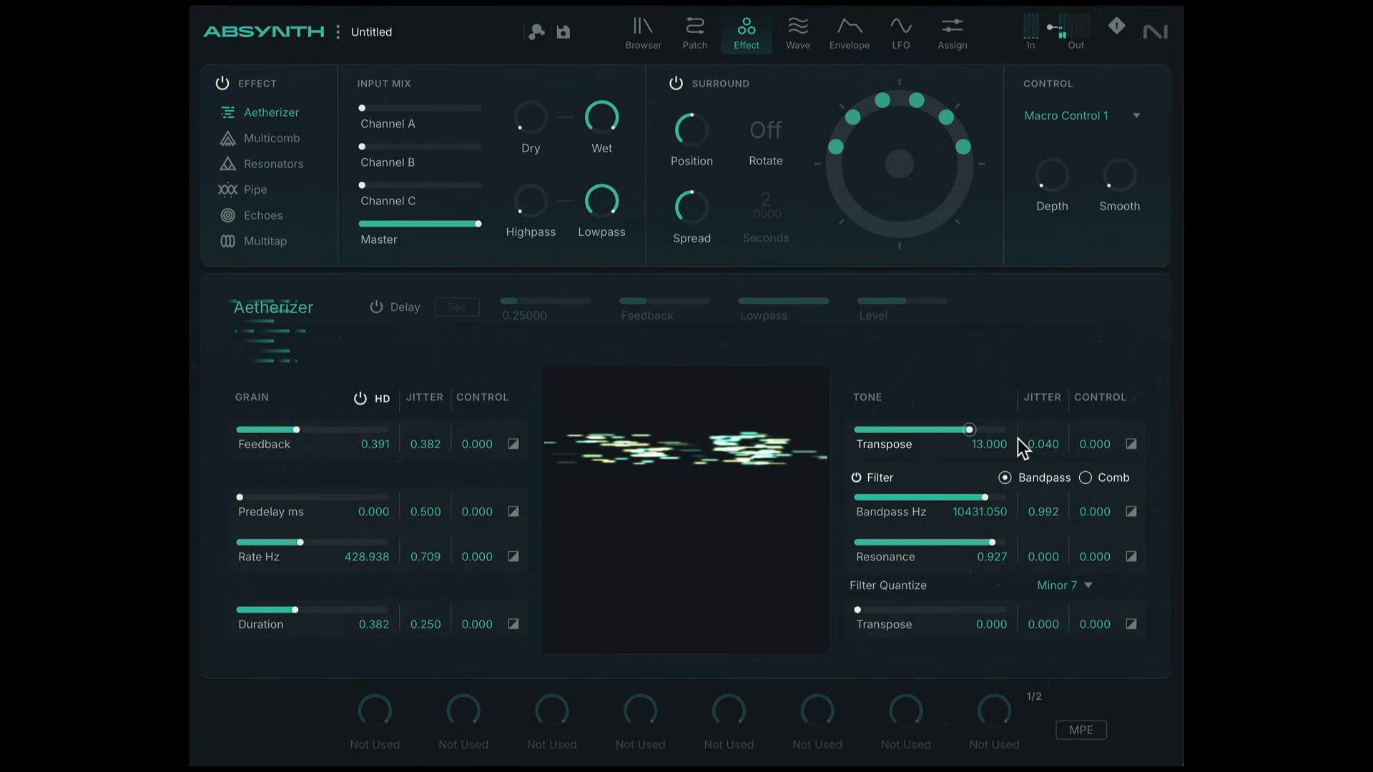
left_click_drag(974, 428, 951, 429)
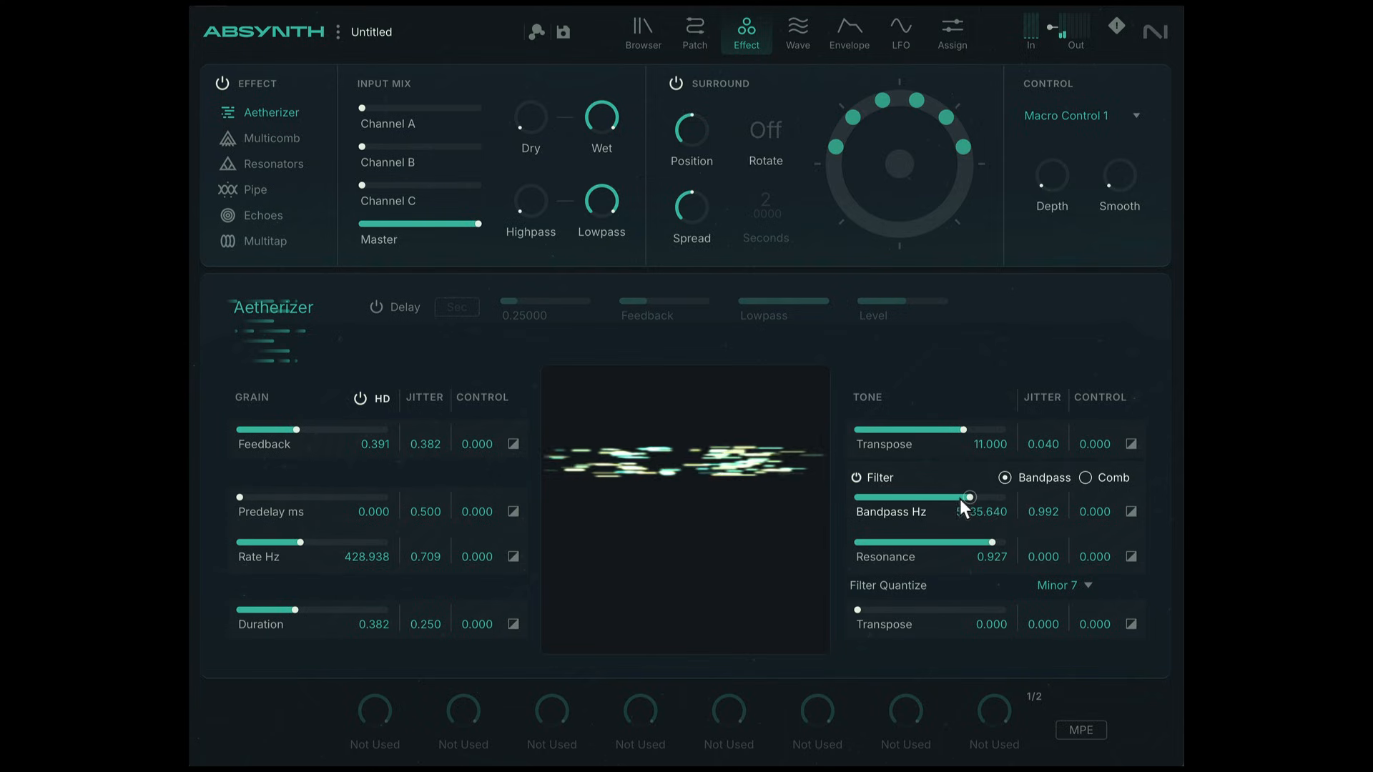
Step: Max the bandpass, then set grain duration 0.503, rate about 235 Hz, feedback 0.978
left_click_drag(971, 498, 1004, 498)
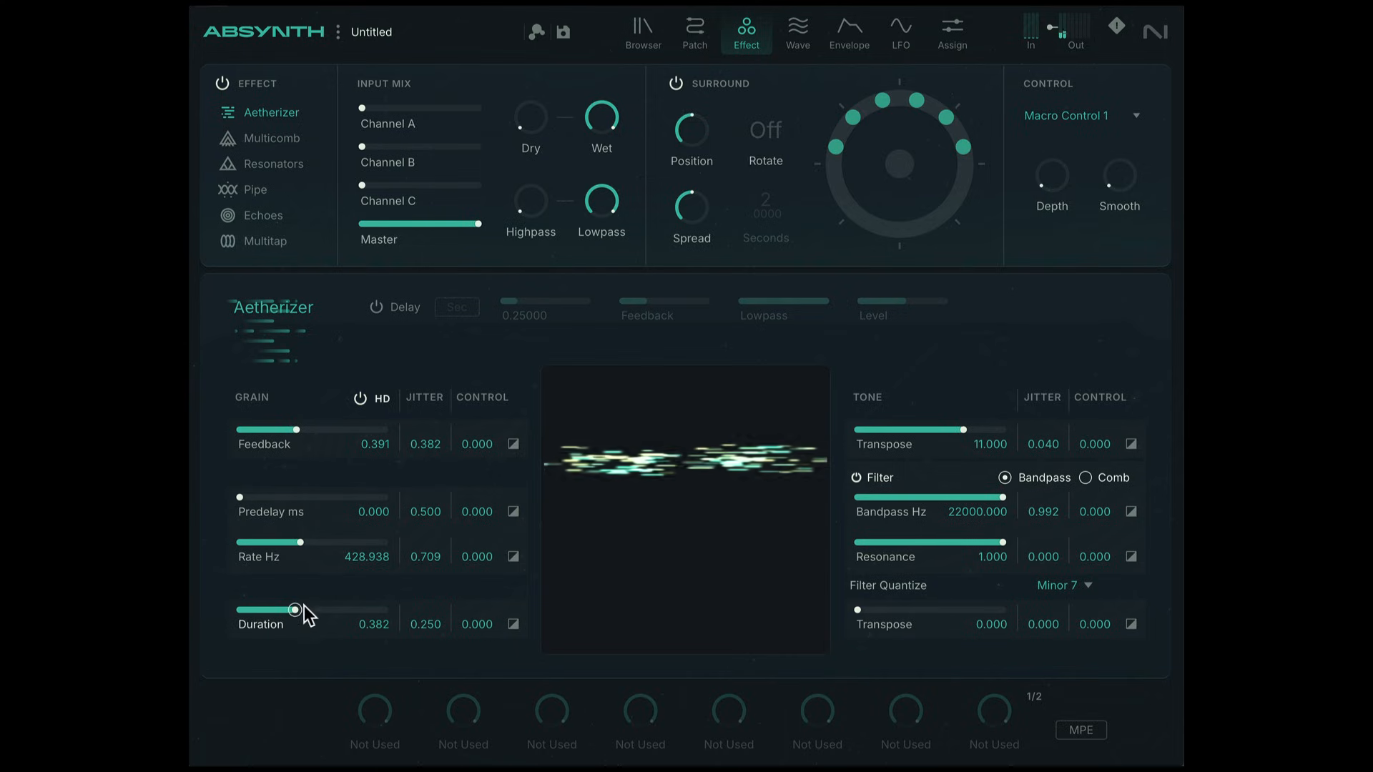
left_click_drag(293, 610, 306, 610)
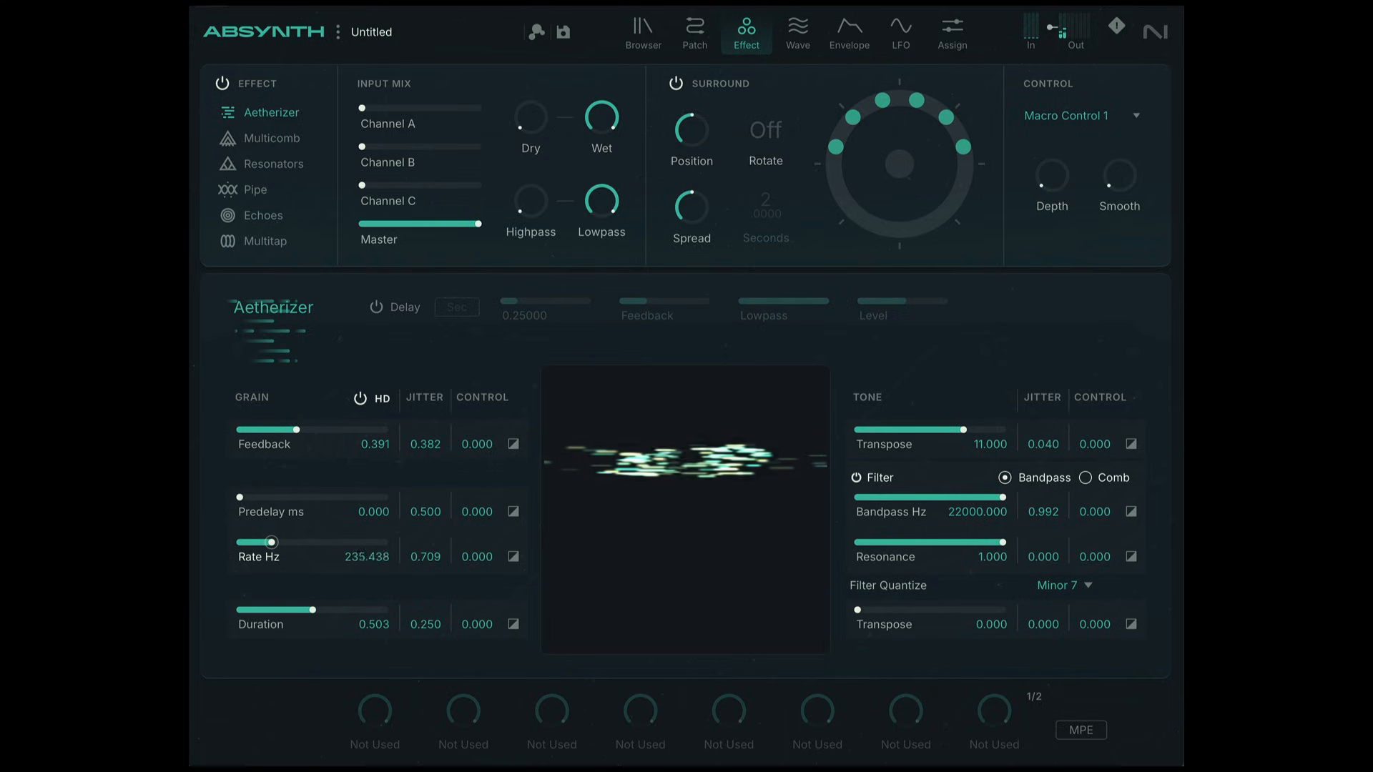
left_click_drag(291, 430, 326, 429)
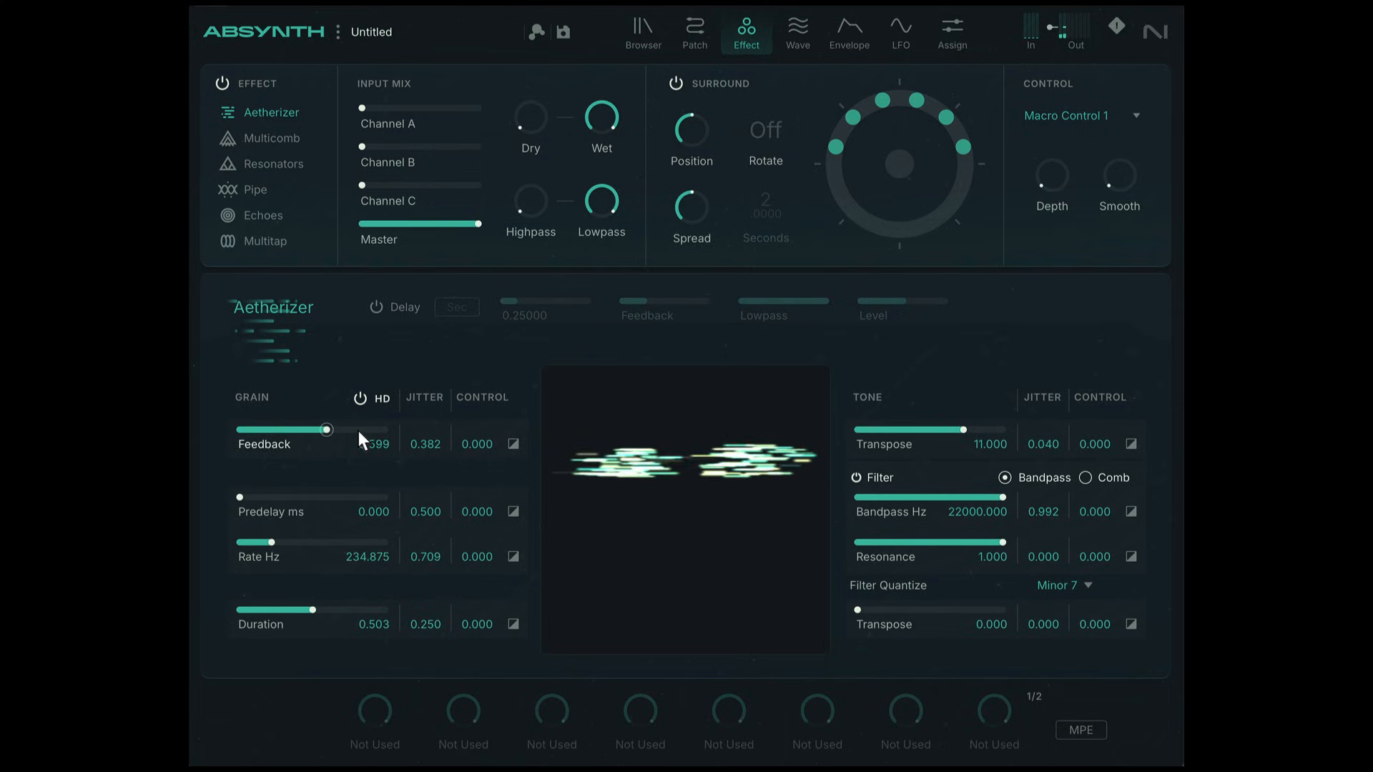
left_click_drag(327, 429, 386, 429)
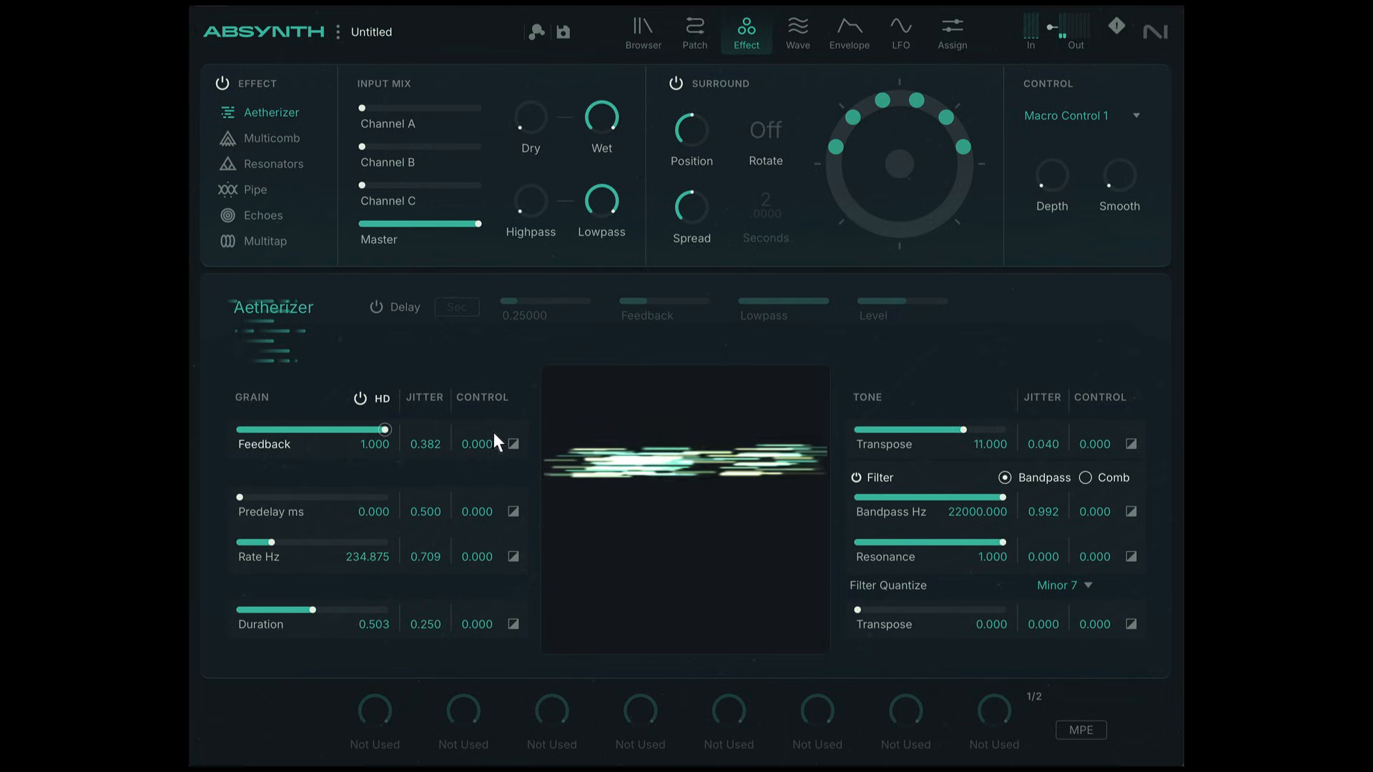
left_click_drag(389, 429, 386, 429)
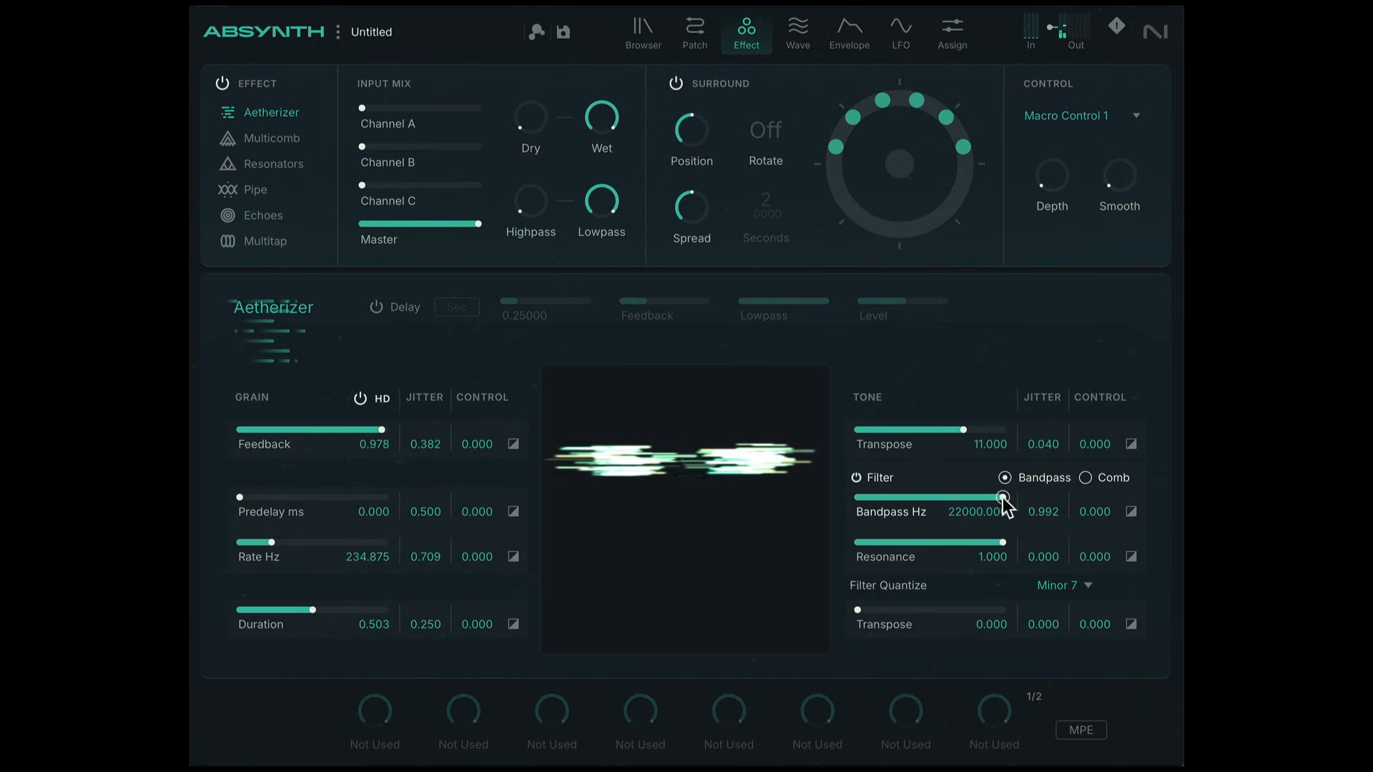
Step: Sweep the bandpass frequency down, then back up to about 12060 Hz
left_click_drag(1007, 497, 948, 498)
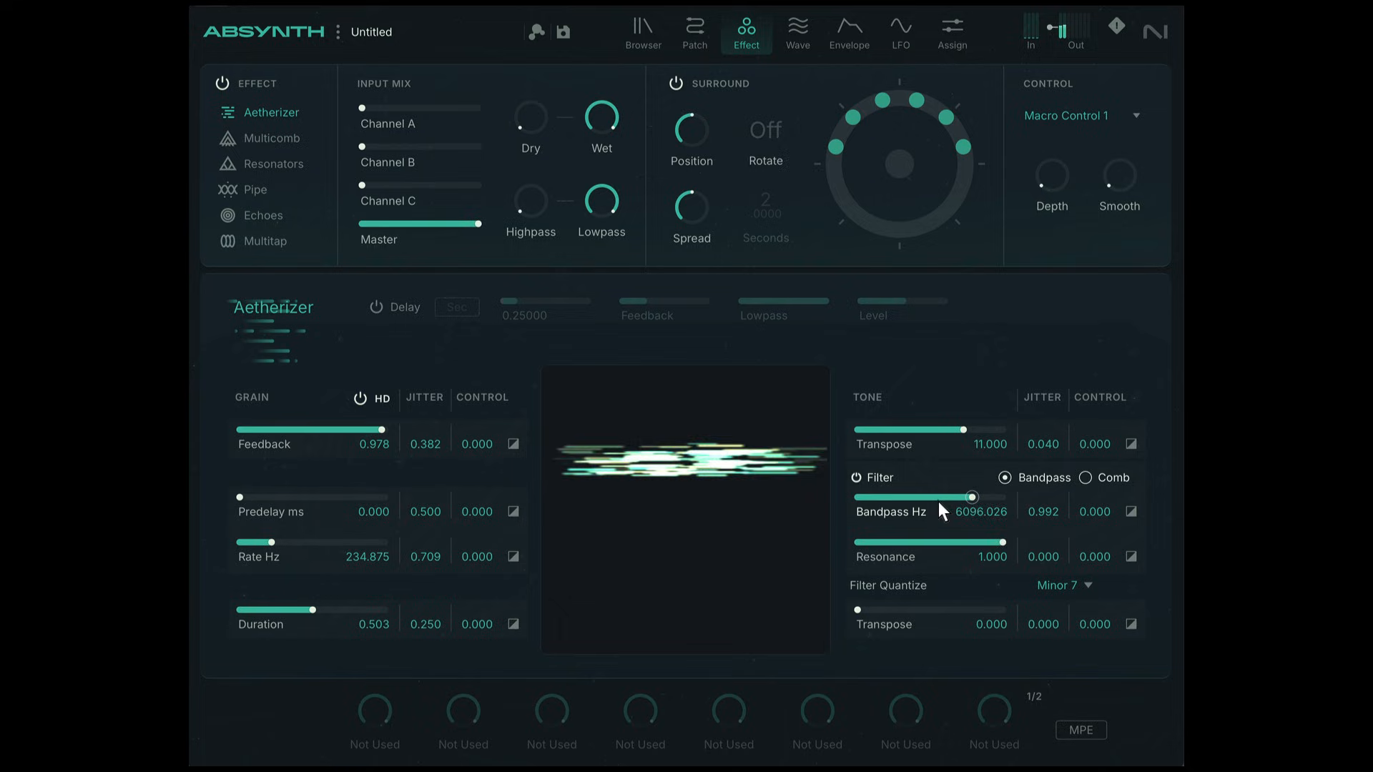
left_click_drag(967, 497, 940, 512)
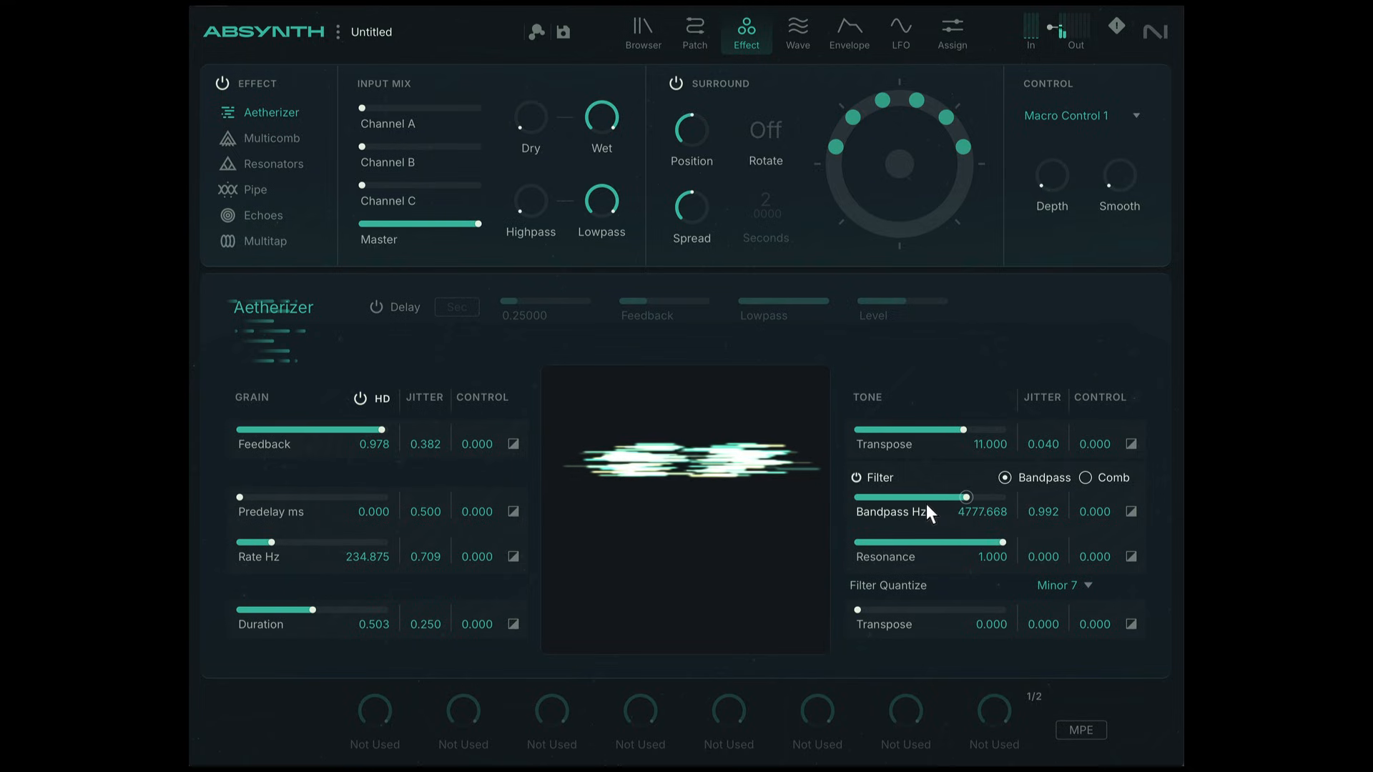
left_click_drag(967, 497, 970, 498)
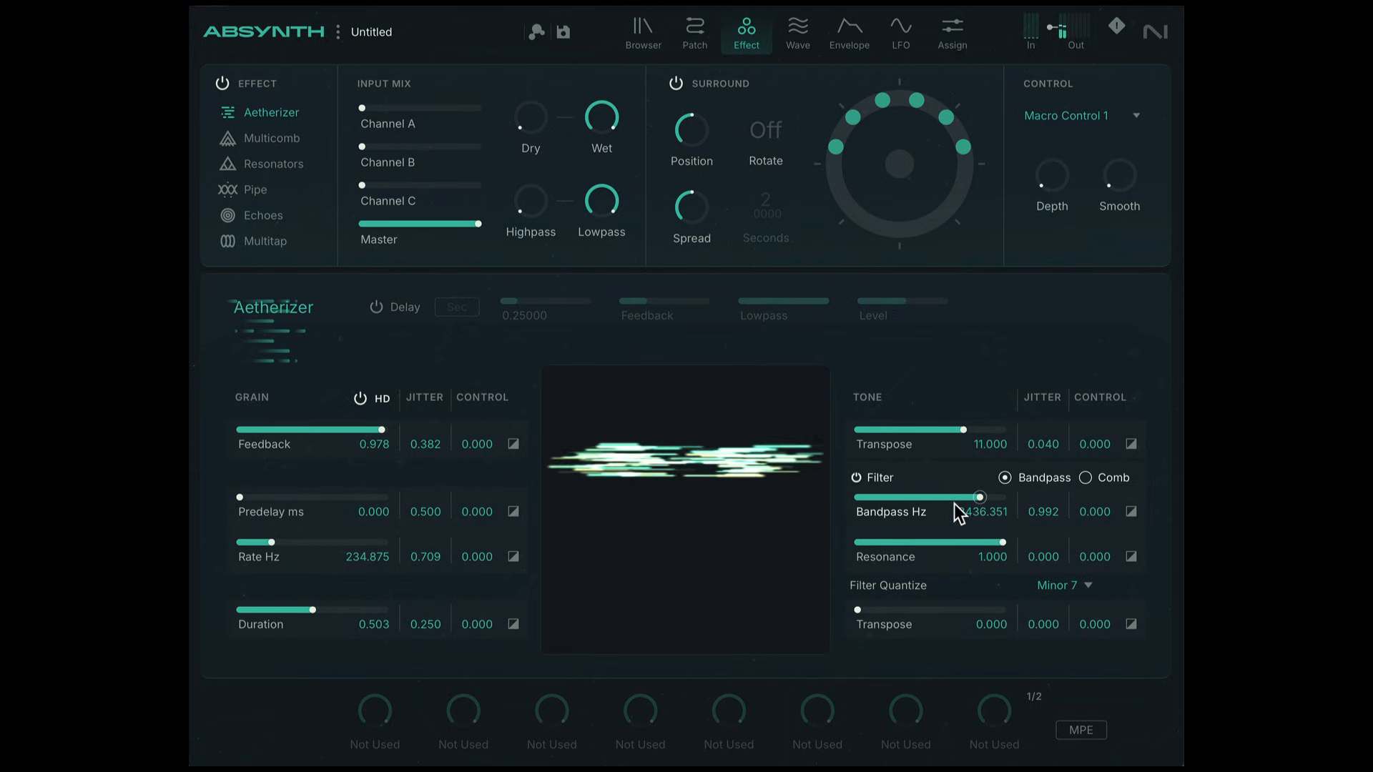
left_click_drag(979, 496, 990, 496)
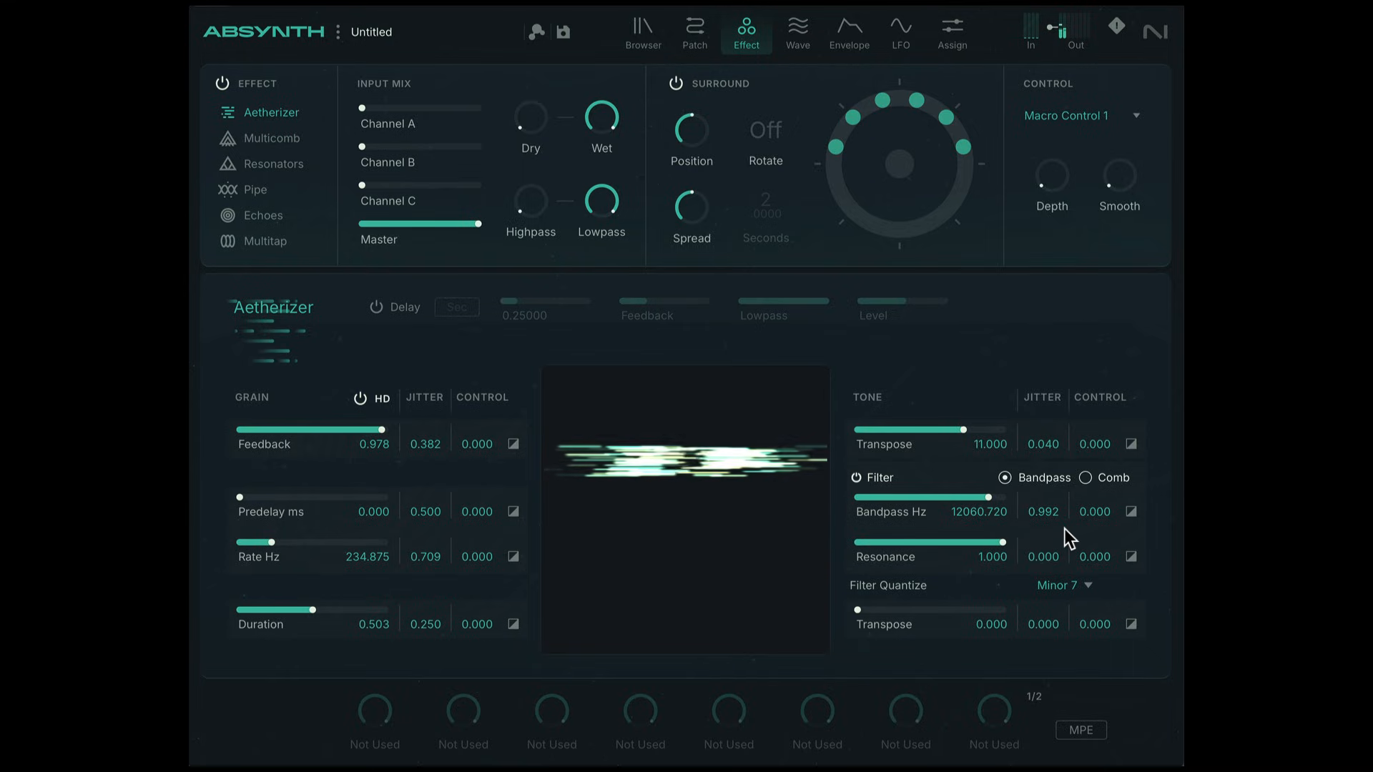